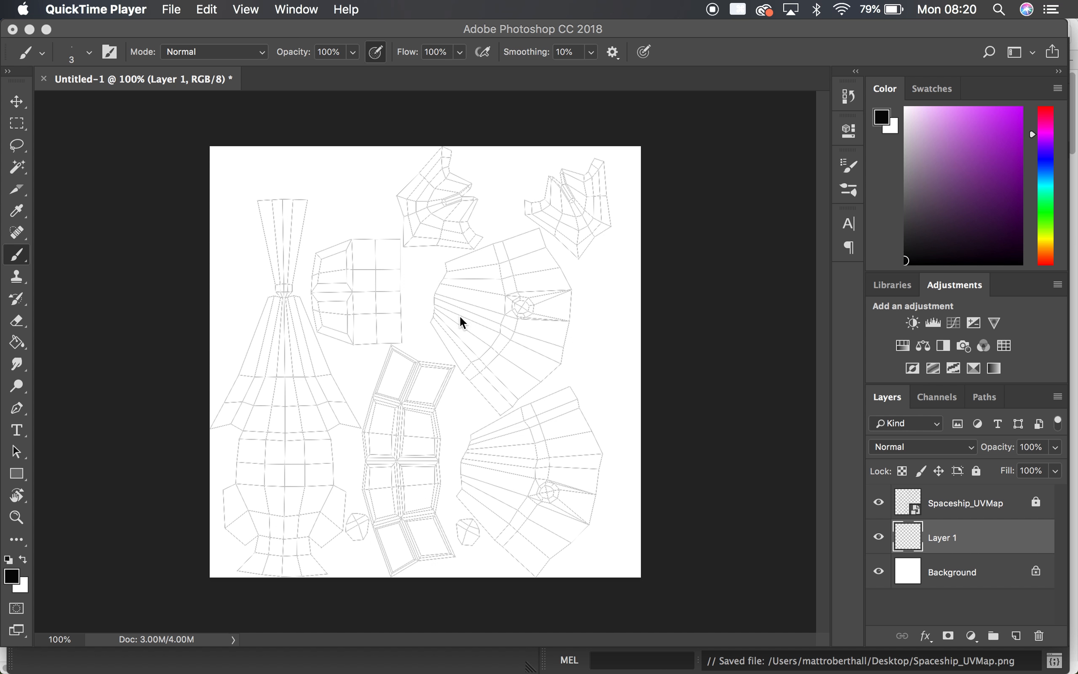
pyautogui.moveTo(238, 489)
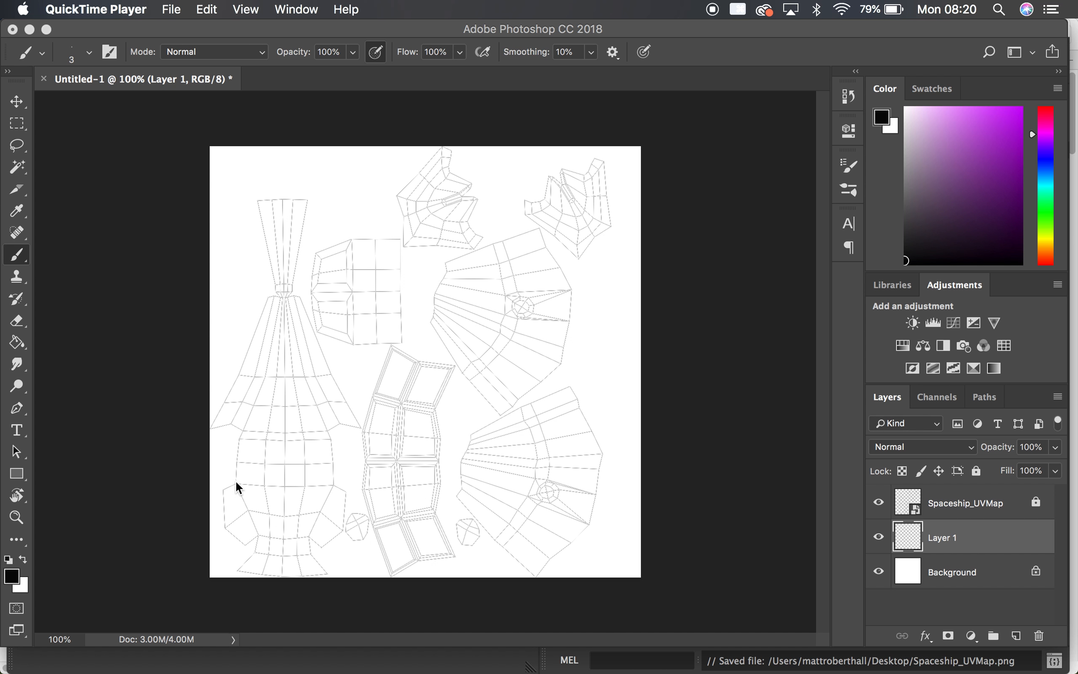
pyautogui.moveTo(365, 207)
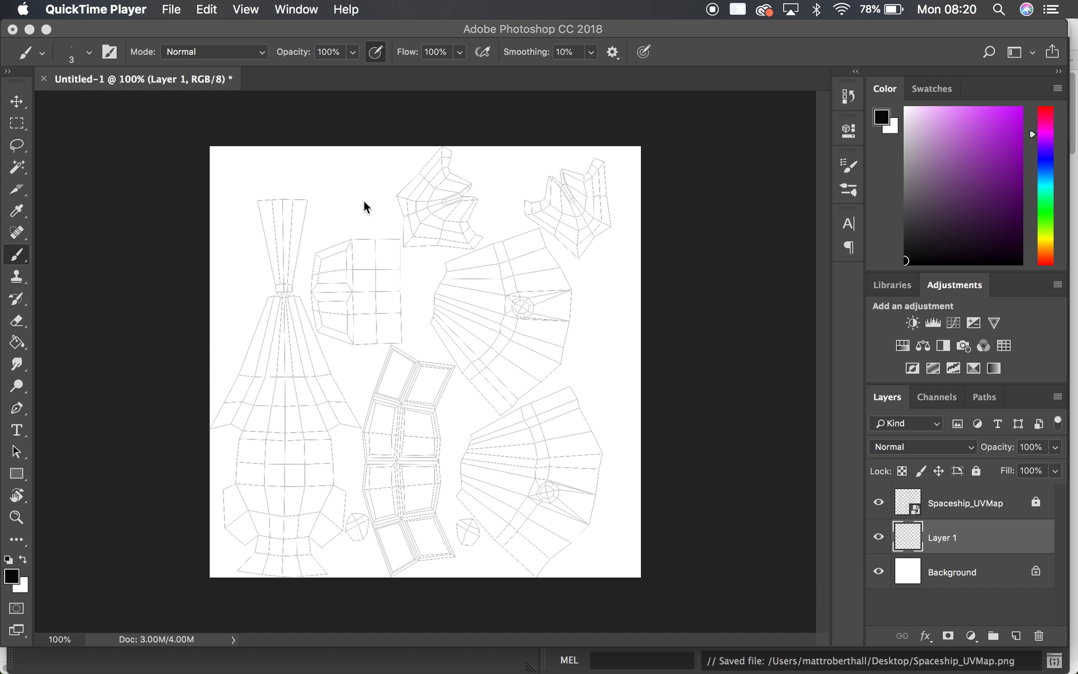
pyautogui.moveTo(357, 397)
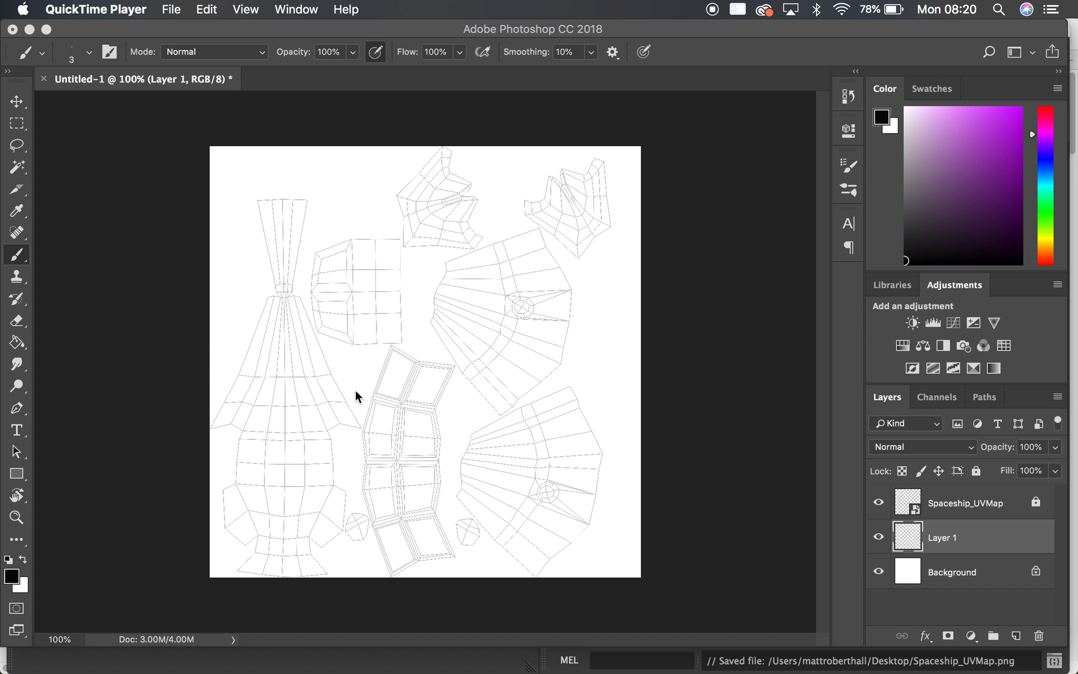
pyautogui.moveTo(566, 421)
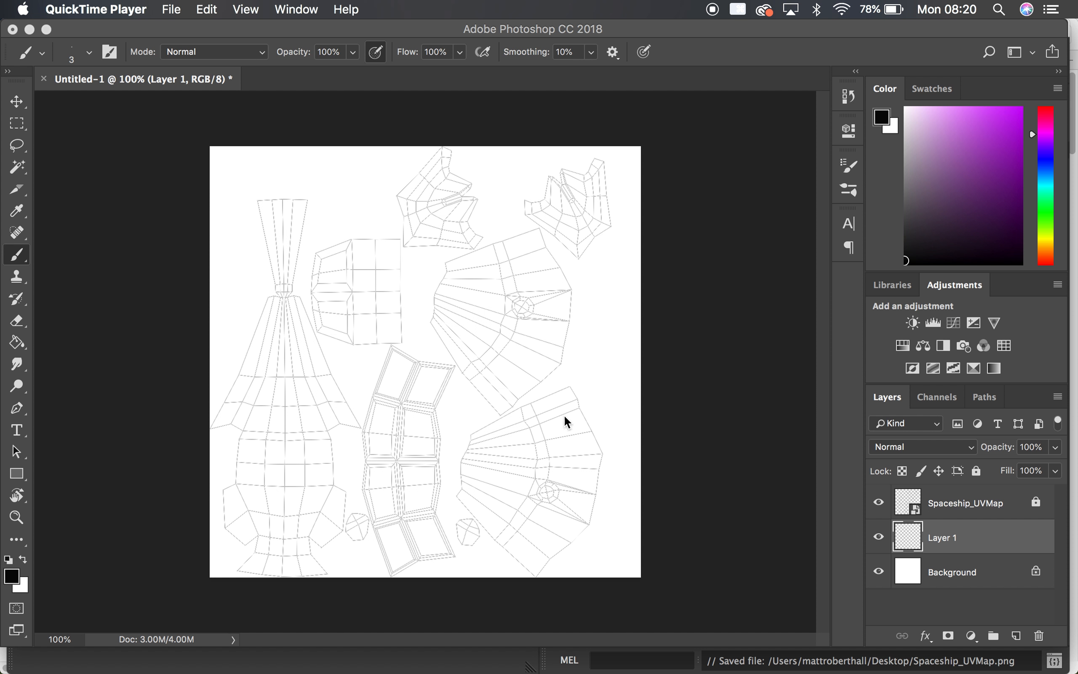
pyautogui.moveTo(201, 350)
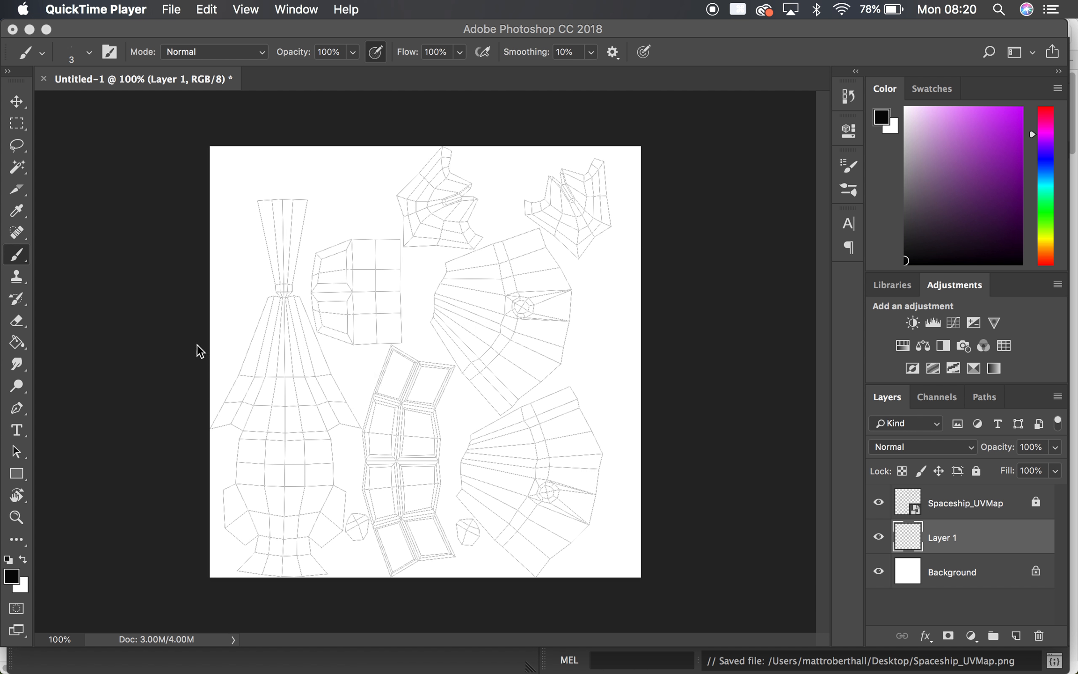
pyautogui.moveTo(365, 523)
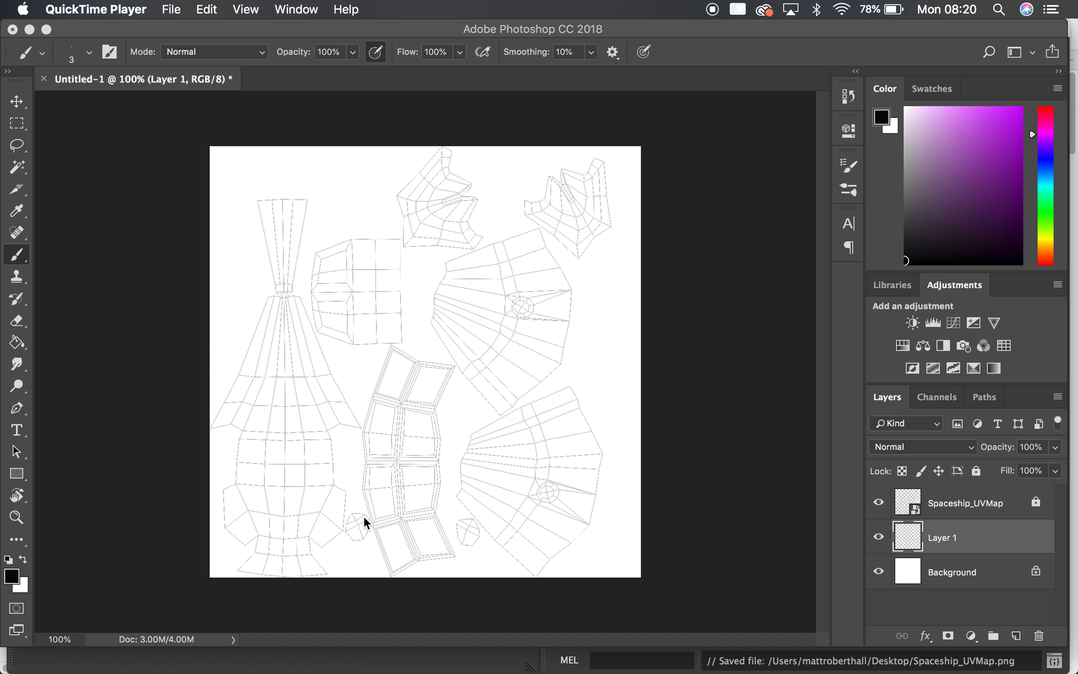
pyautogui.moveTo(315, 496)
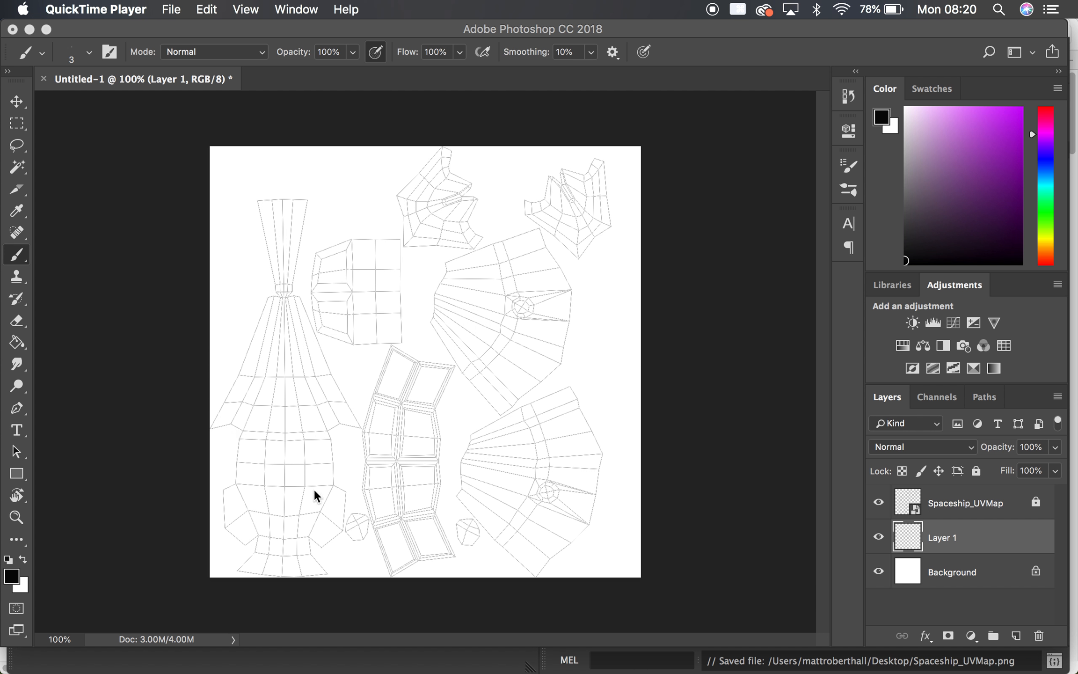
pyautogui.moveTo(226, 413)
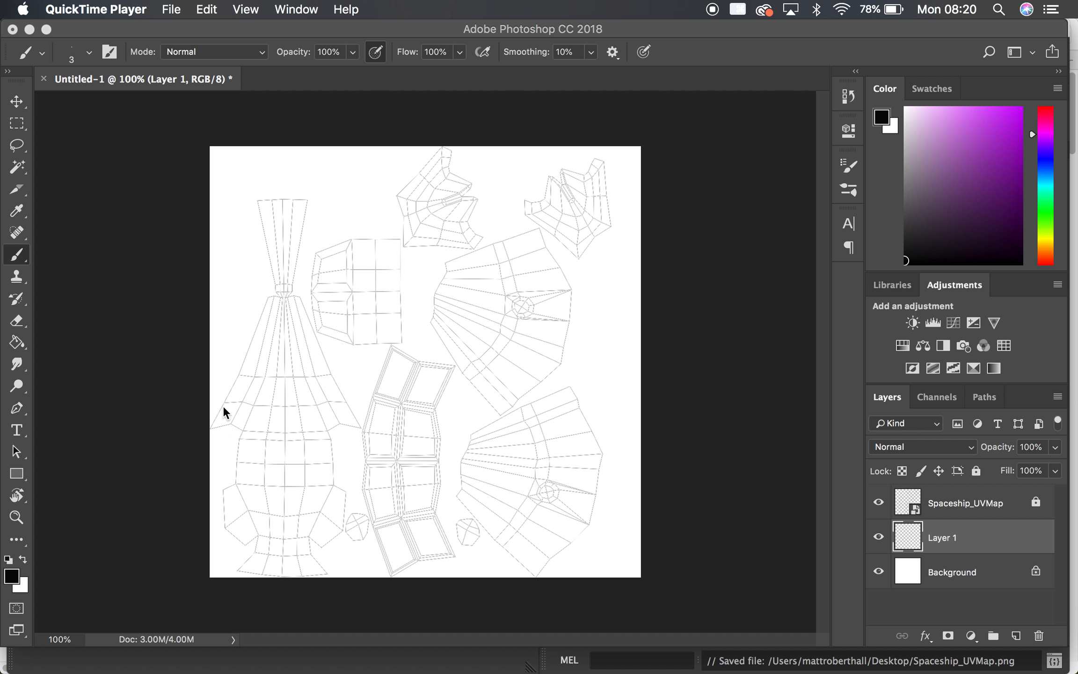
pyautogui.moveTo(408, 481)
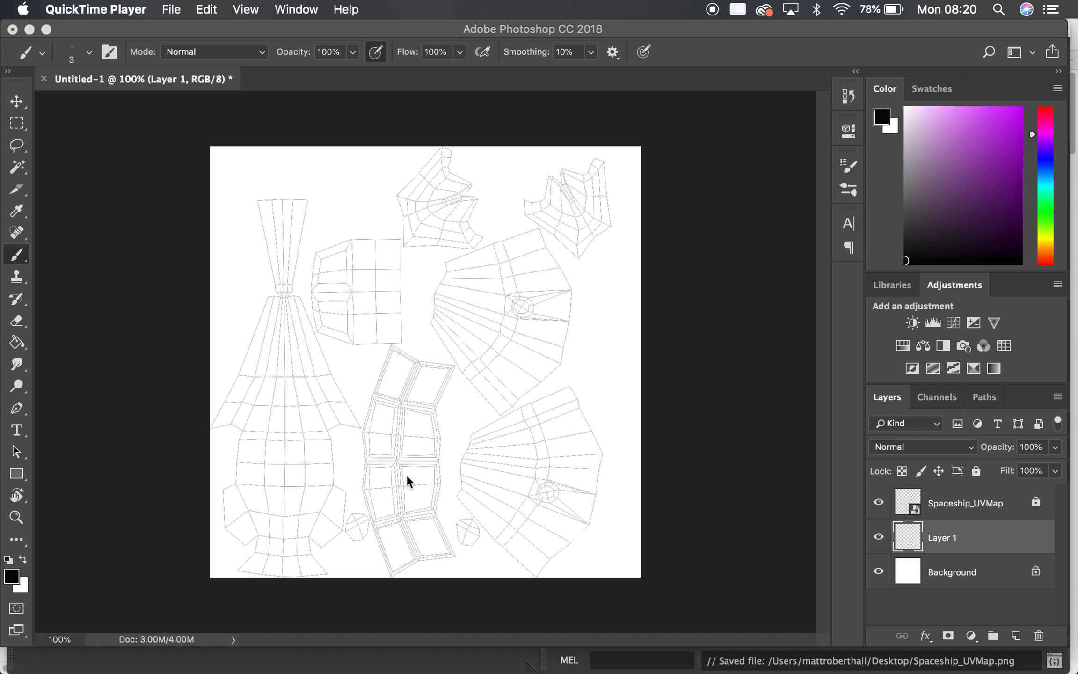
pyautogui.moveTo(246, 583)
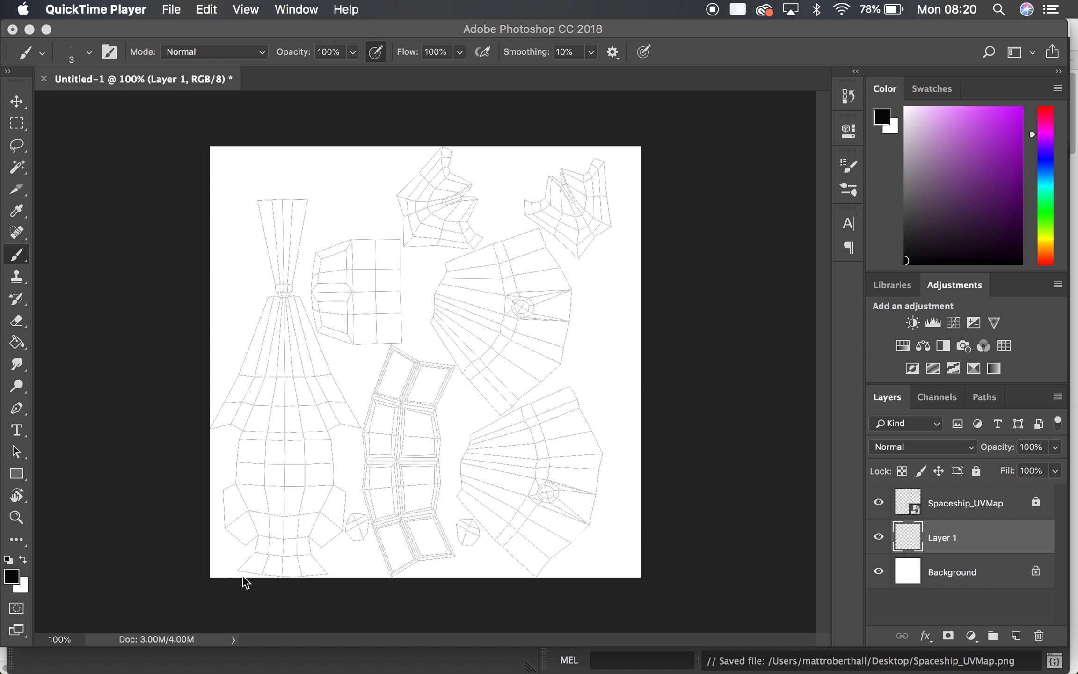
pyautogui.moveTo(325, 305)
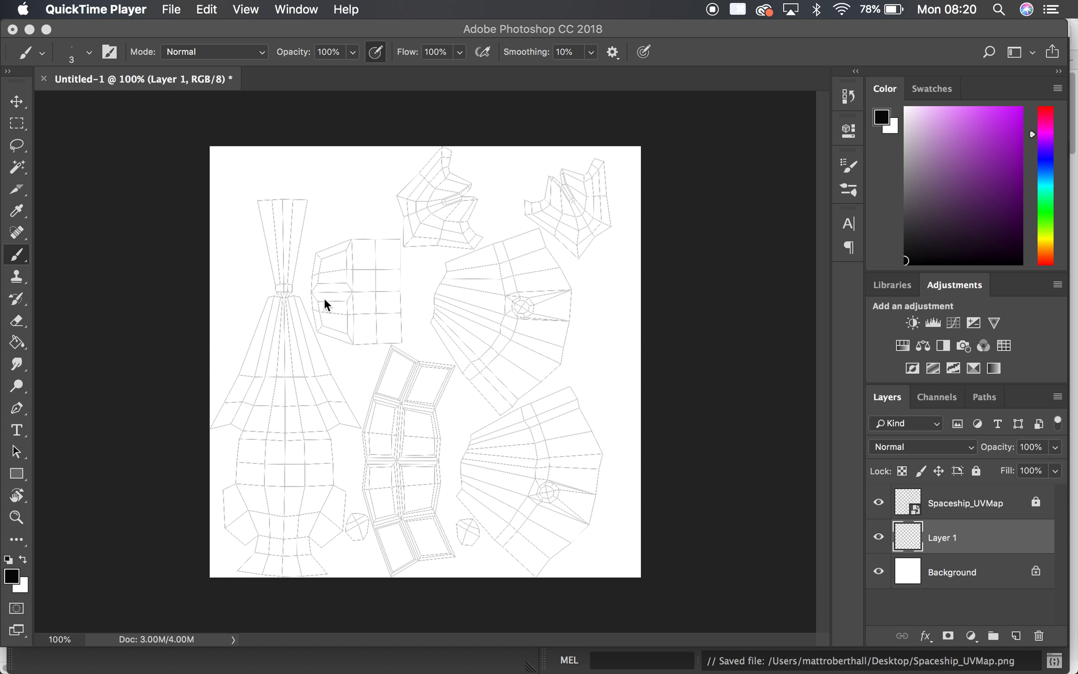
pyautogui.moveTo(236, 296)
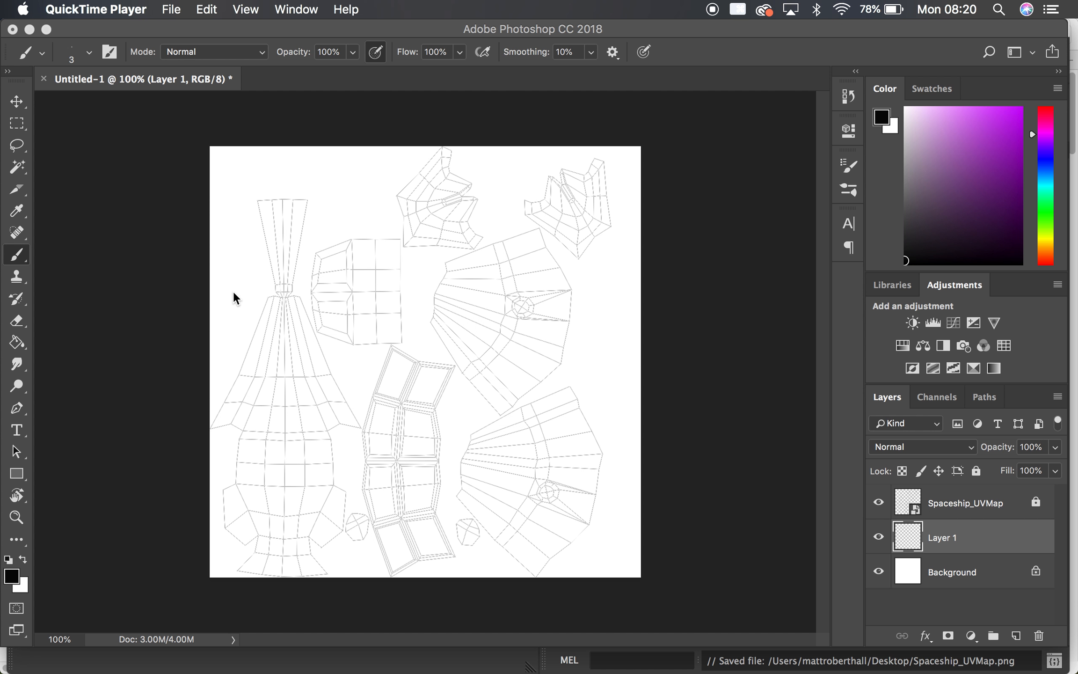
pyautogui.moveTo(789, 561)
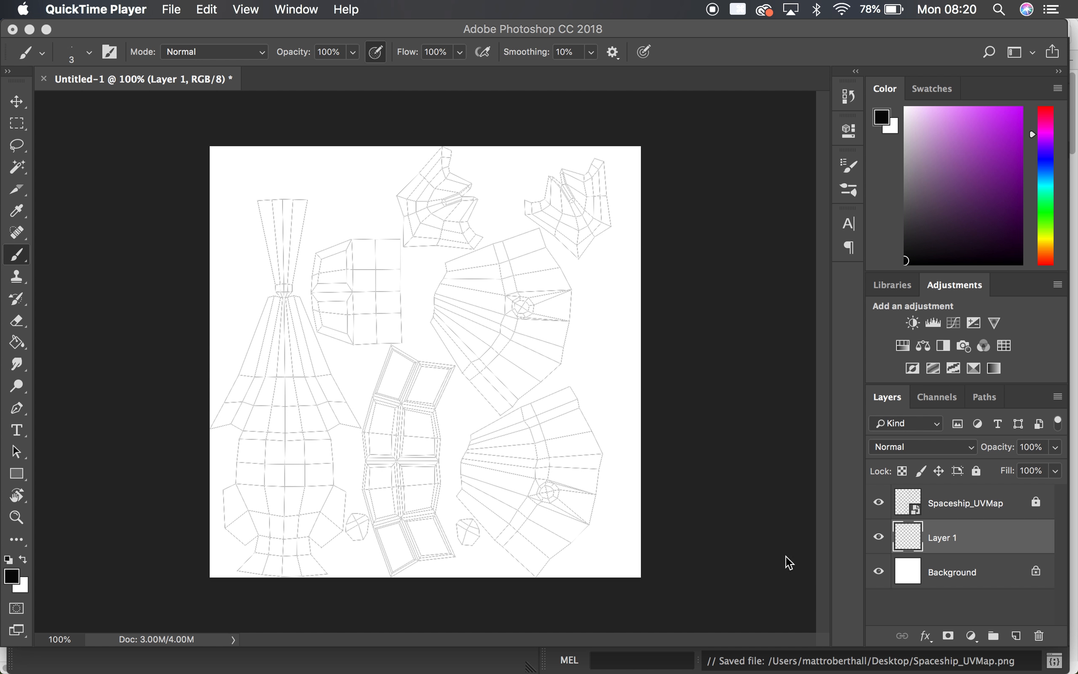
pyautogui.moveTo(326, 437)
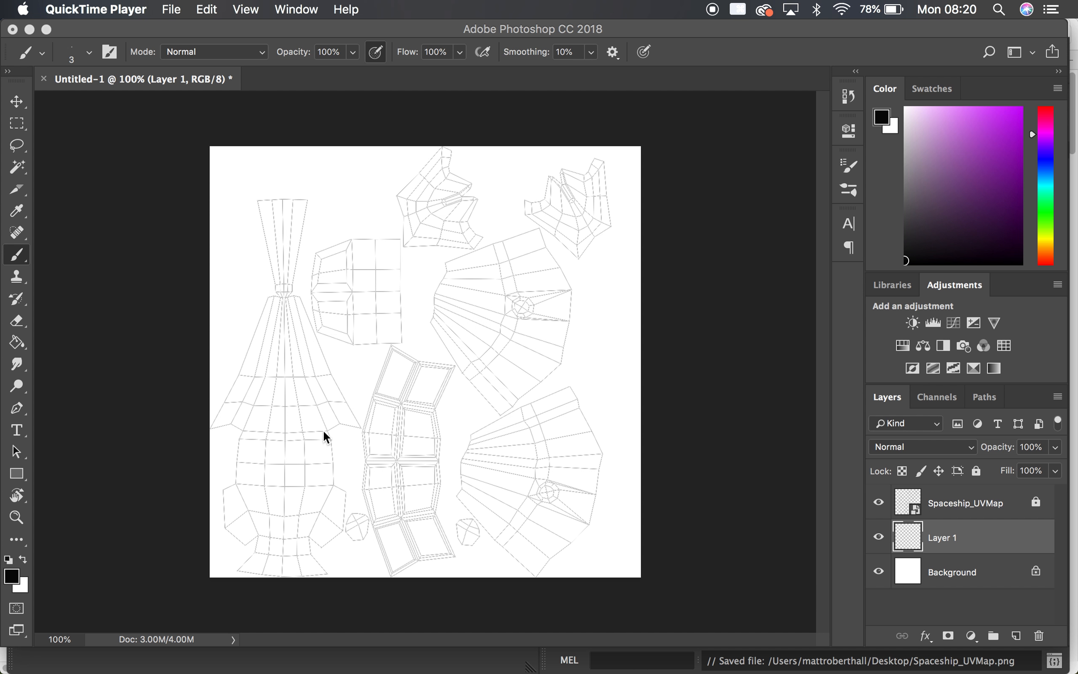
pyautogui.moveTo(236, 343)
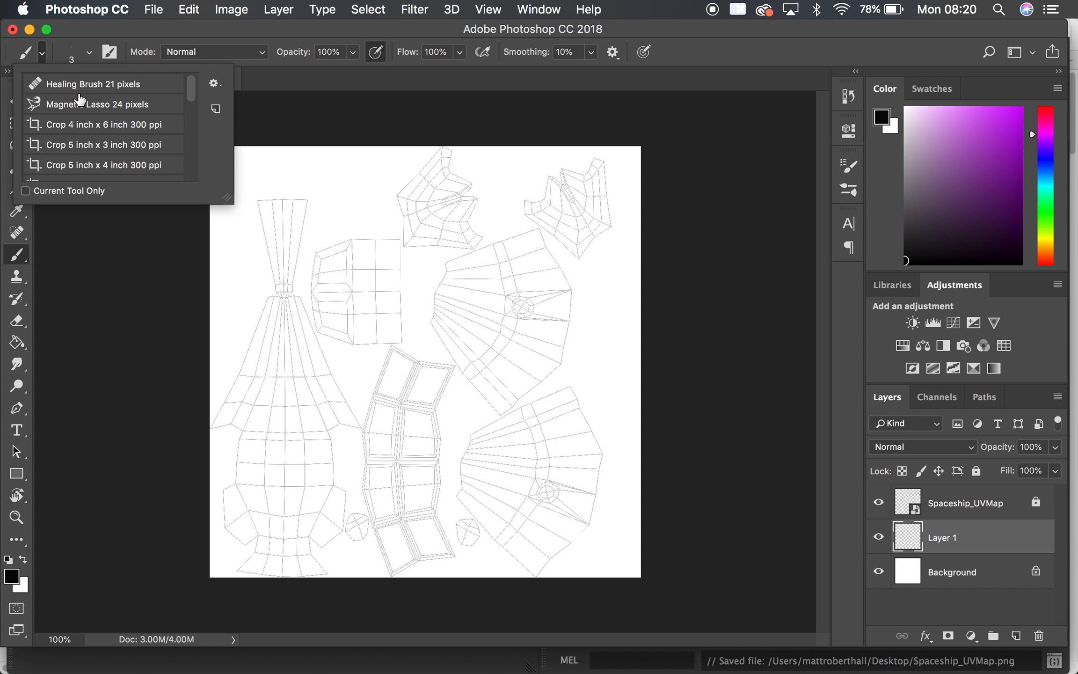
# Step: Choose the Hard Round brush from General Brushes for painting the left fuselage shell
pyautogui.click(88, 51)
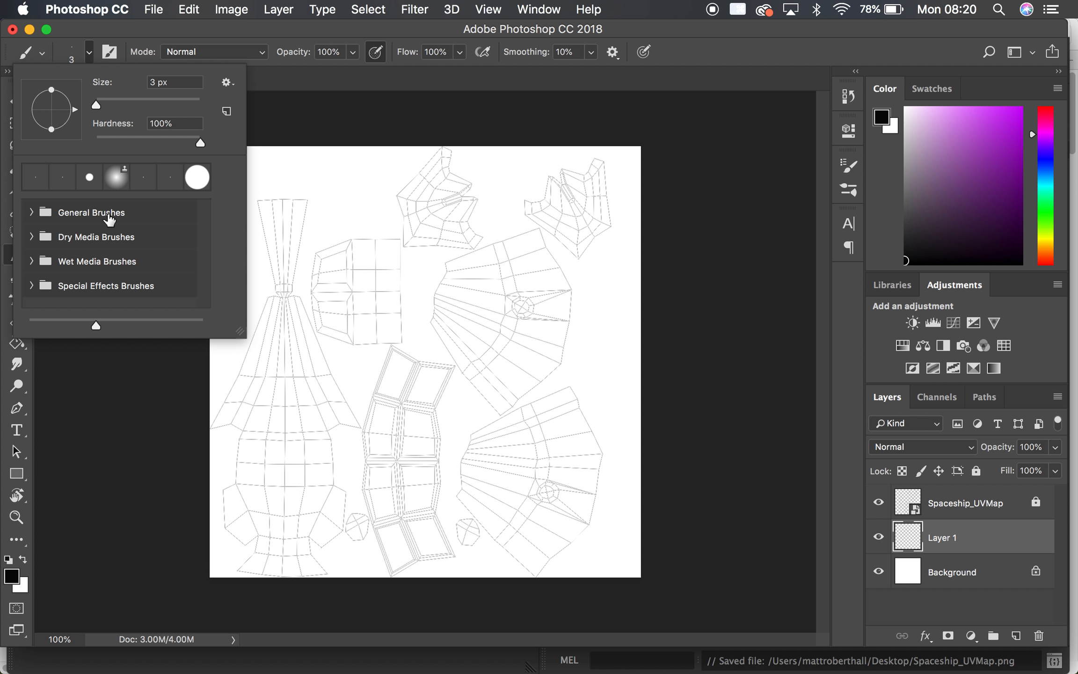
pyautogui.click(91, 212)
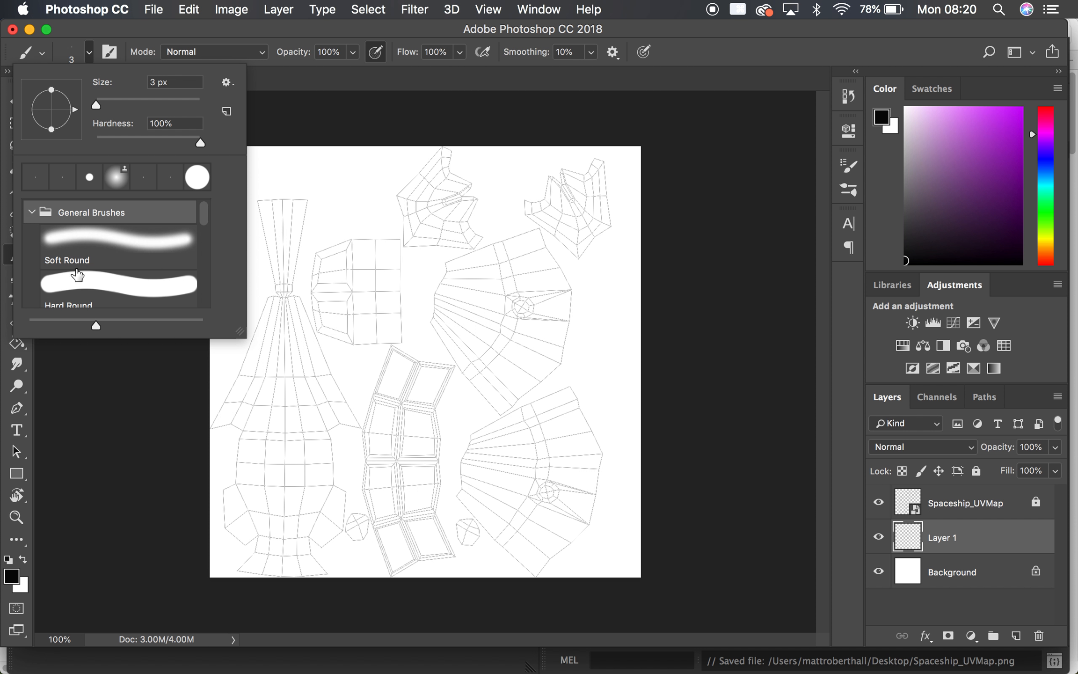
pyautogui.click(117, 282)
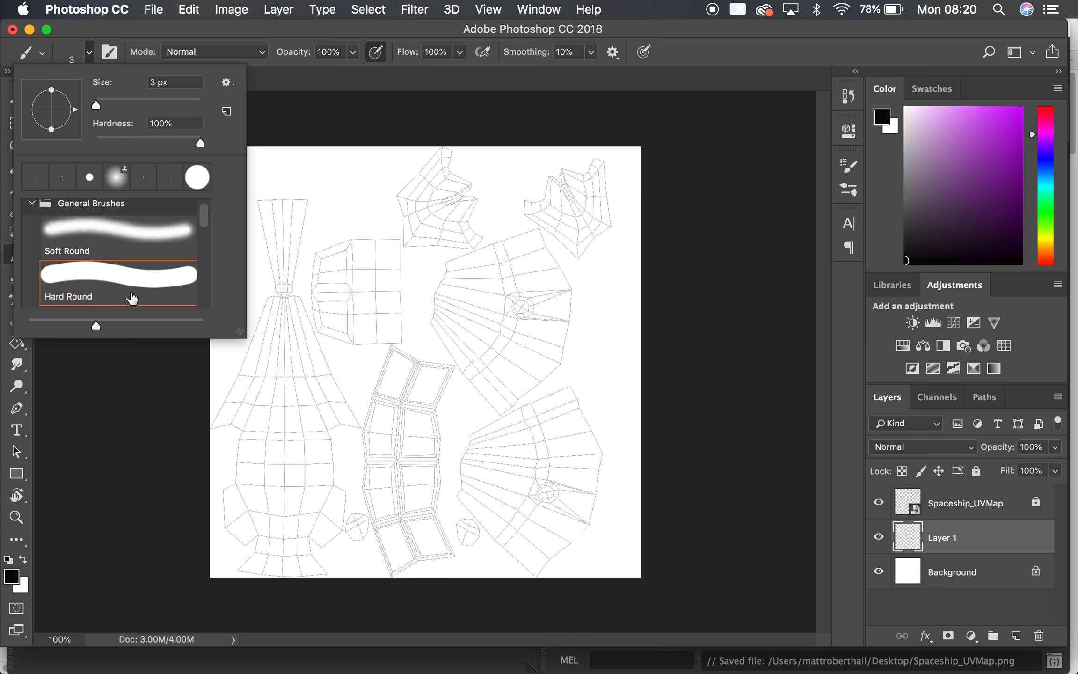
pyautogui.click(117, 282)
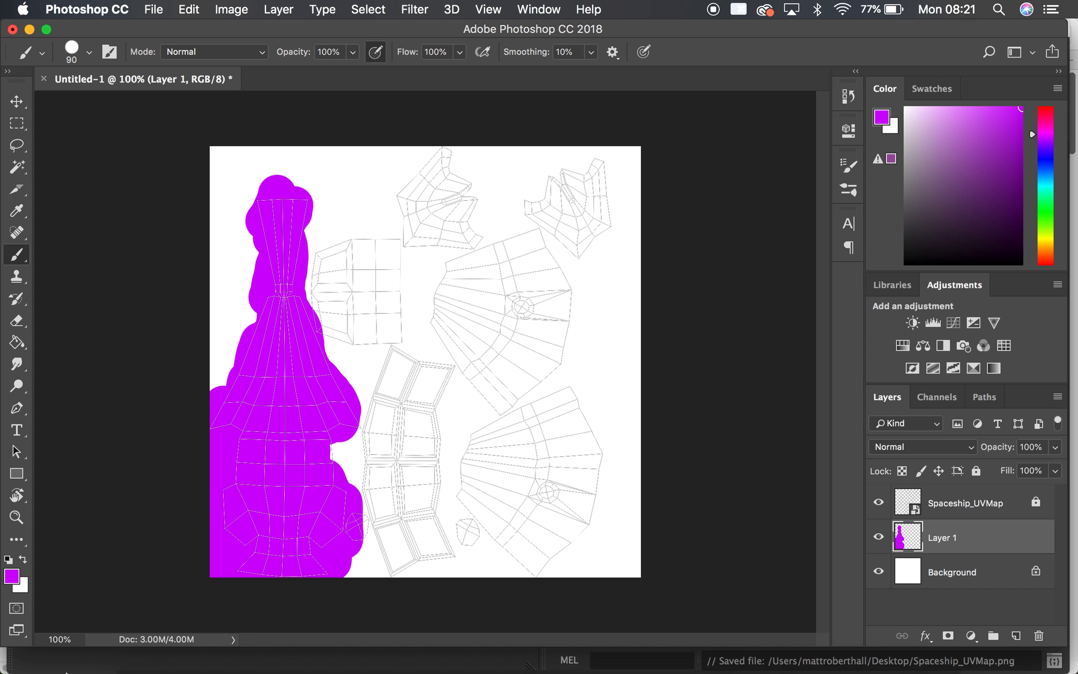
pyautogui.moveTo(431, 642)
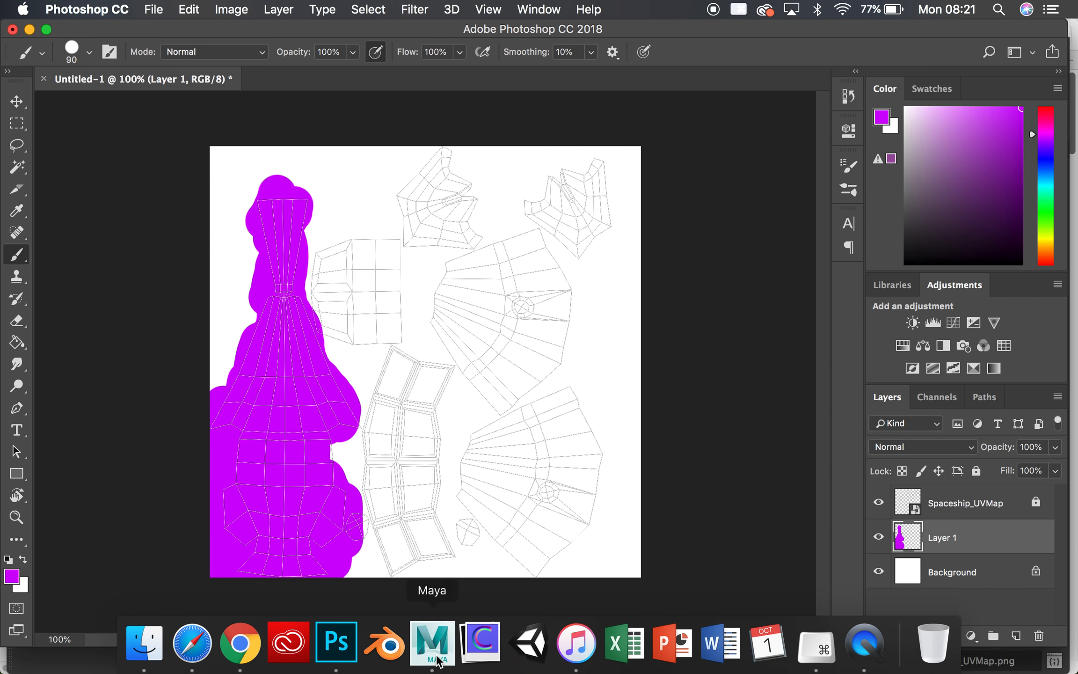
# Step: In Maya, pick a hull face and convert it to its four vertices
pyautogui.click(431, 643)
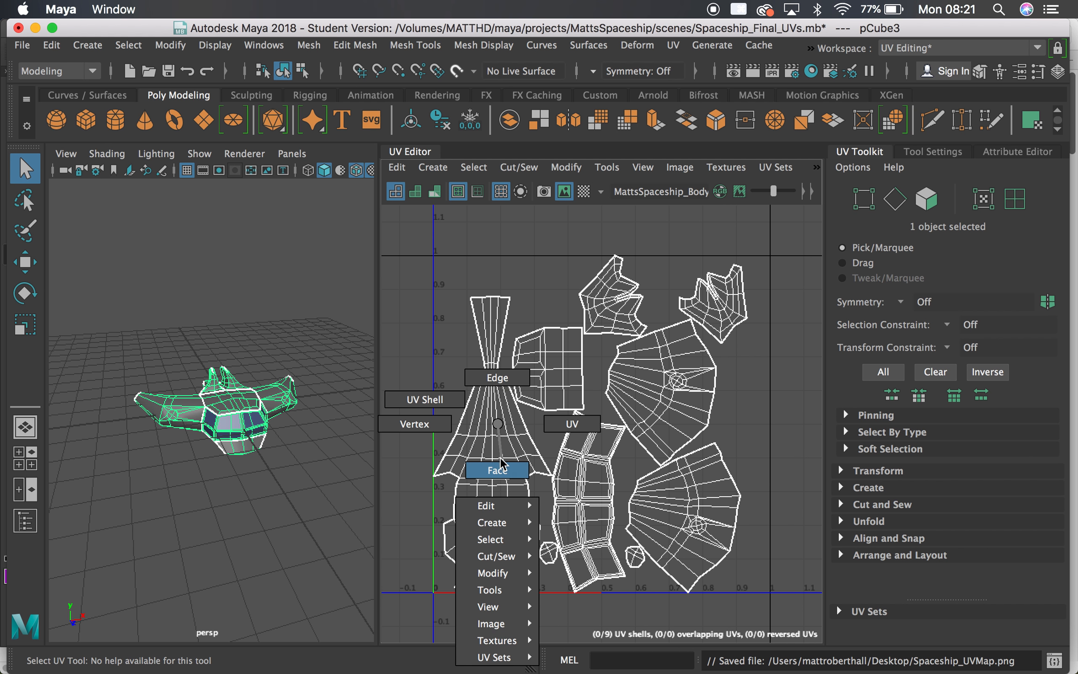
pyautogui.click(496, 470)
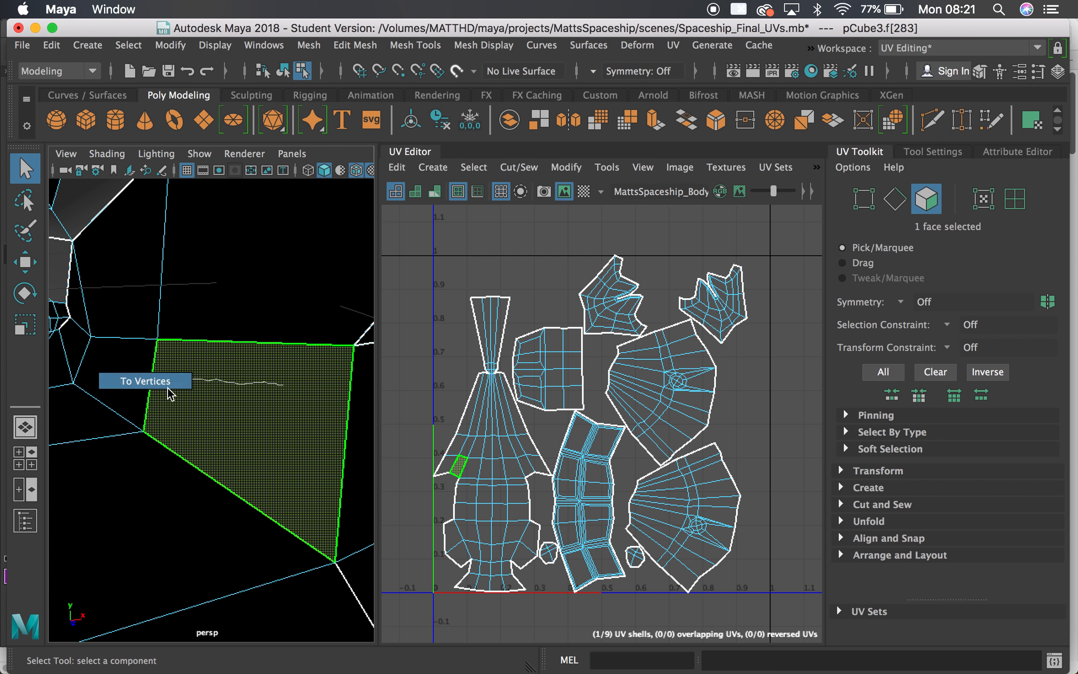
pyautogui.click(145, 381)
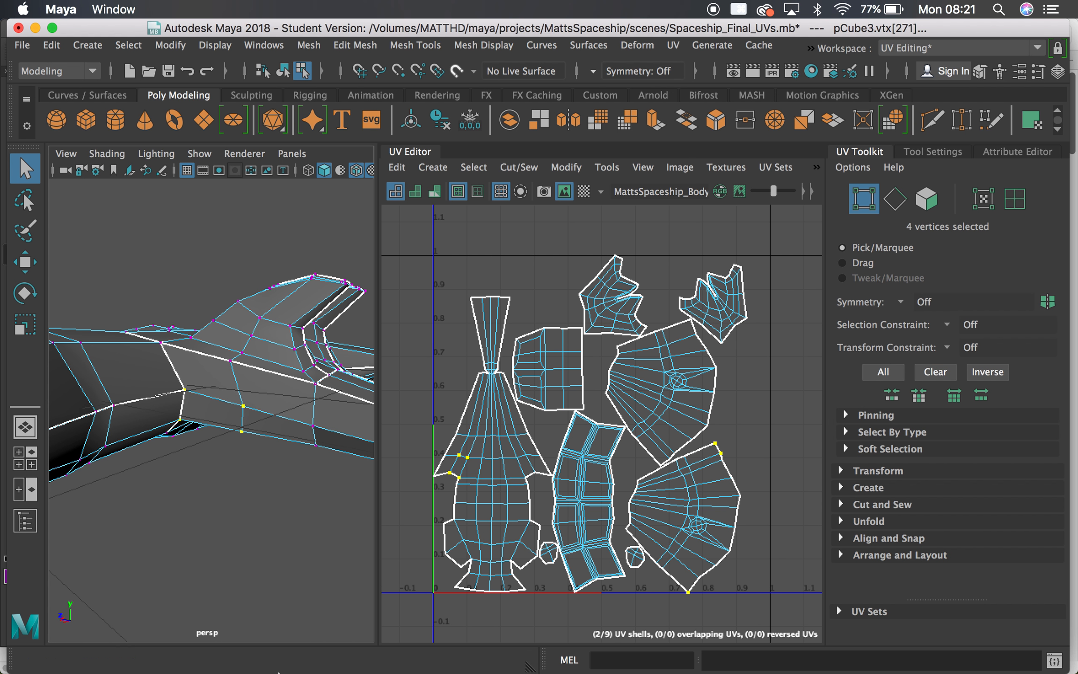
pyautogui.moveTo(527, 642)
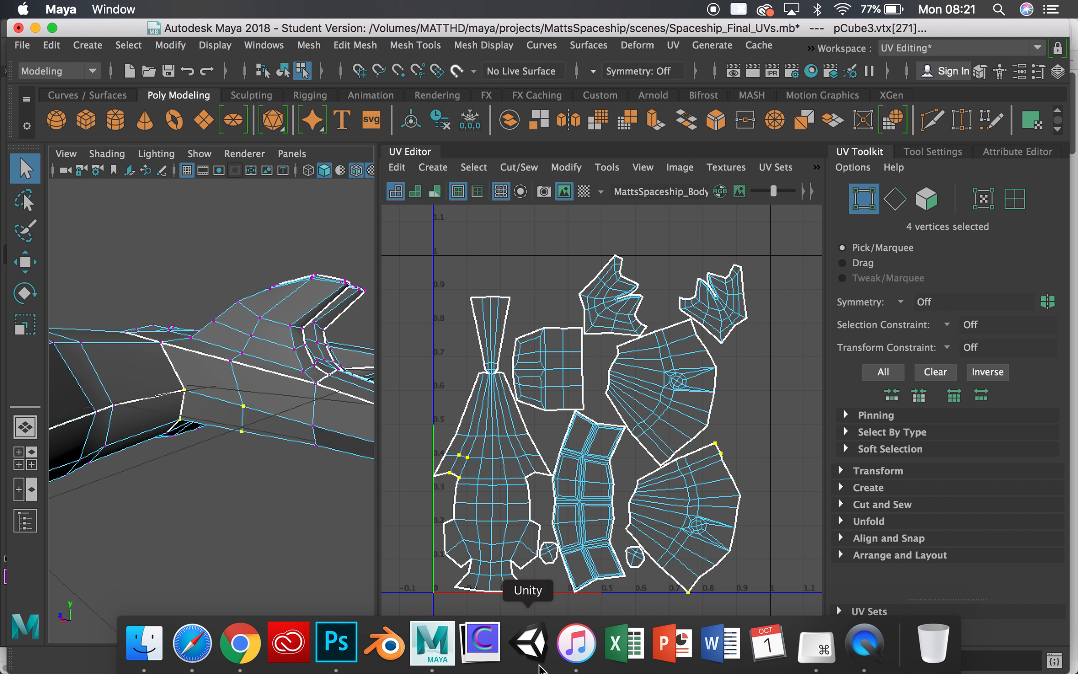
# Step: Back in Photoshop, paint a darker purple band across the magenta fuselage shell
pyautogui.click(336, 641)
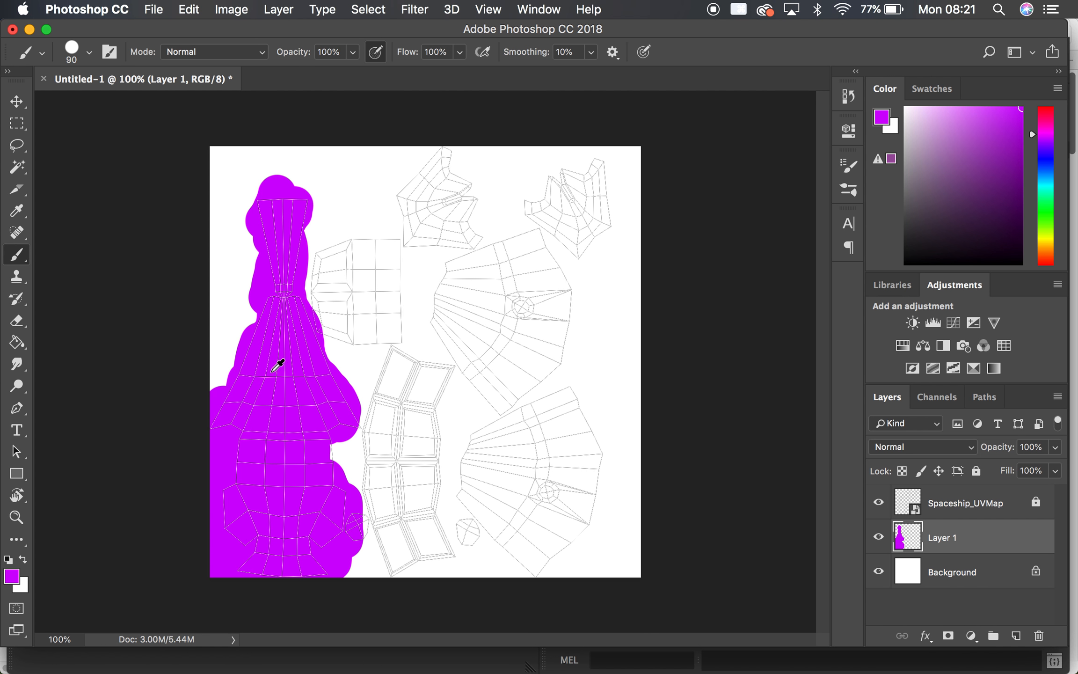
pyautogui.moveTo(266, 315)
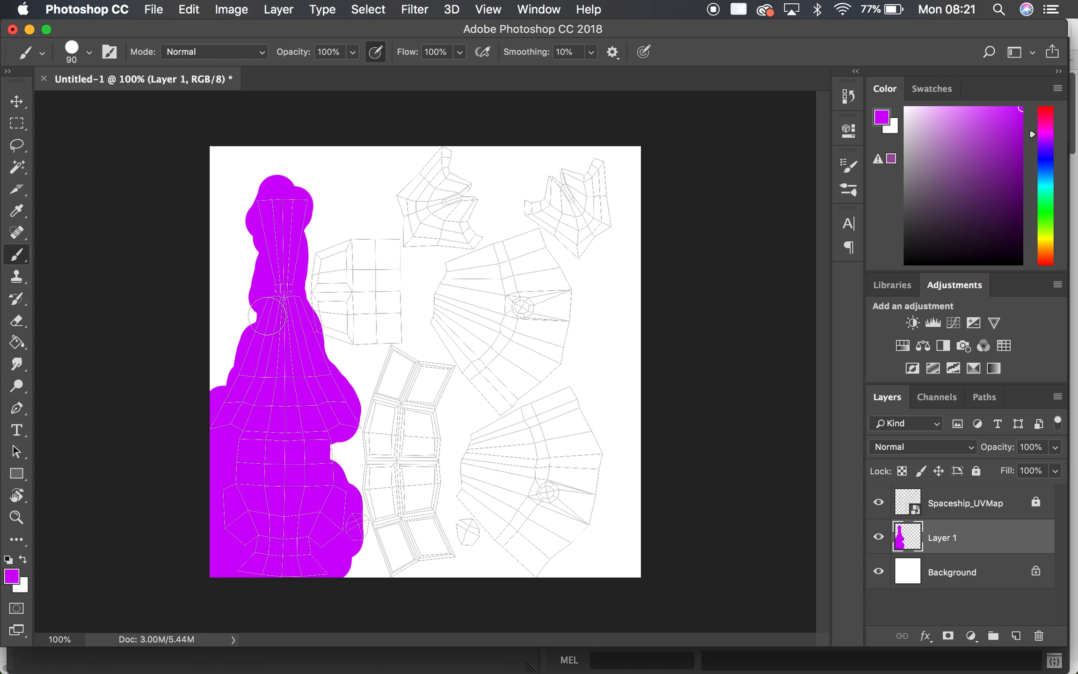
pyautogui.click(1011, 142)
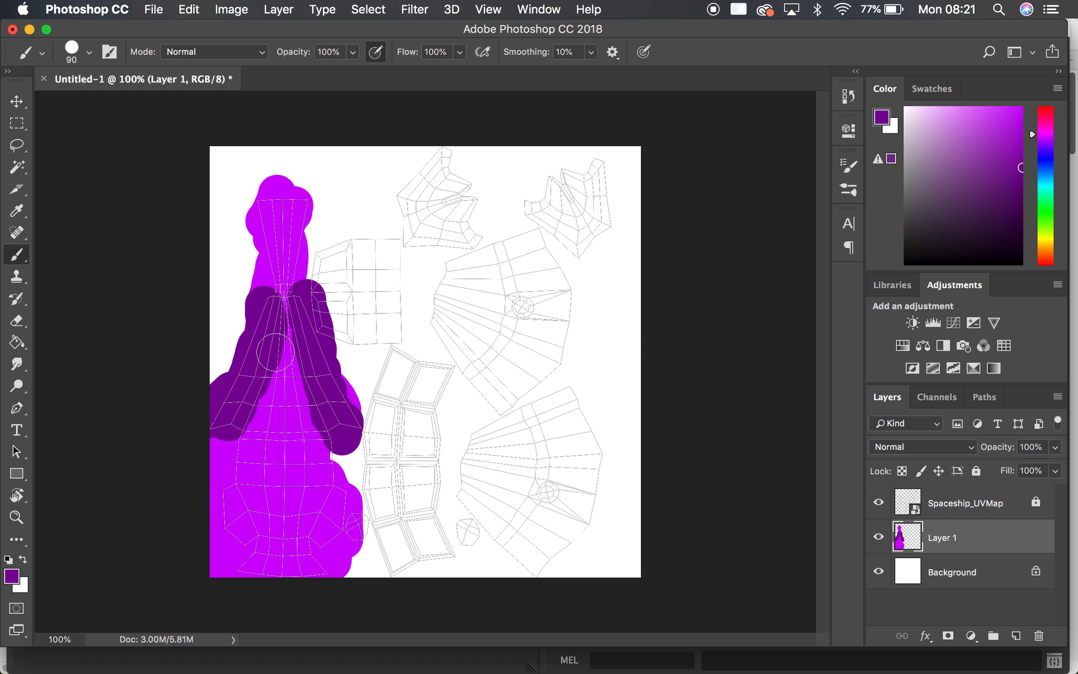
pyautogui.moveTo(271, 357)
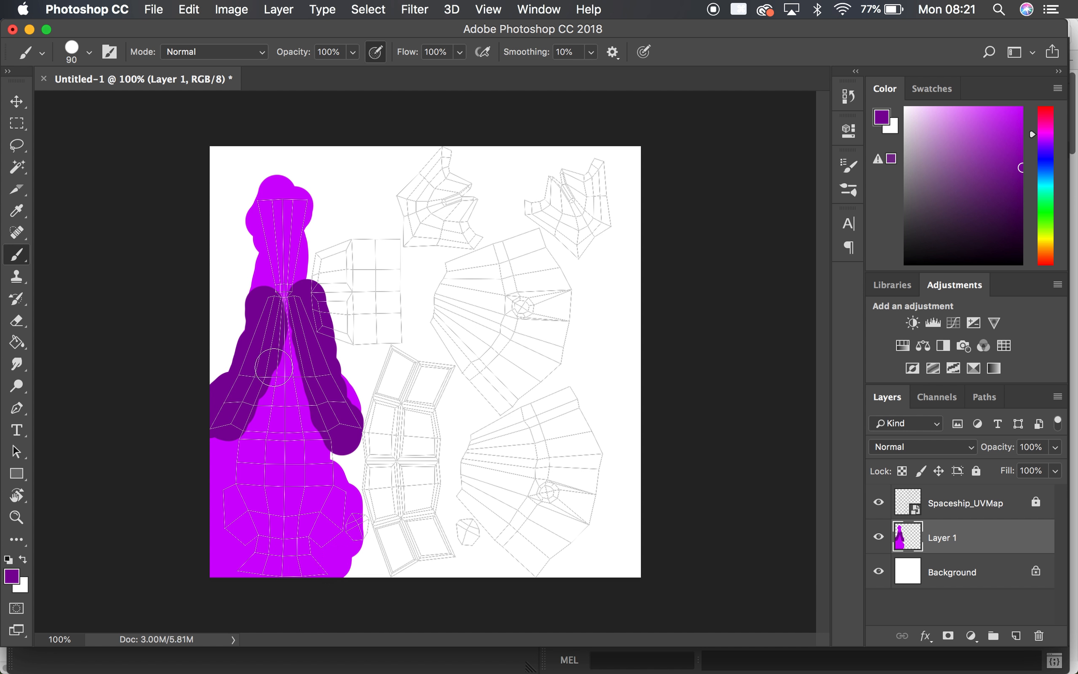
pyautogui.moveTo(263, 420)
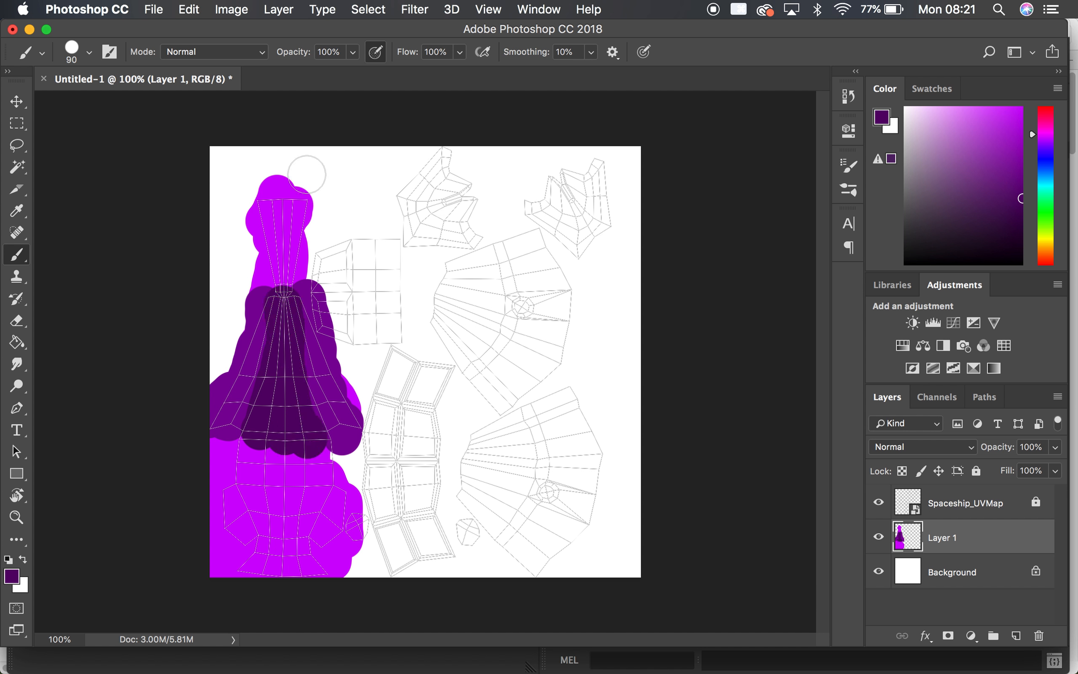
pyautogui.moveTo(282, 240)
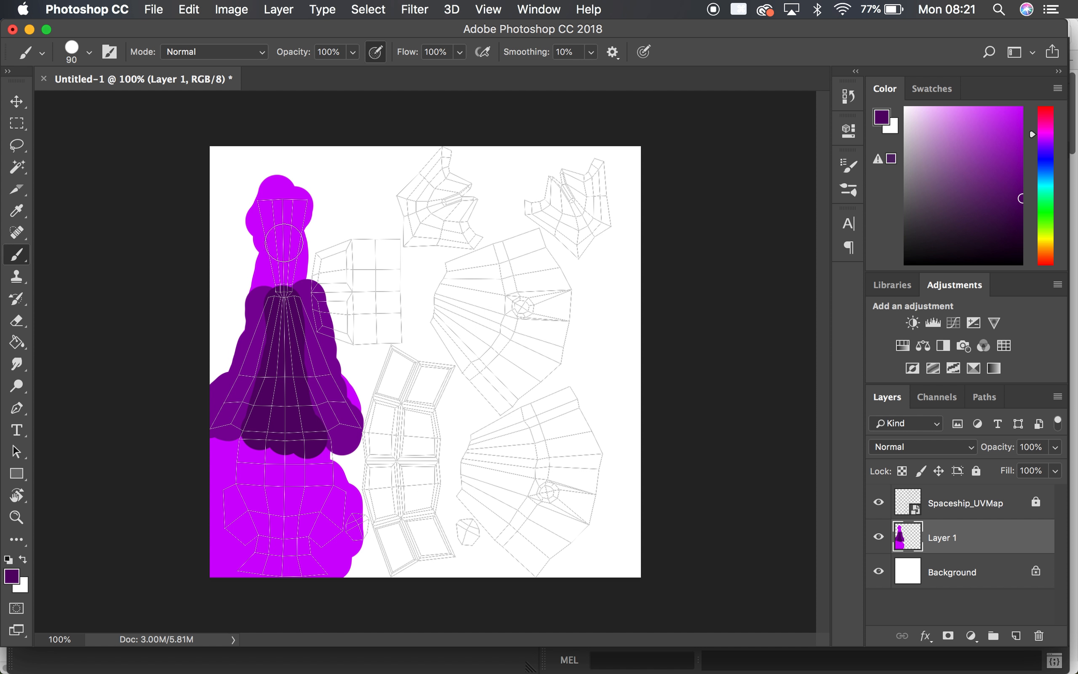
pyautogui.moveTo(125, 145)
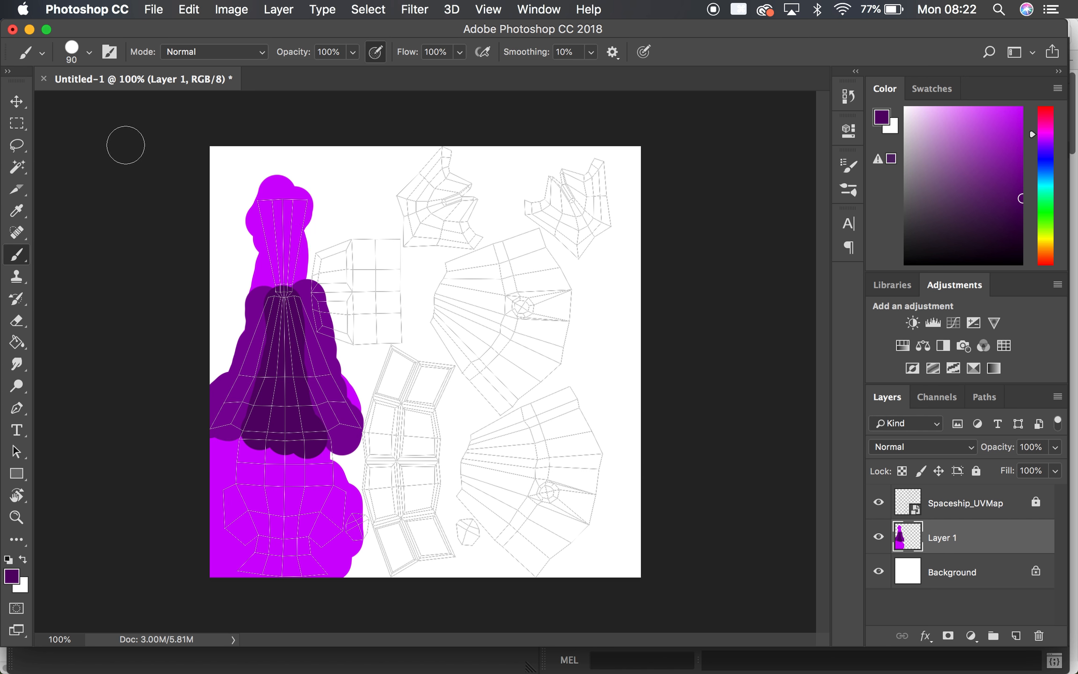
pyautogui.moveTo(235, 417)
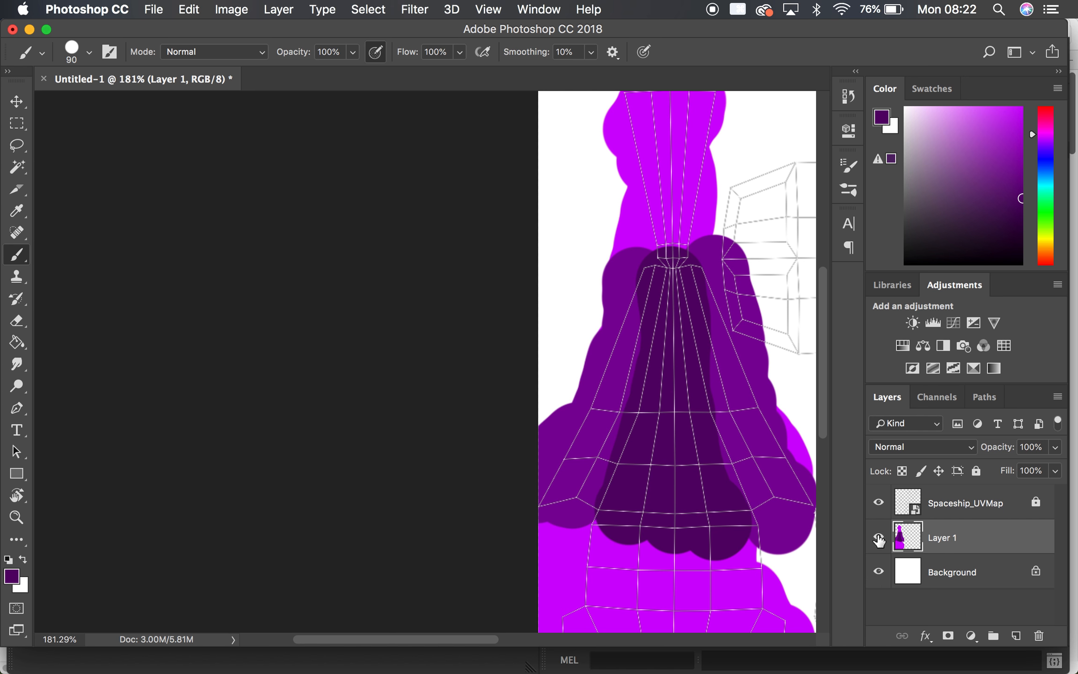
# Step: Hide Layer 1 and add a new empty layer above it
pyautogui.click(877, 537)
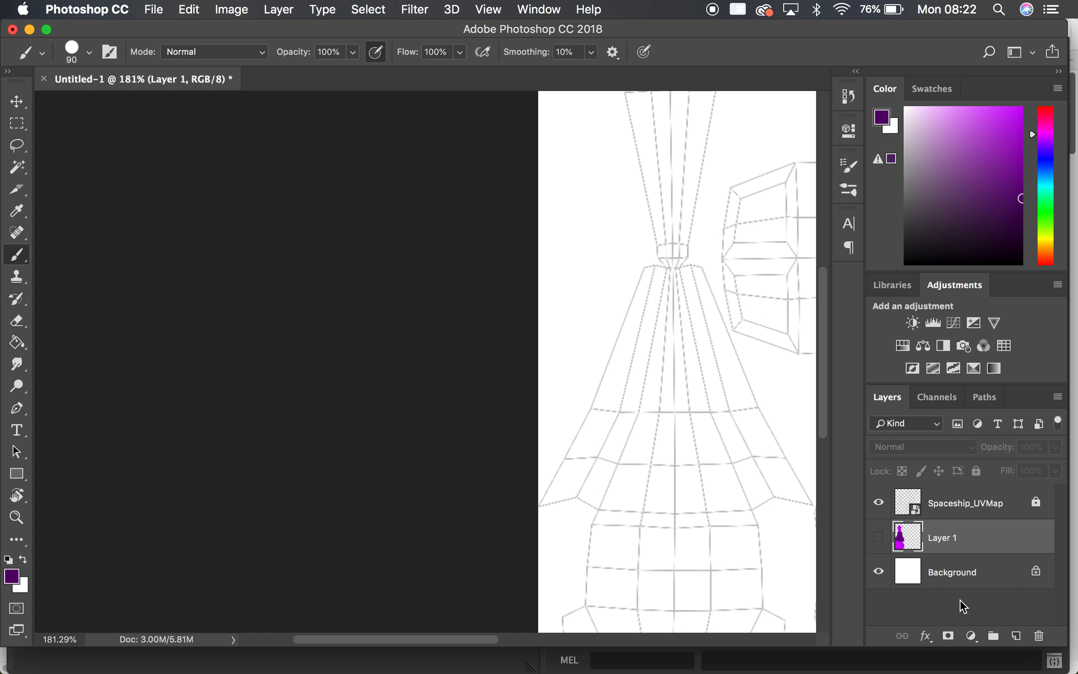
pyautogui.click(992, 634)
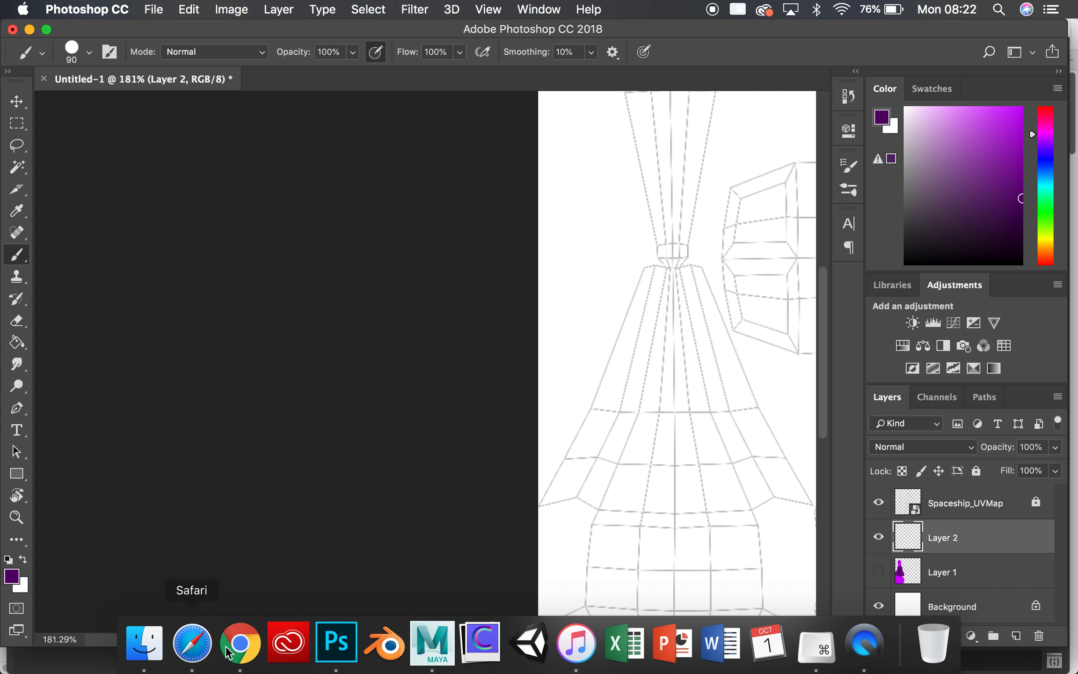
# Step: In Chrome, search Google Images for 'spaceship textures' and preview the seamless space hull pattern
pyautogui.click(240, 644)
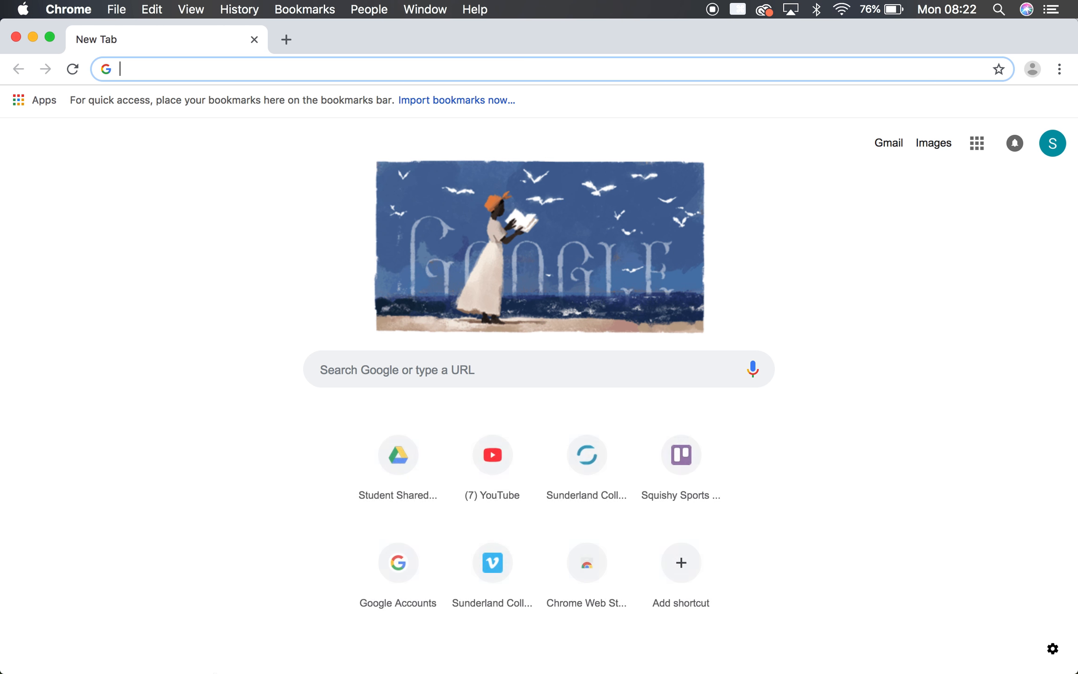
pyautogui.moveTo(123, 37)
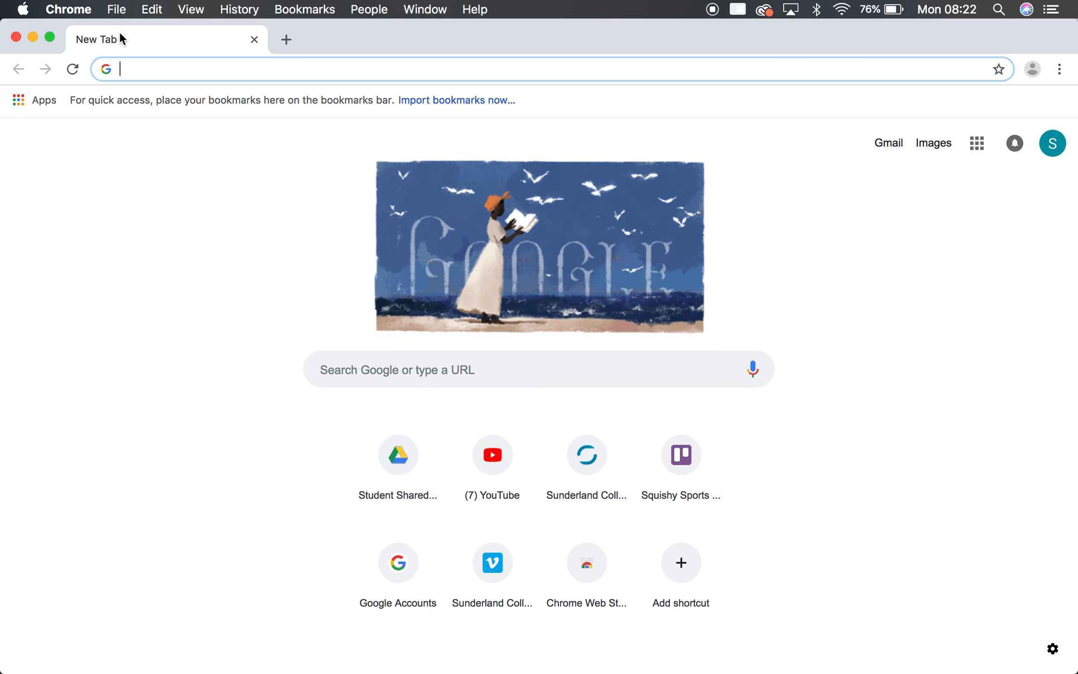
pyautogui.write('spaceship textures')
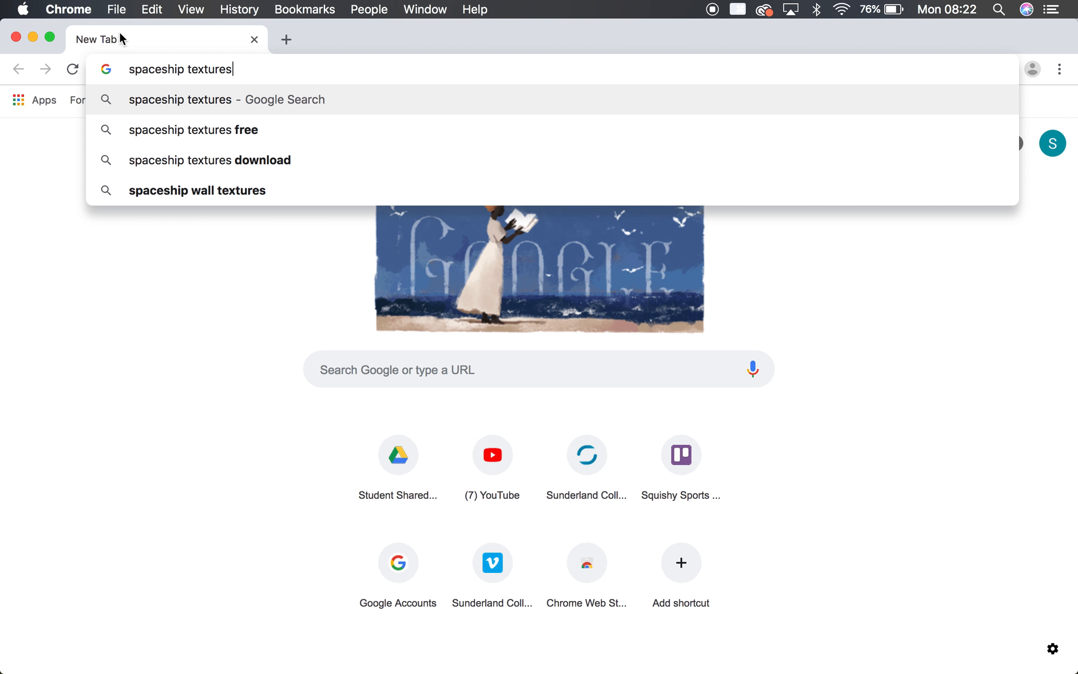
pyautogui.press('Return')
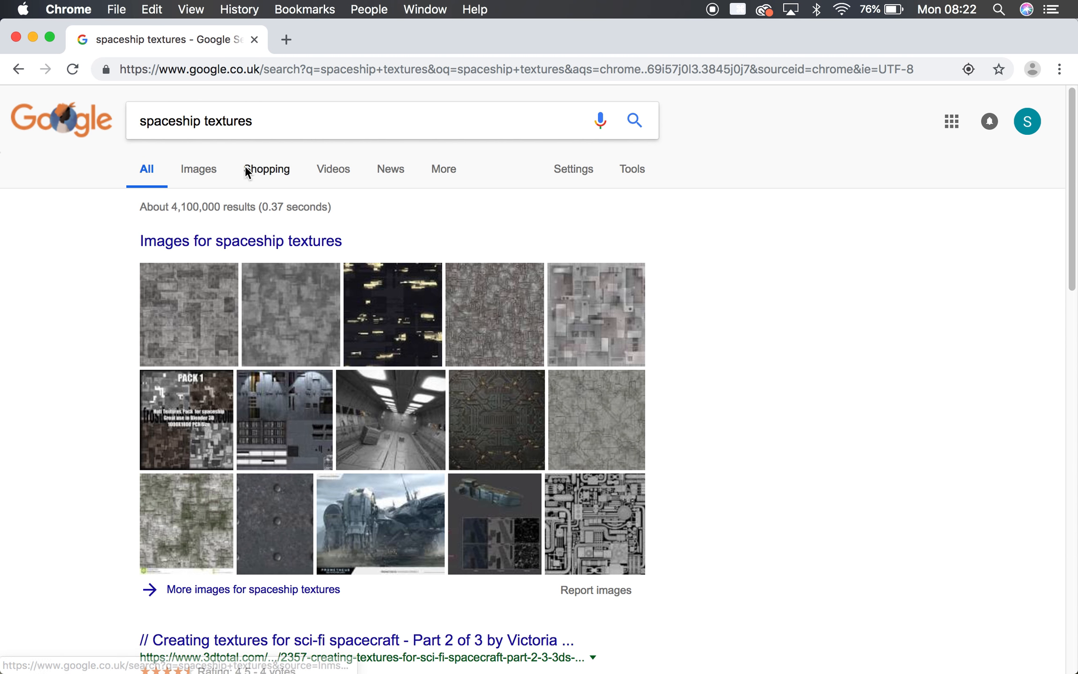
pyautogui.click(198, 168)
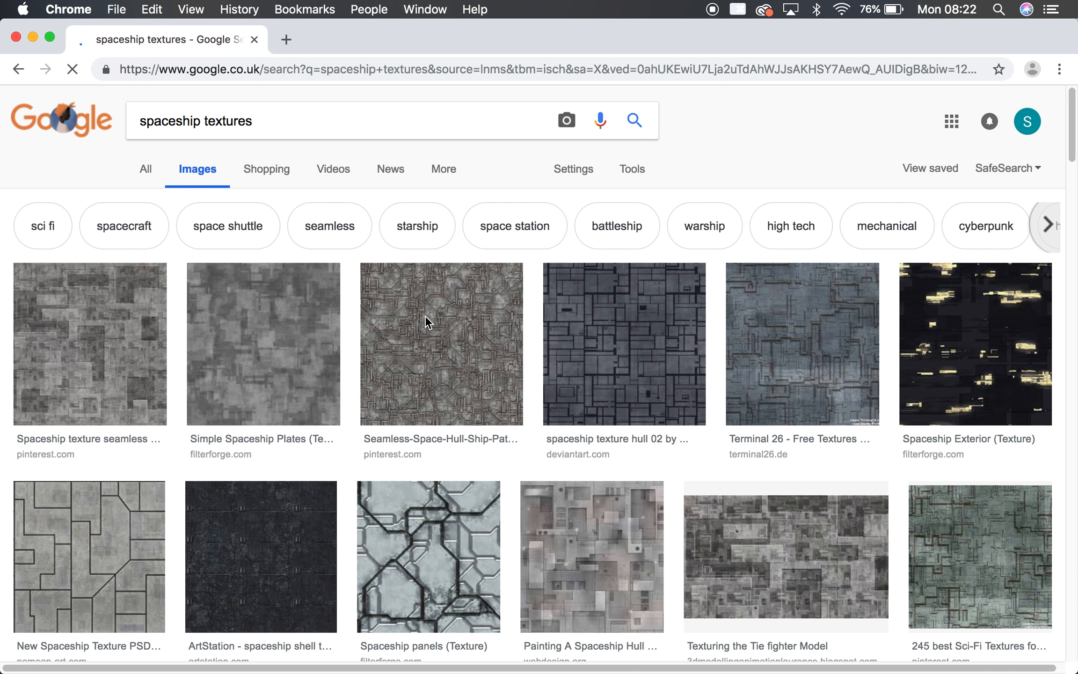
pyautogui.moveTo(499, 318)
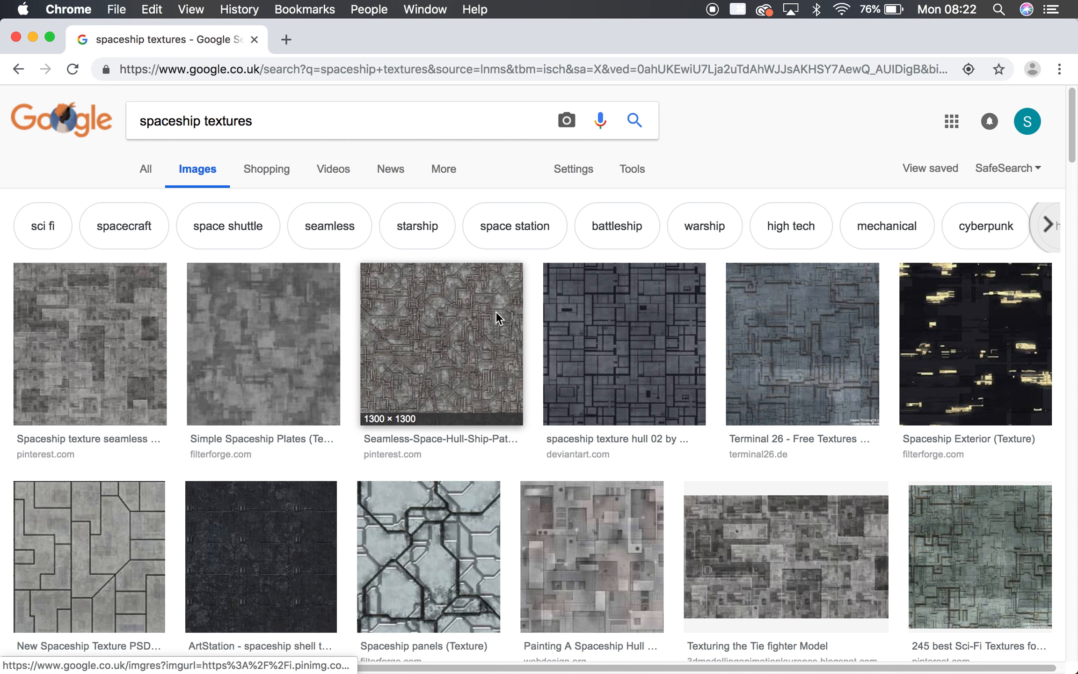
pyautogui.click(441, 343)
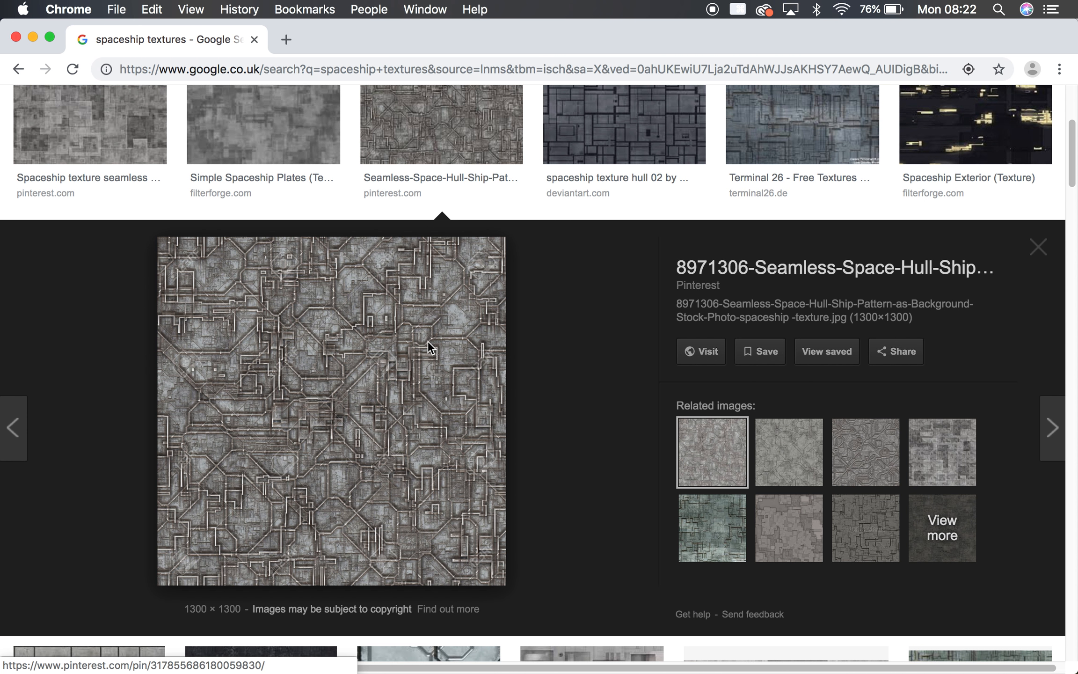
pyautogui.moveTo(507, 394)
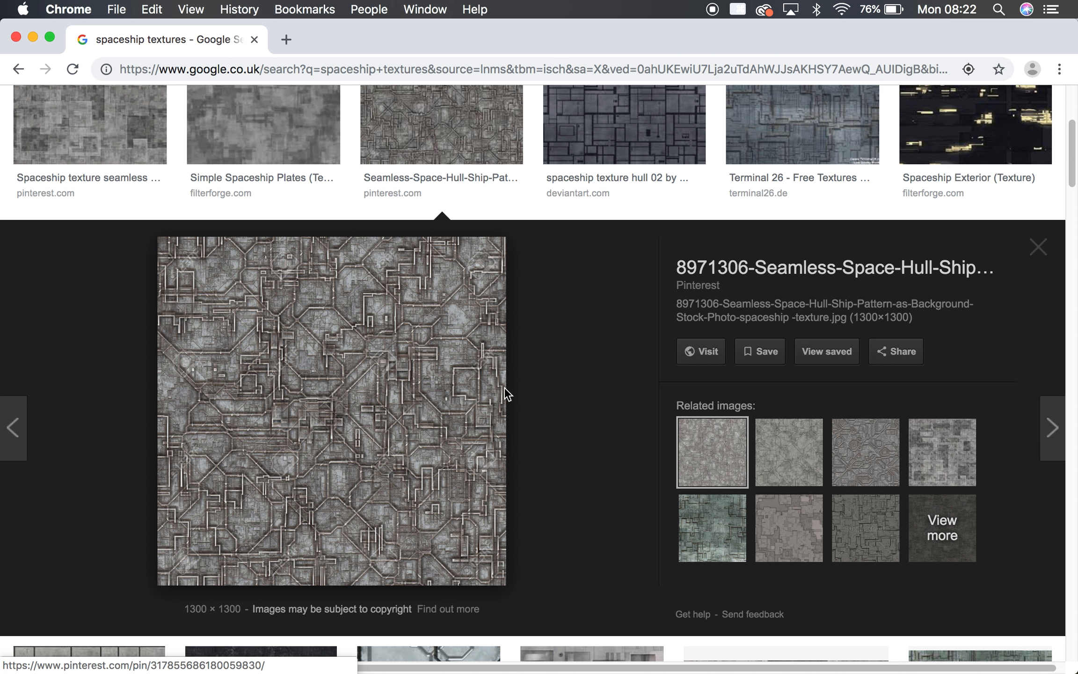
pyautogui.moveTo(337, 409)
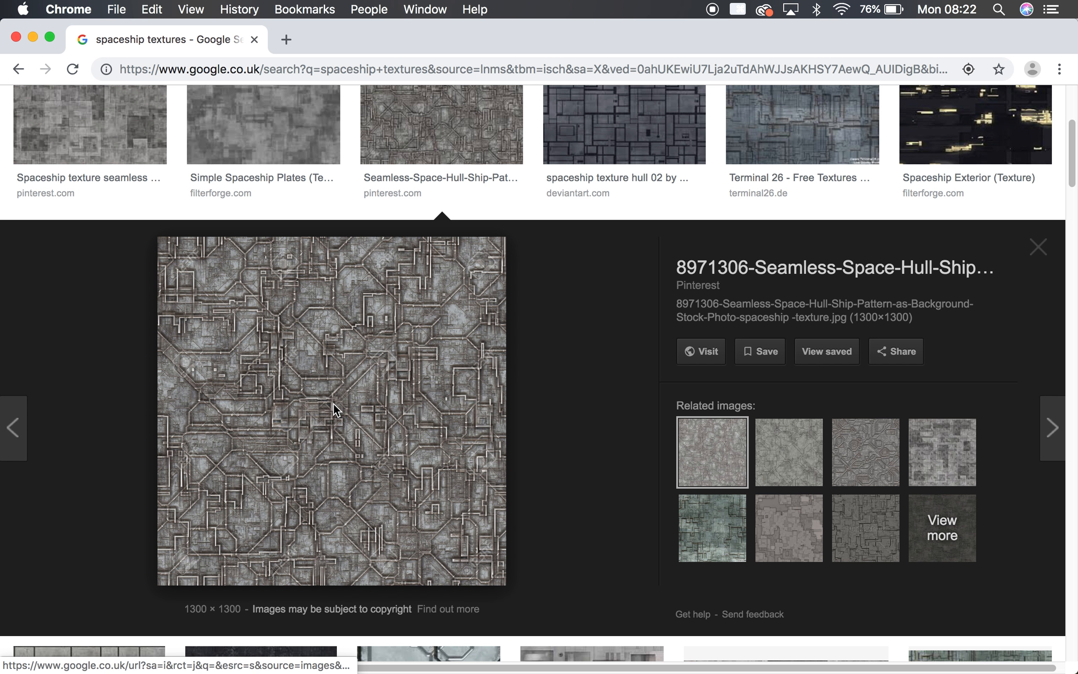
pyautogui.moveTo(403, 552)
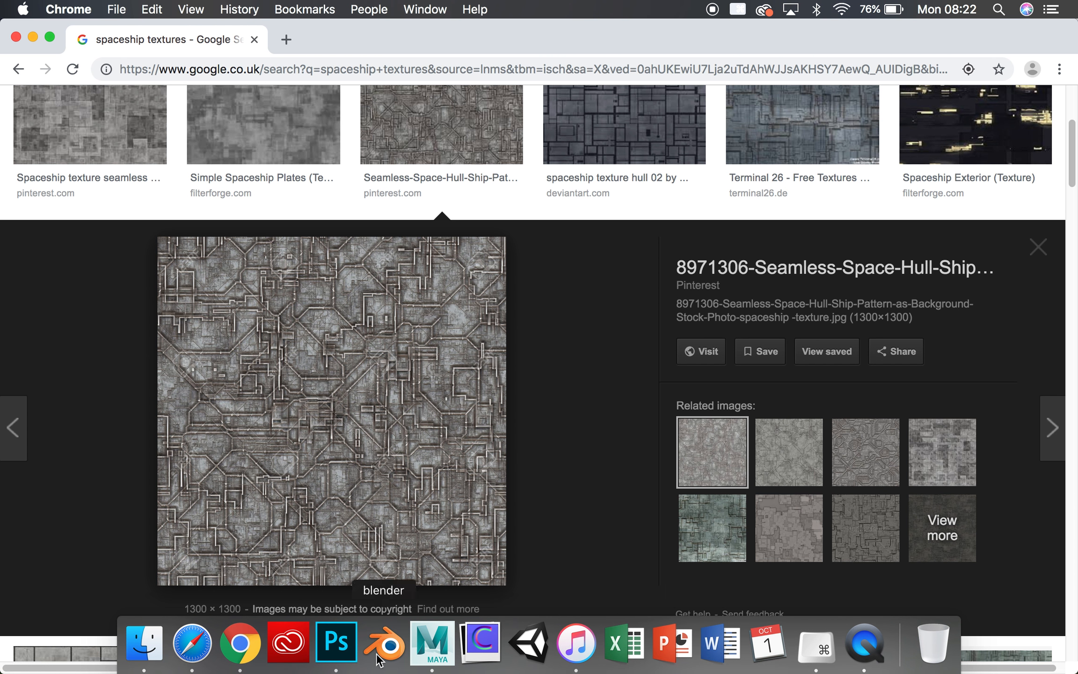
# Step: Return to Photoshop to paste the copied hull texture as Layer 2
pyautogui.click(336, 644)
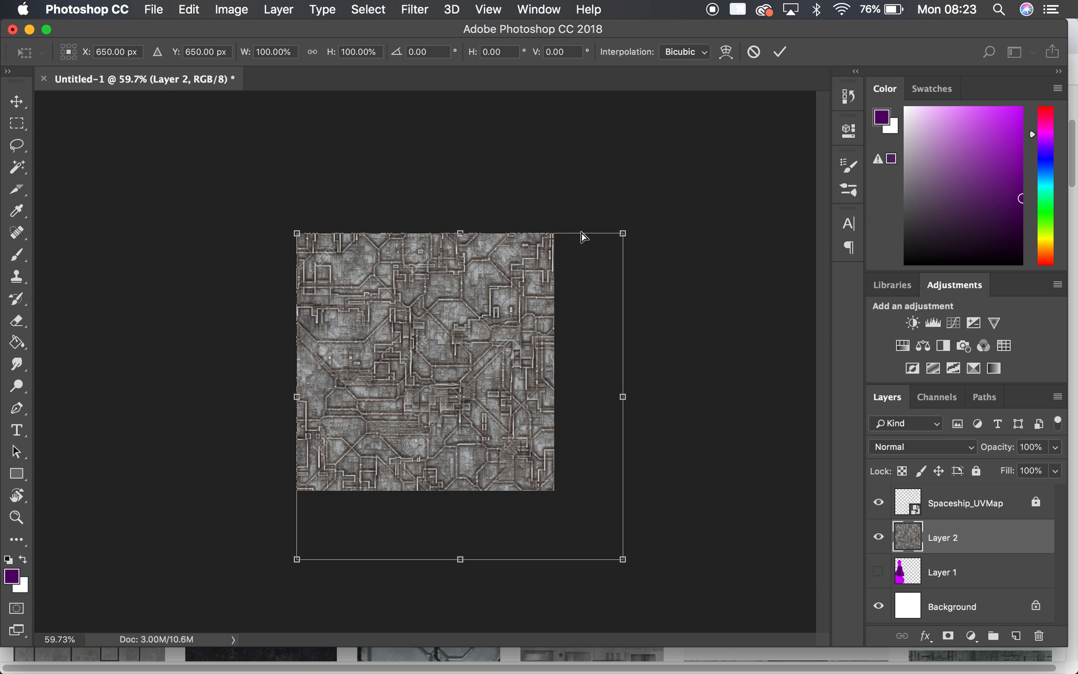
pyautogui.moveTo(660, 612)
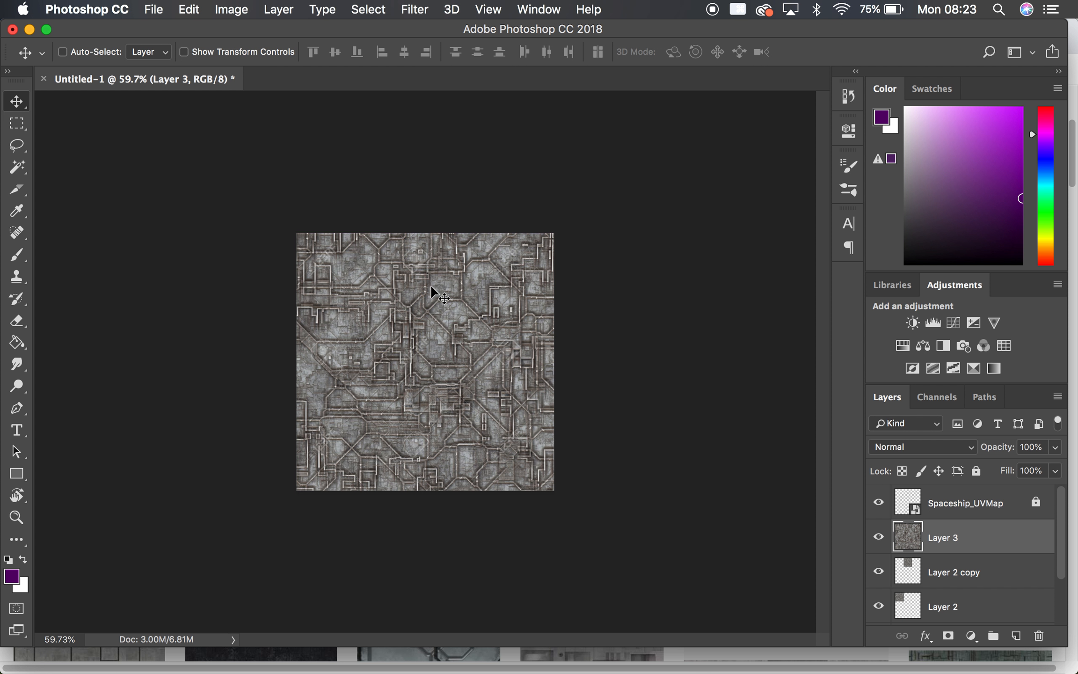
# Step: Merge the duplicated hull texture tile layers into a single layer
pyautogui.click(953, 537)
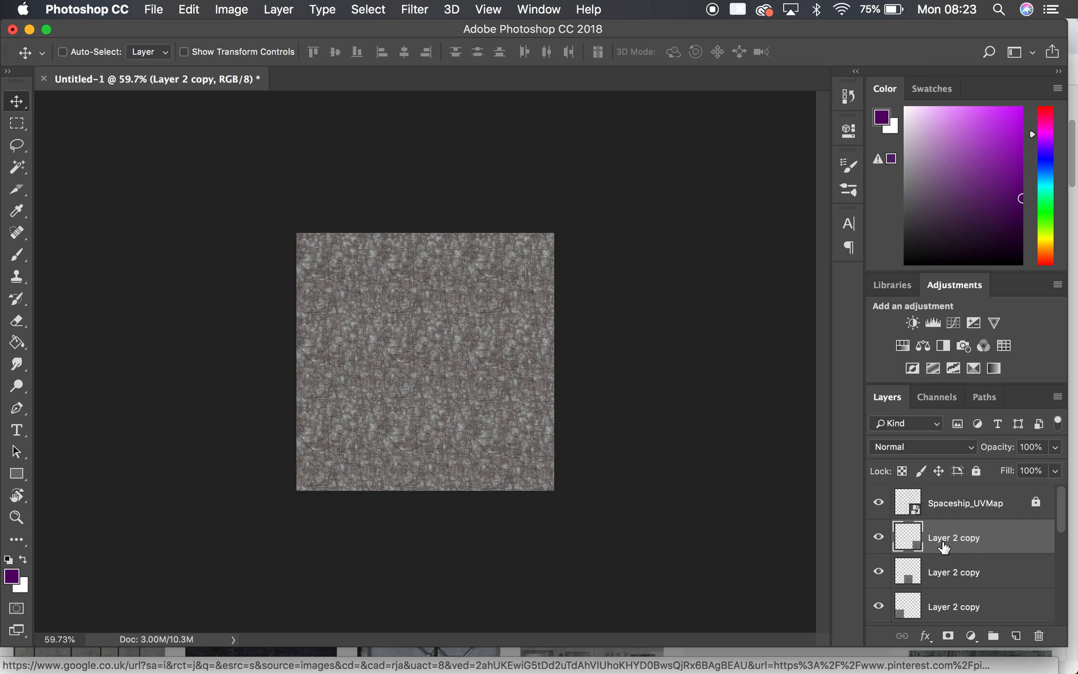
pyautogui.scroll(-3)
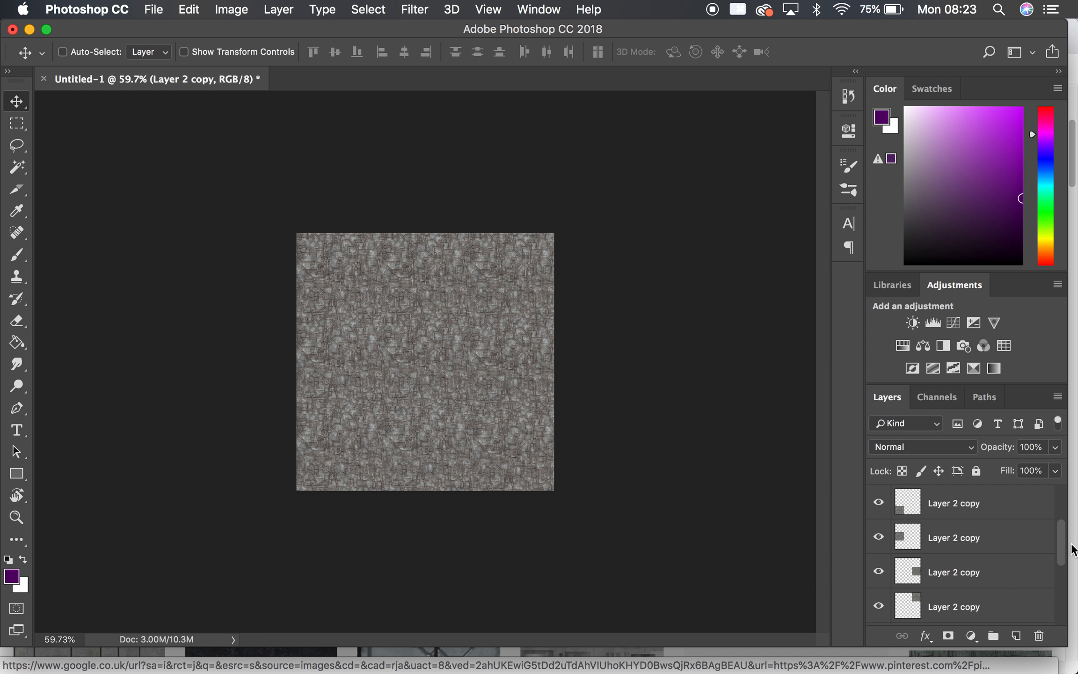
pyautogui.scroll(-3)
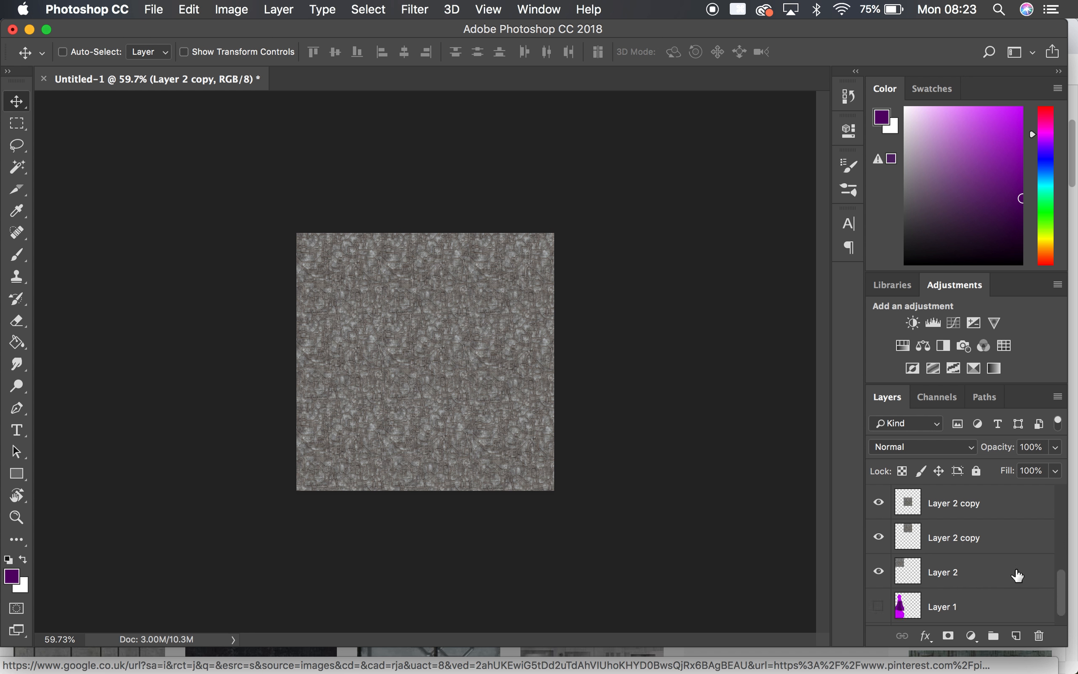
pyautogui.rightClick(963, 572)
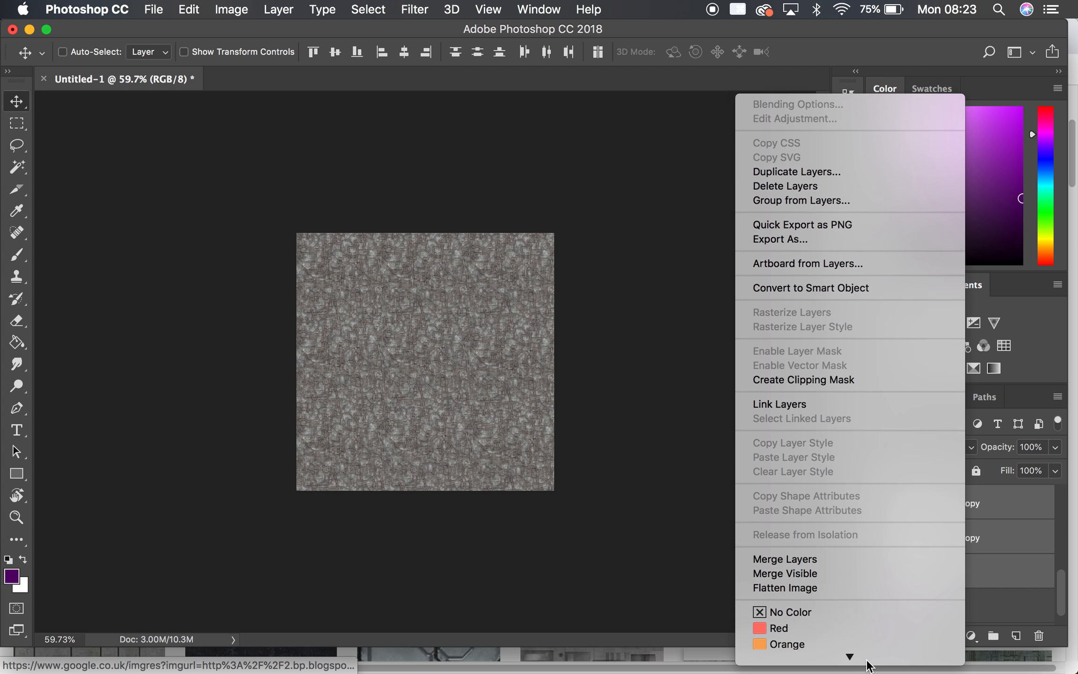
pyautogui.click(796, 172)
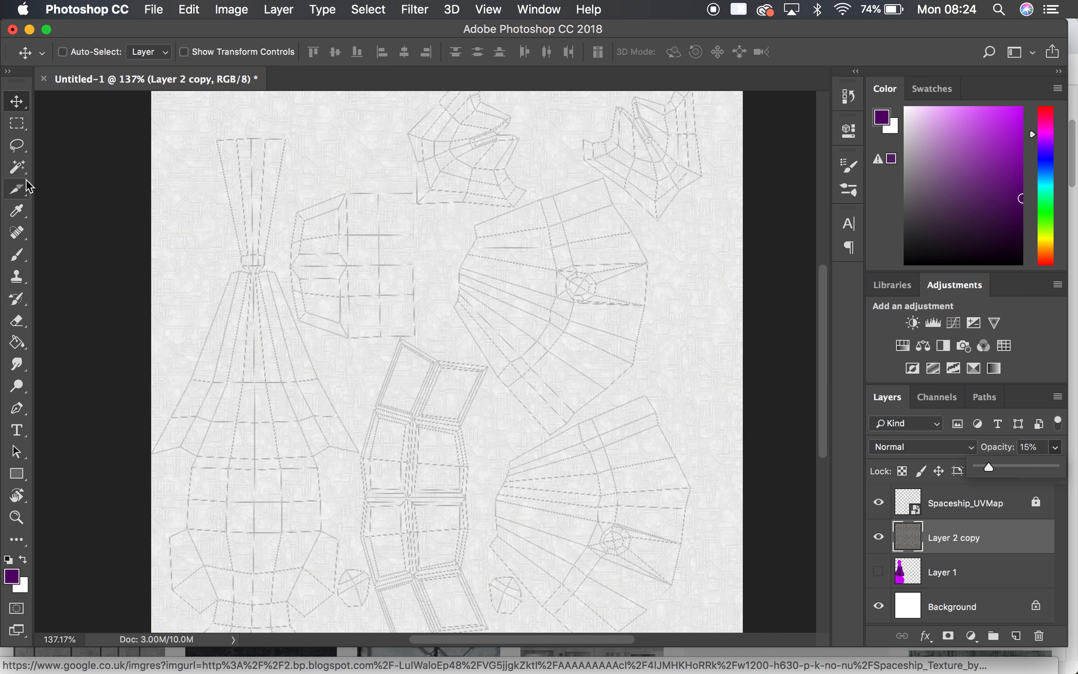
# Step: Magic Wand the empty area around the UV pieces on the Spaceship_UVMap layer, sampling the current layer only
pyautogui.click(17, 166)
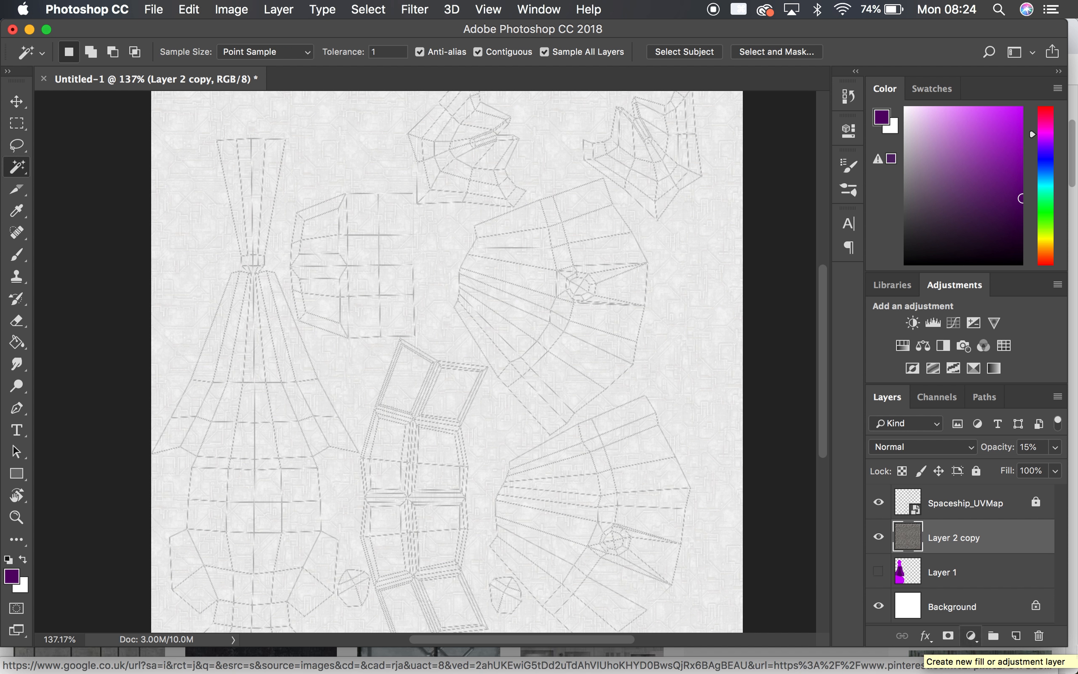
pyautogui.click(955, 502)
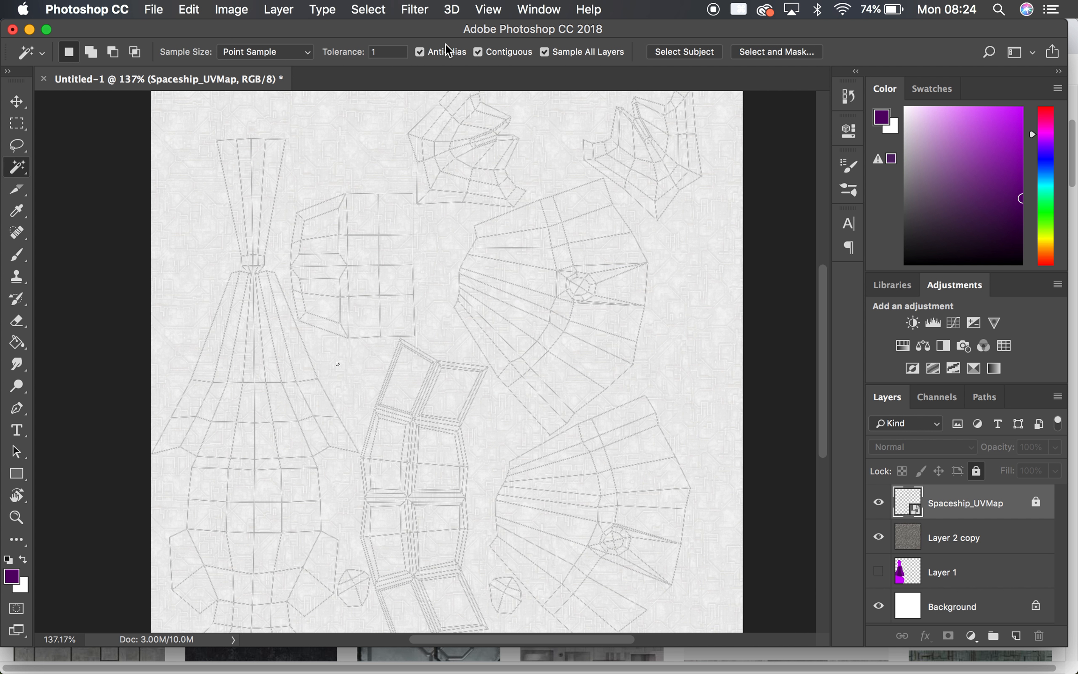
pyautogui.click(544, 51)
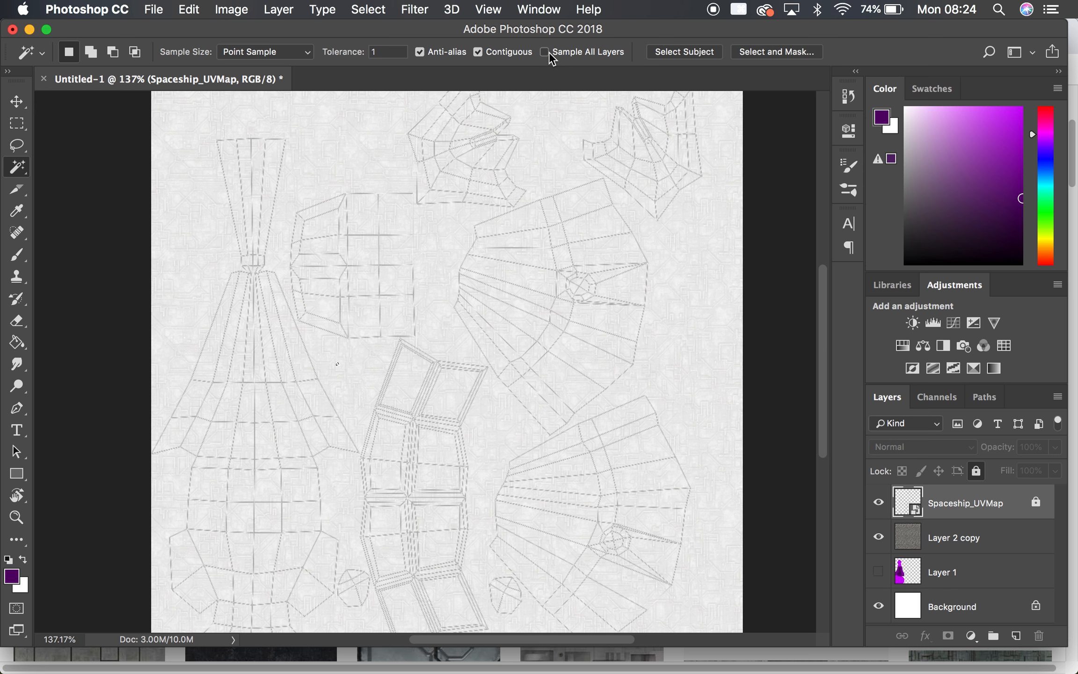
pyautogui.click(337, 364)
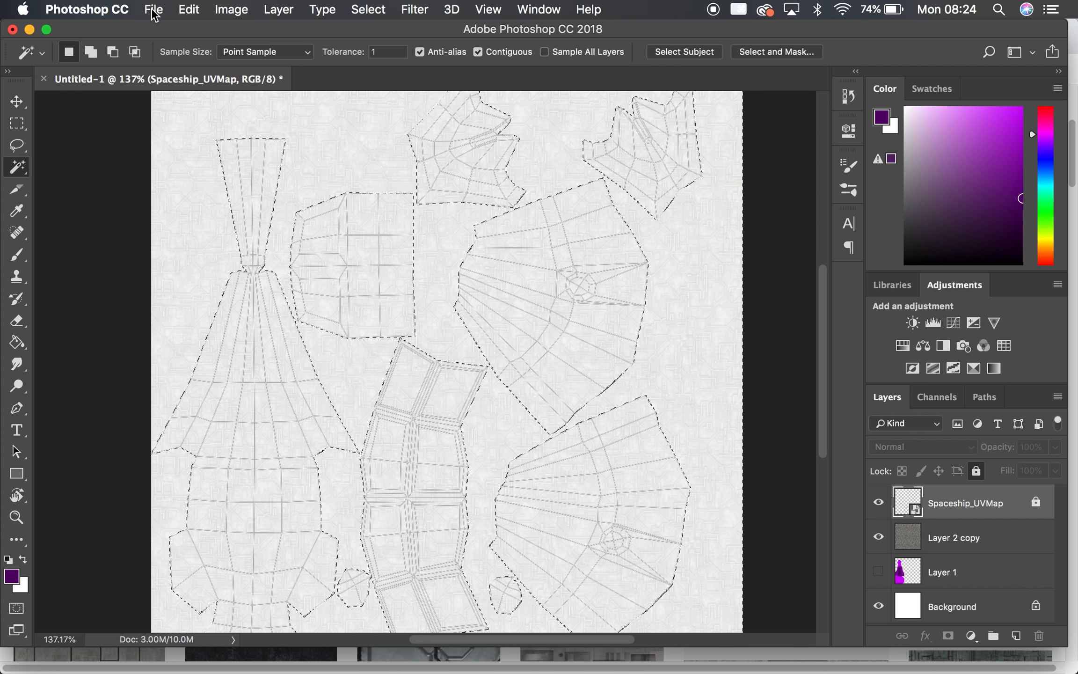
# Step: Contract the selection by 4 pixels via Select > Modify > Contract
pyautogui.click(368, 9)
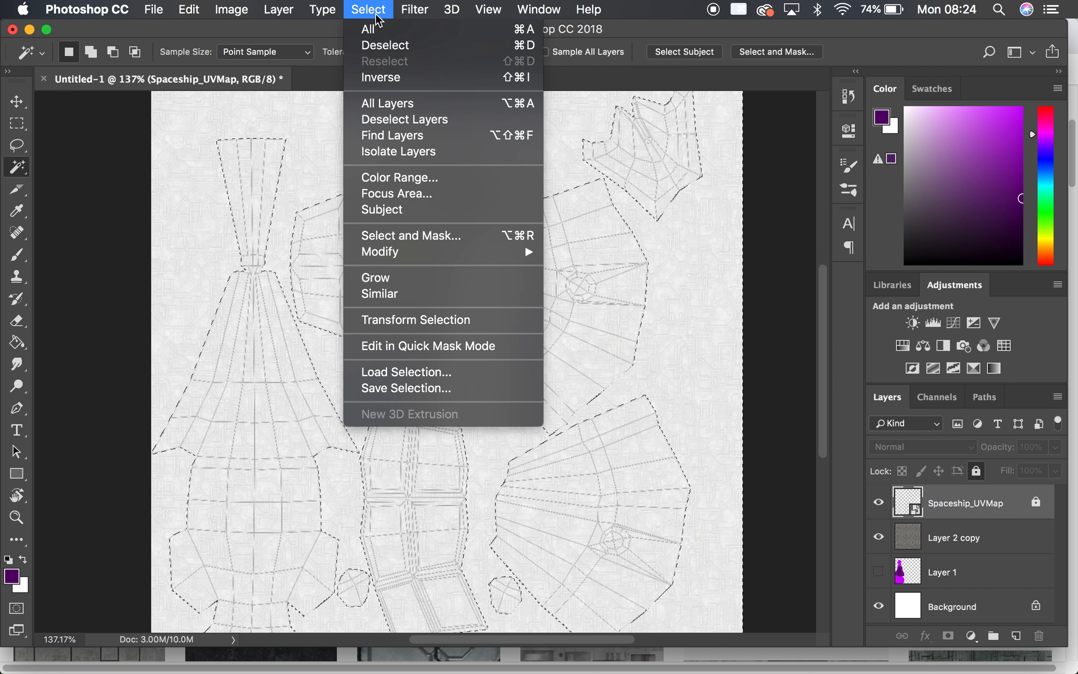
pyautogui.moveTo(375, 278)
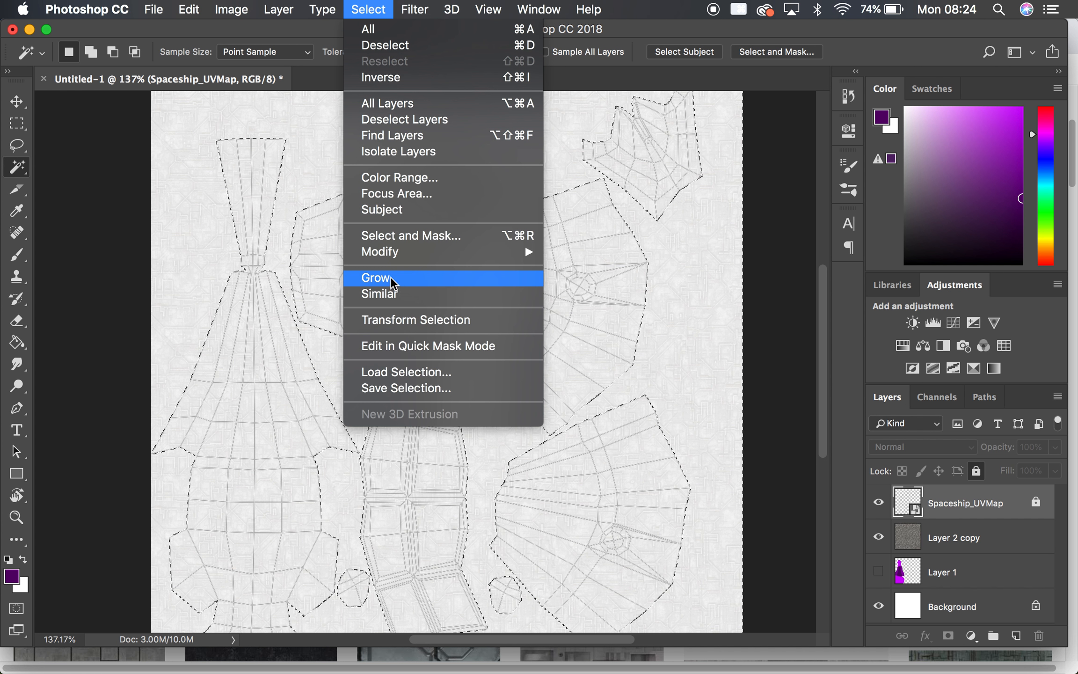
pyautogui.moveTo(380, 294)
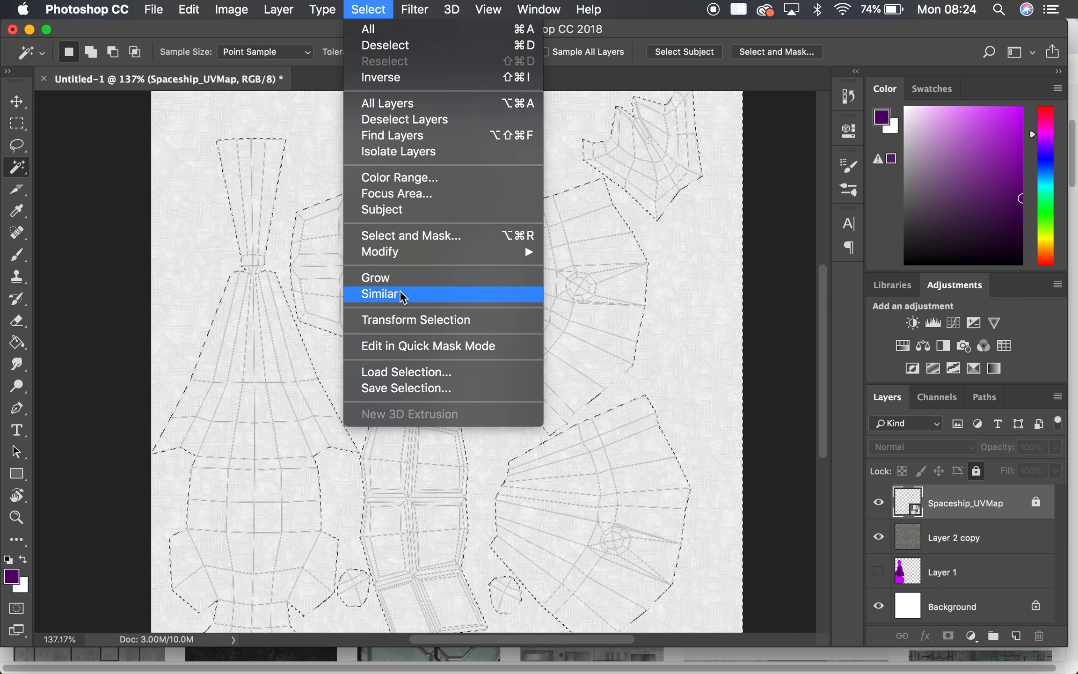
pyautogui.moveTo(427, 351)
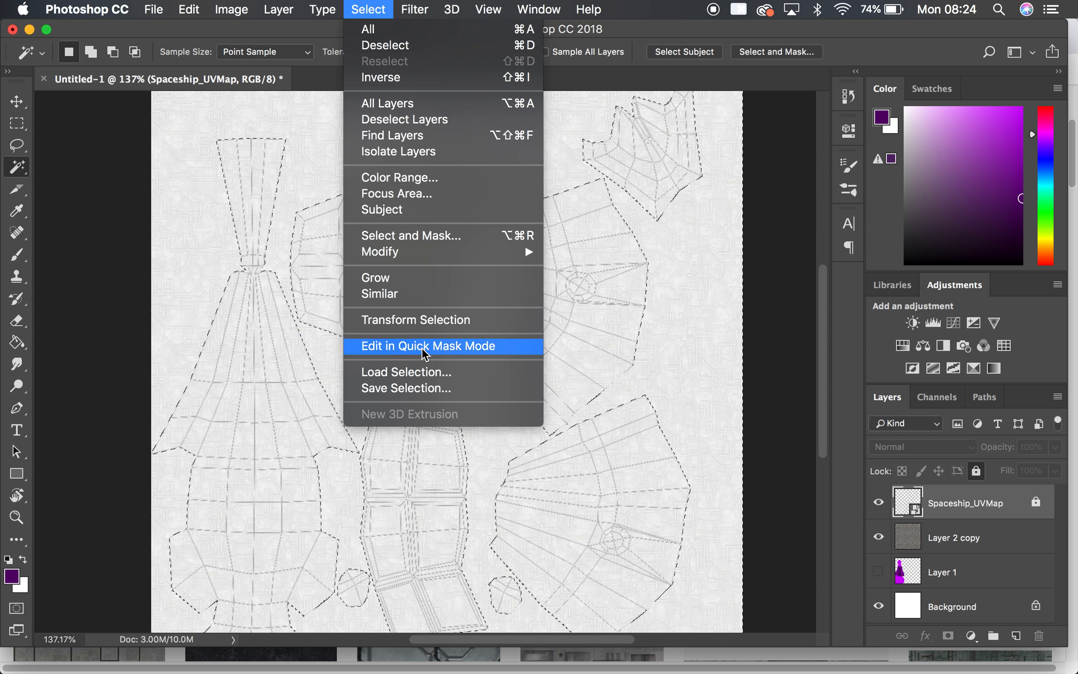
pyautogui.moveTo(423, 333)
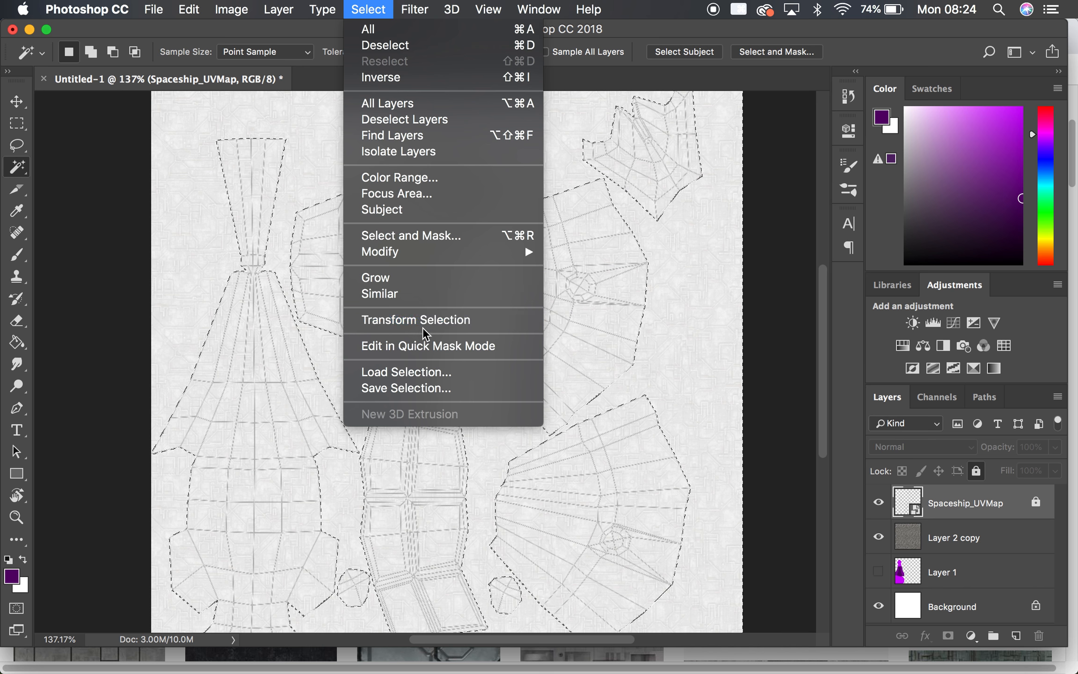
pyautogui.click(414, 319)
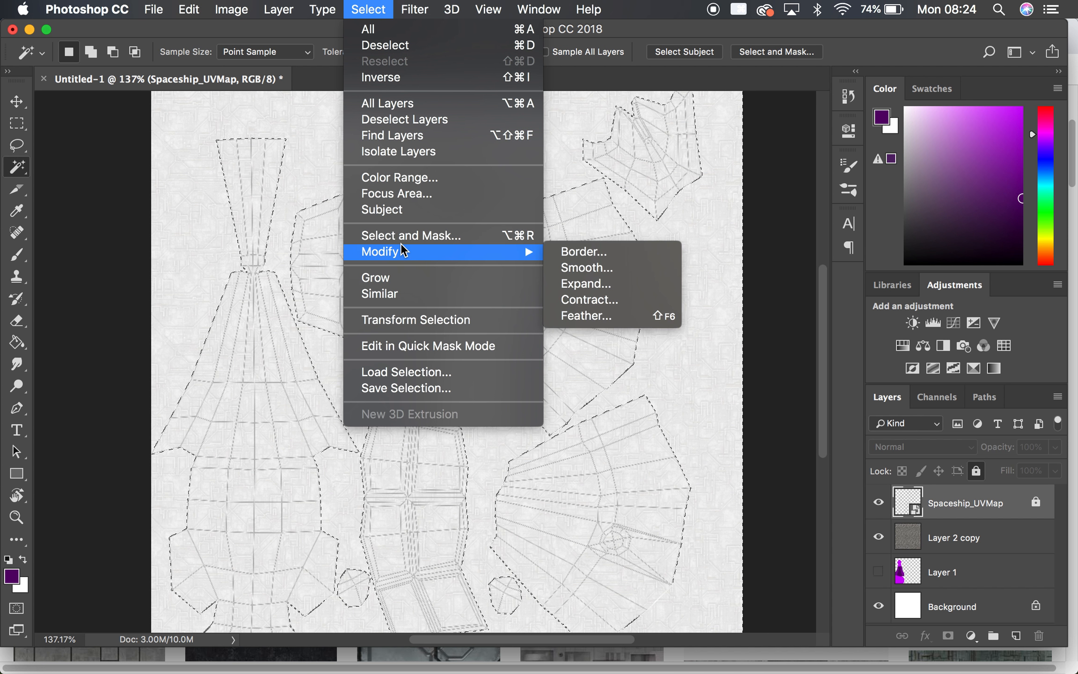
pyautogui.moveTo(610, 299)
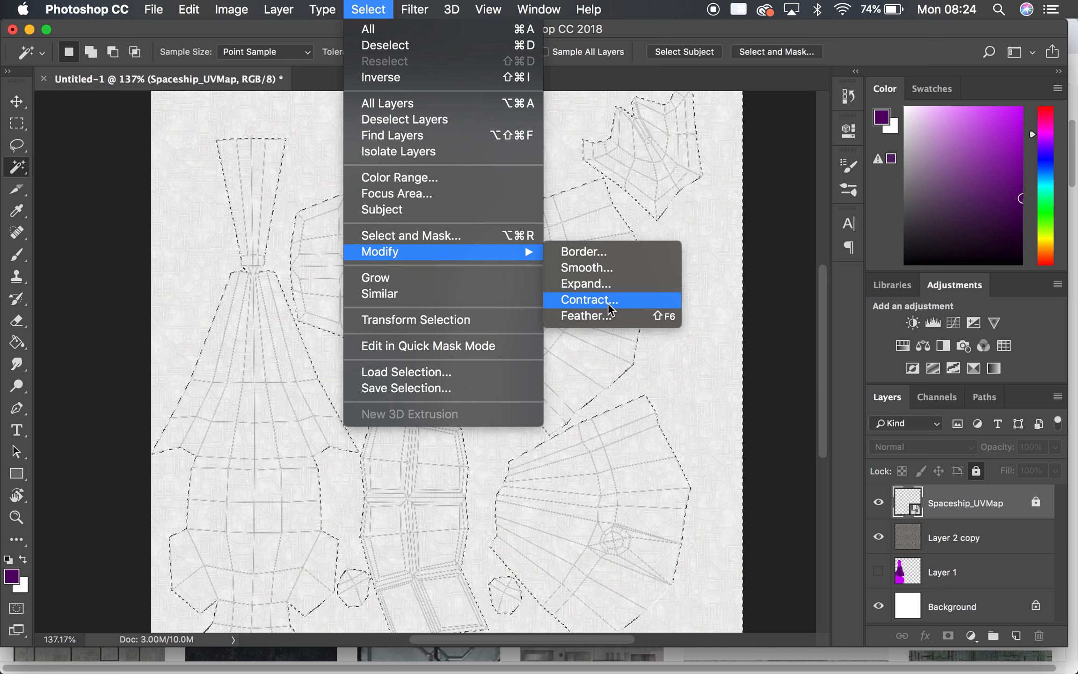
pyautogui.click(588, 300)
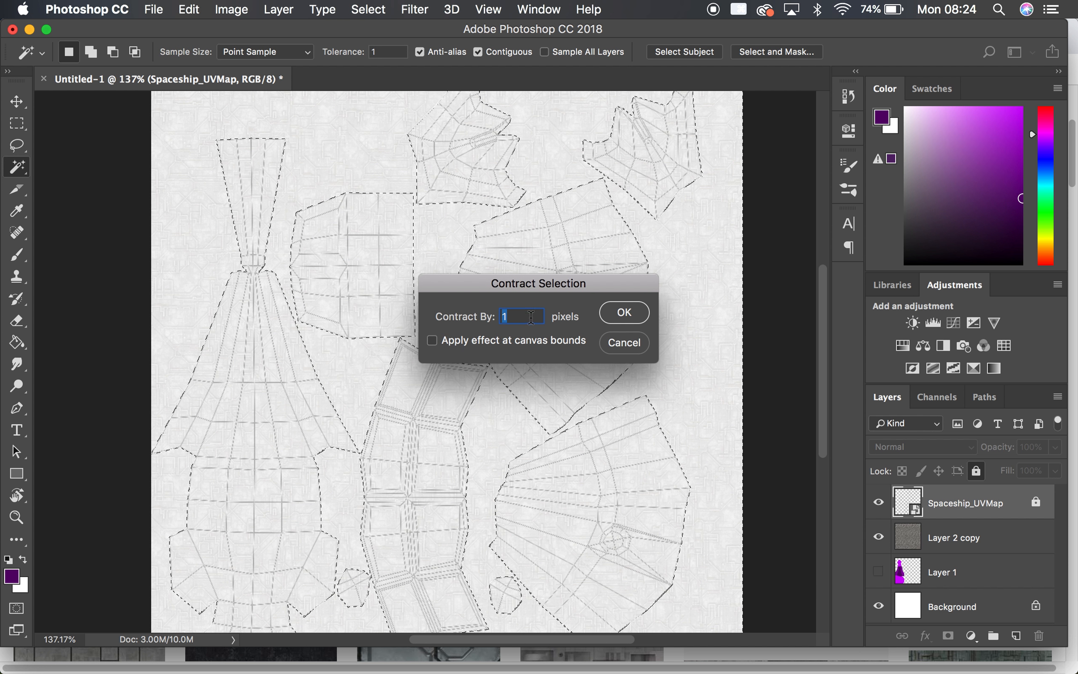
pyautogui.write('4')
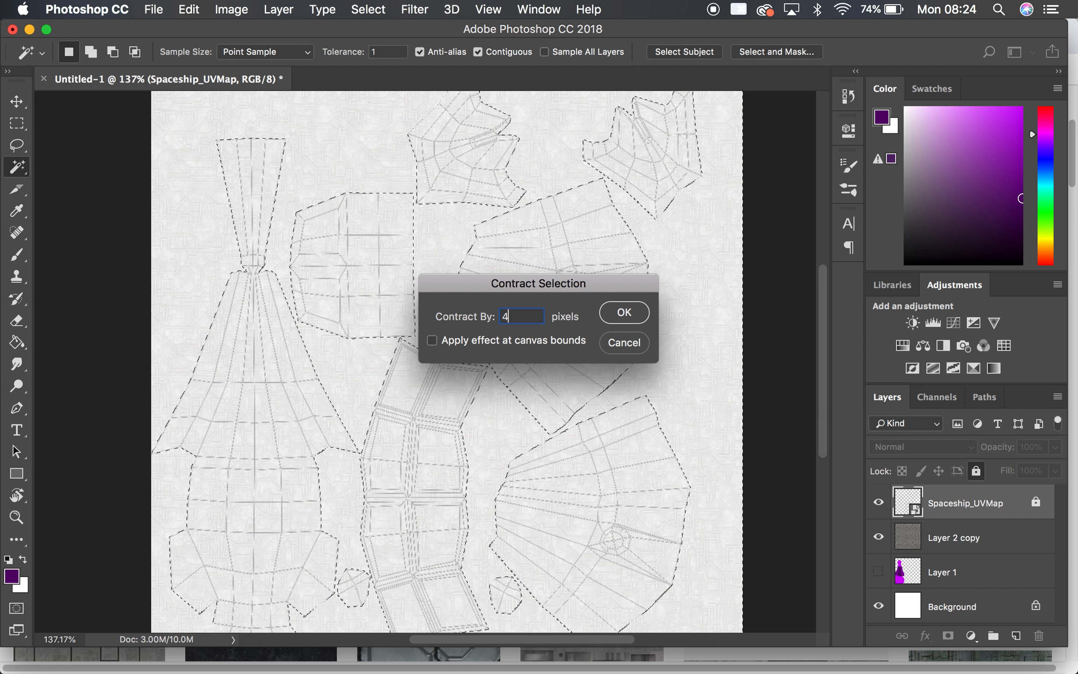
pyautogui.click(622, 313)
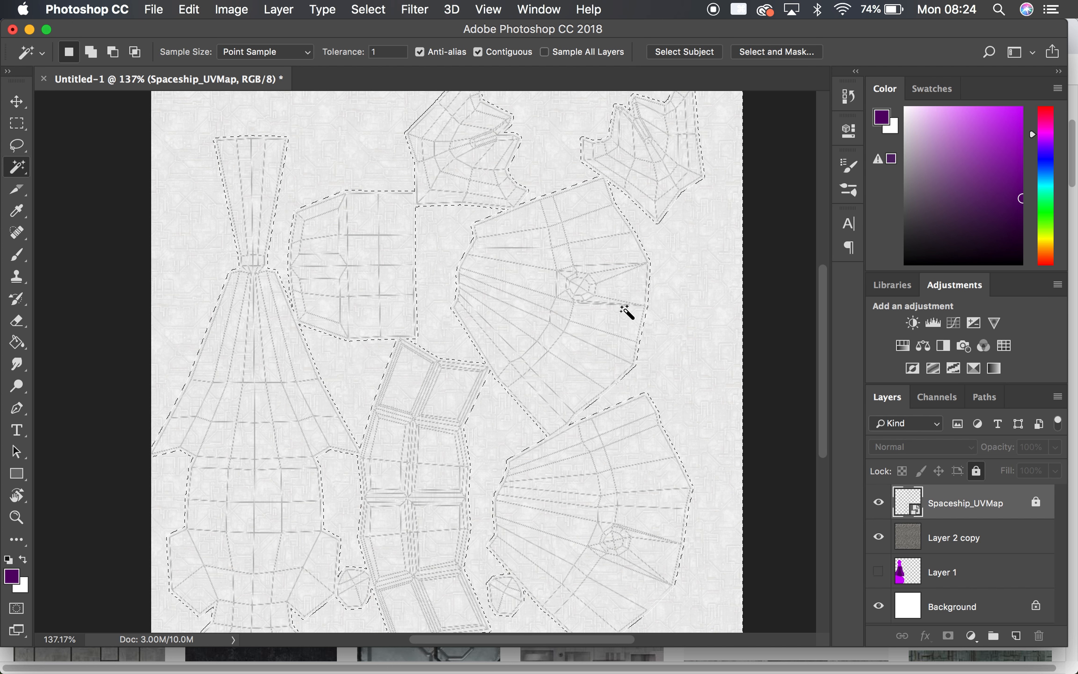
pyautogui.moveTo(346, 375)
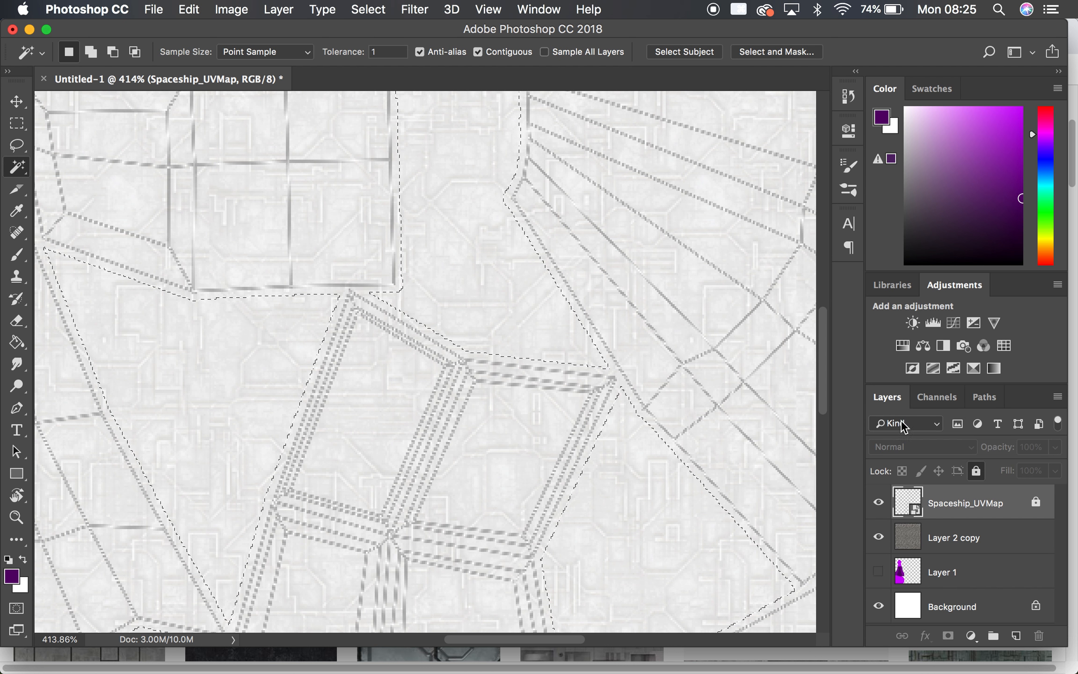
# Step: Trim Layer 2 copy's texture to the UV island selection
pyautogui.click(954, 537)
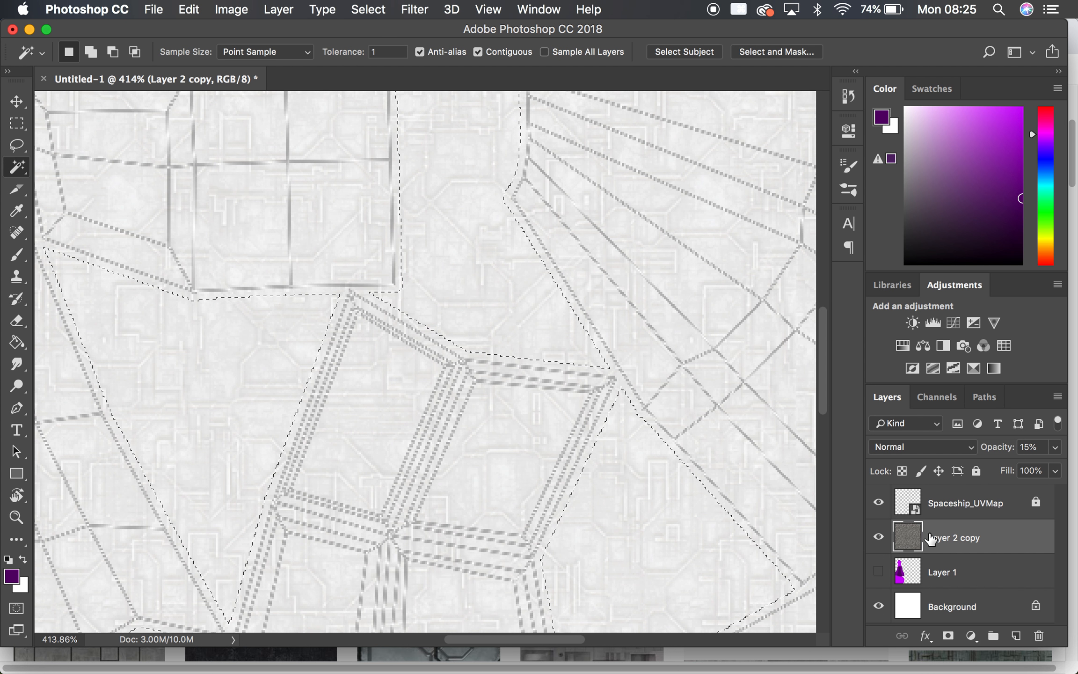
pyautogui.click(560, 470)
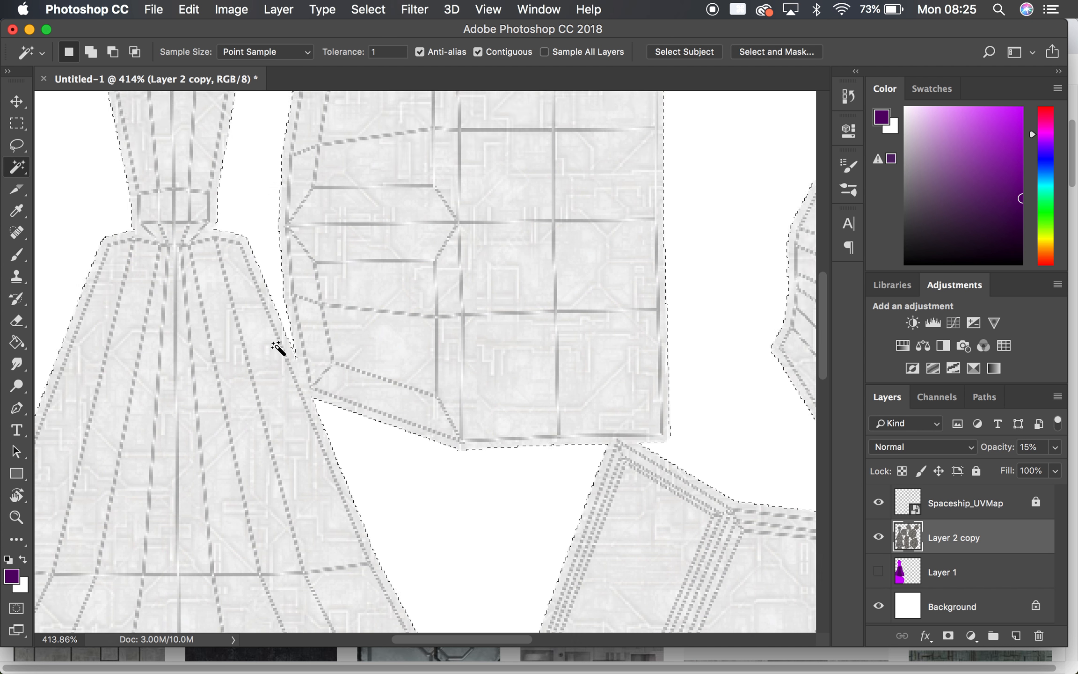
pyautogui.scroll(-3)
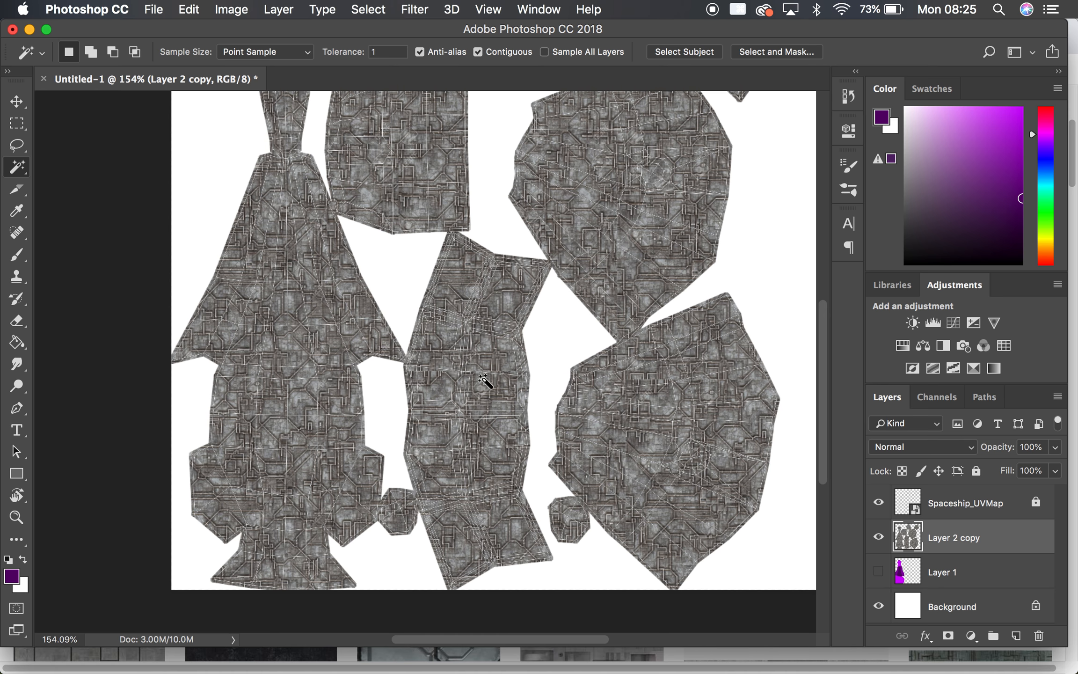
pyautogui.moveTo(952, 509)
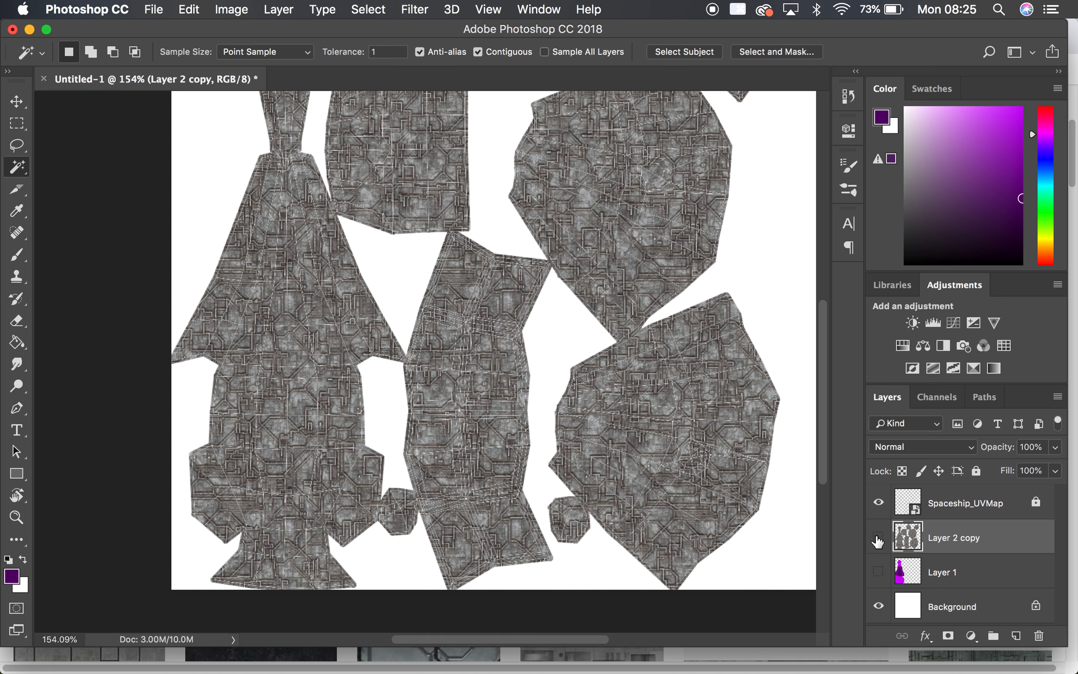
# Step: Hide the texture layer, rename it BaseMetal, and name the new empty layer Windows
pyautogui.click(877, 538)
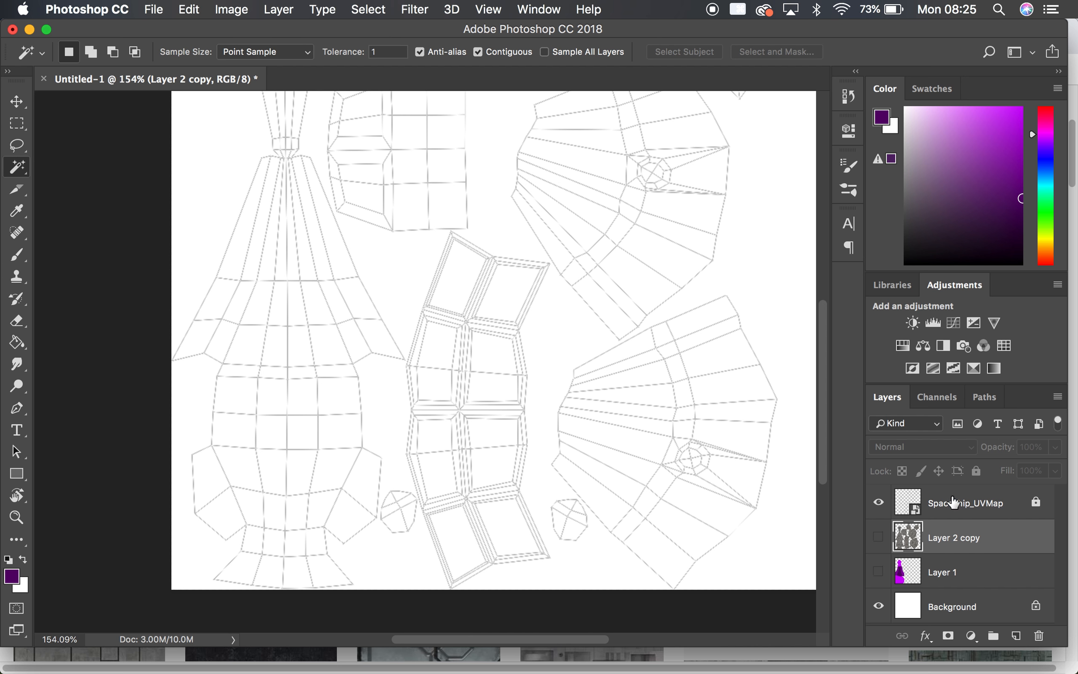
pyautogui.click(963, 502)
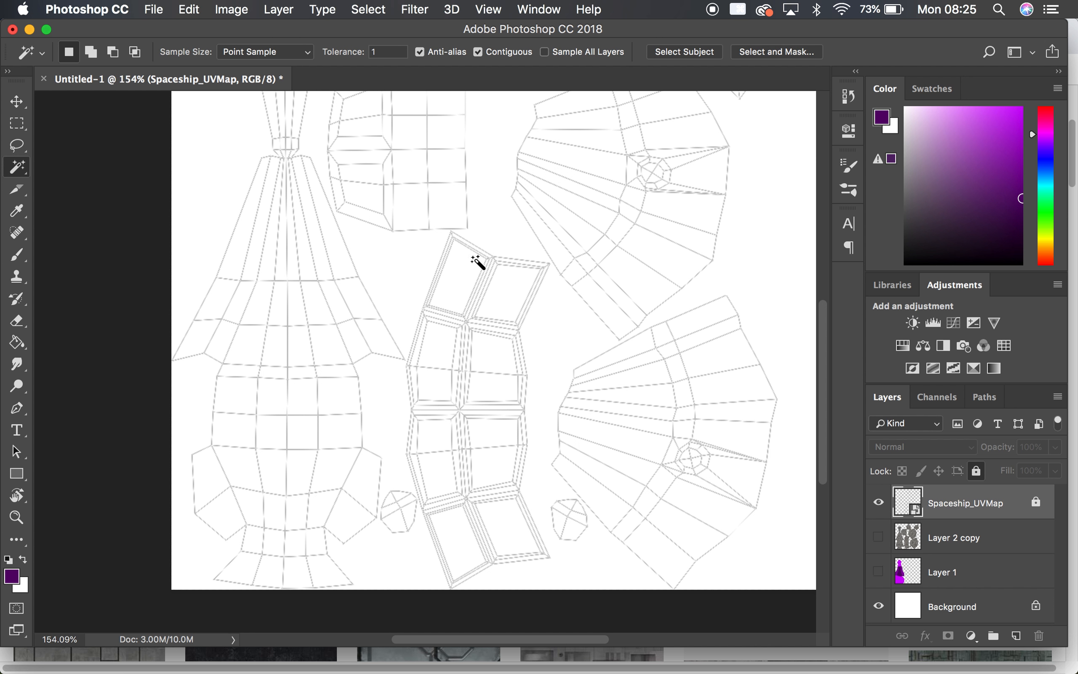
pyautogui.moveTo(471, 275)
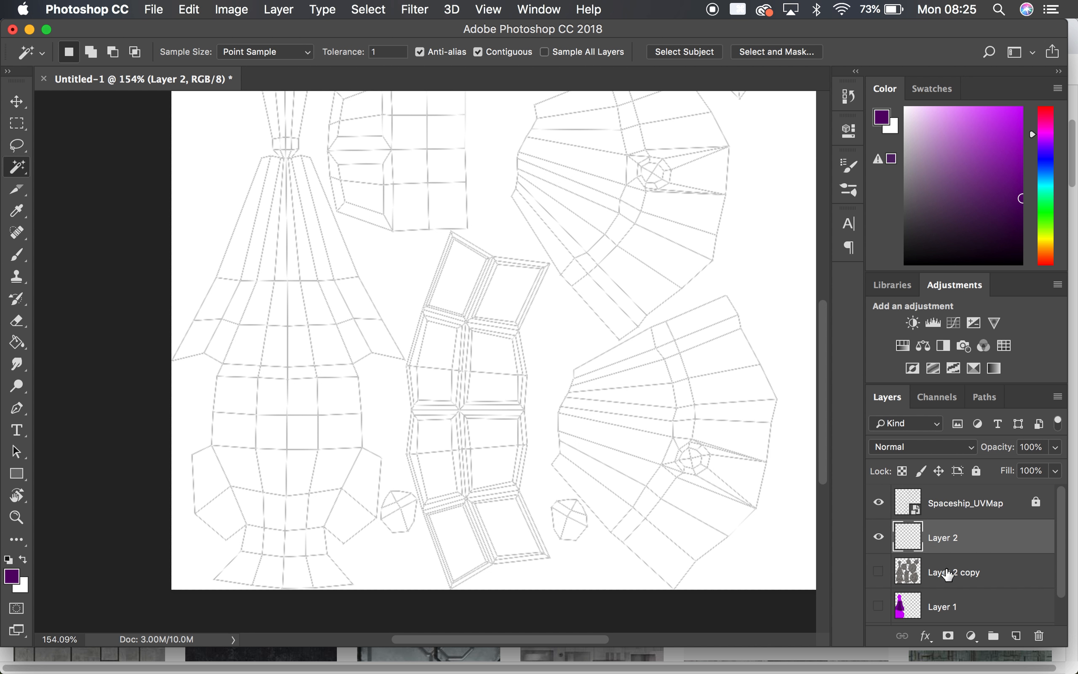
pyautogui.doubleClick(954, 572)
pyautogui.write('BaseMetal')
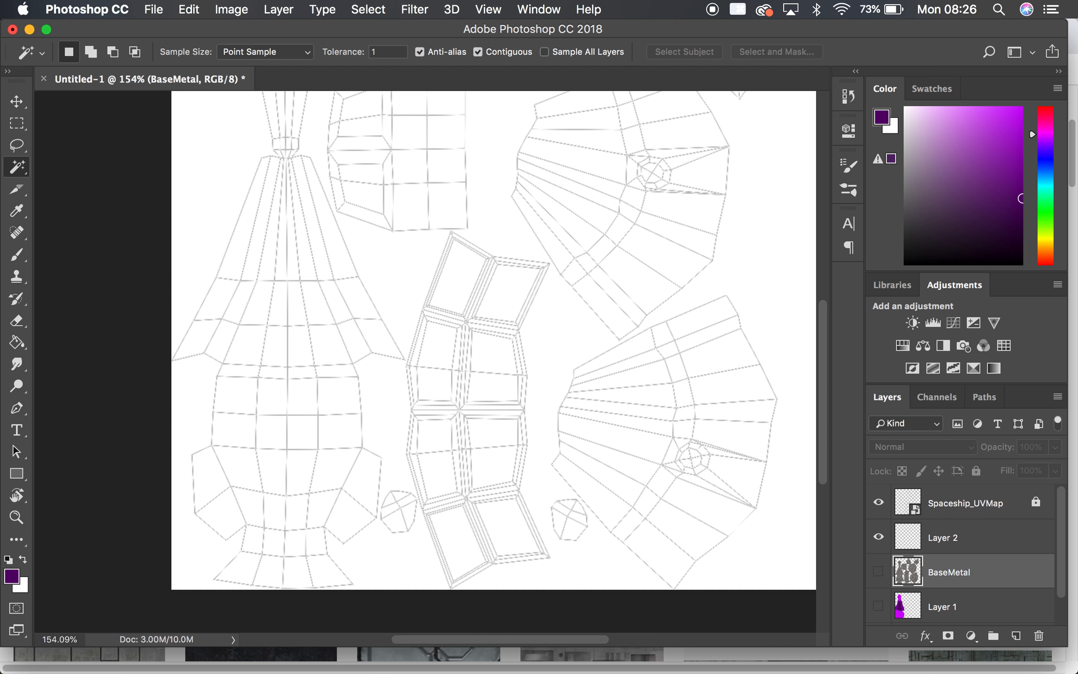
pyautogui.click(943, 537)
pyautogui.write('Windows')
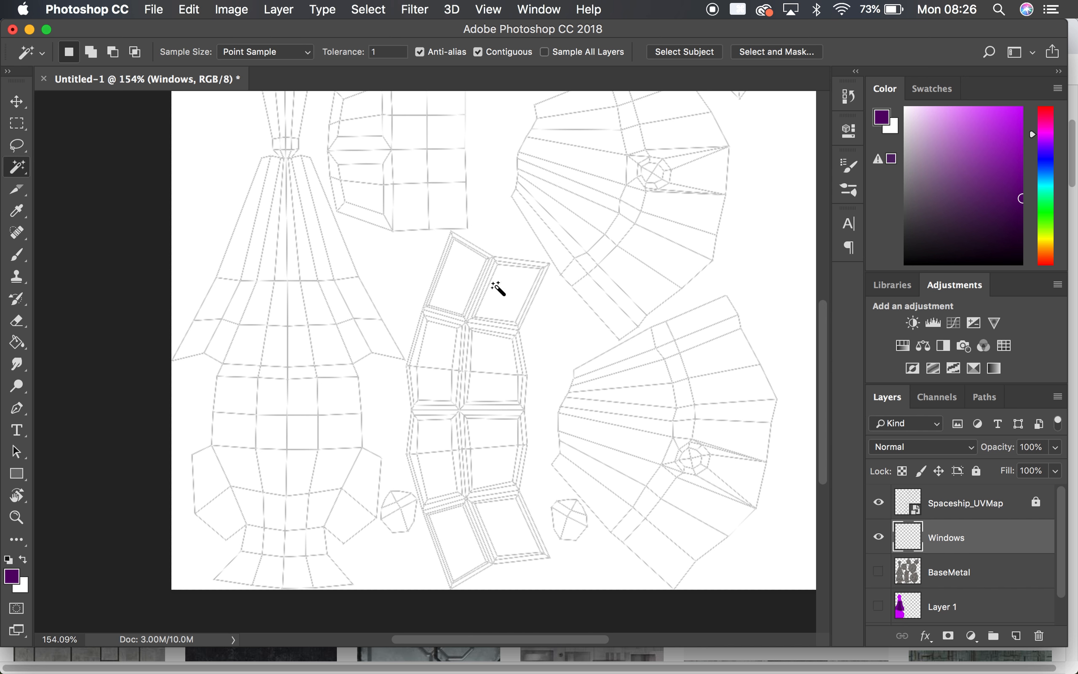
pyautogui.click(965, 502)
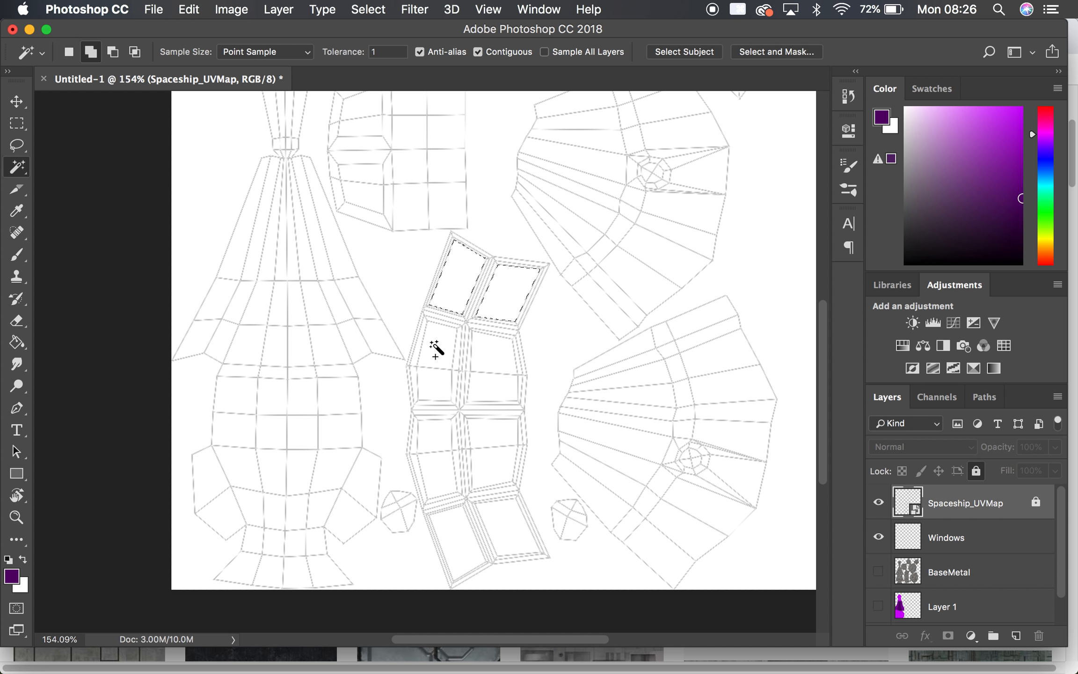
# Step: Add the remaining window panes to the Magic Wand selection and expand it by 1 pixel
pyautogui.click(491, 392)
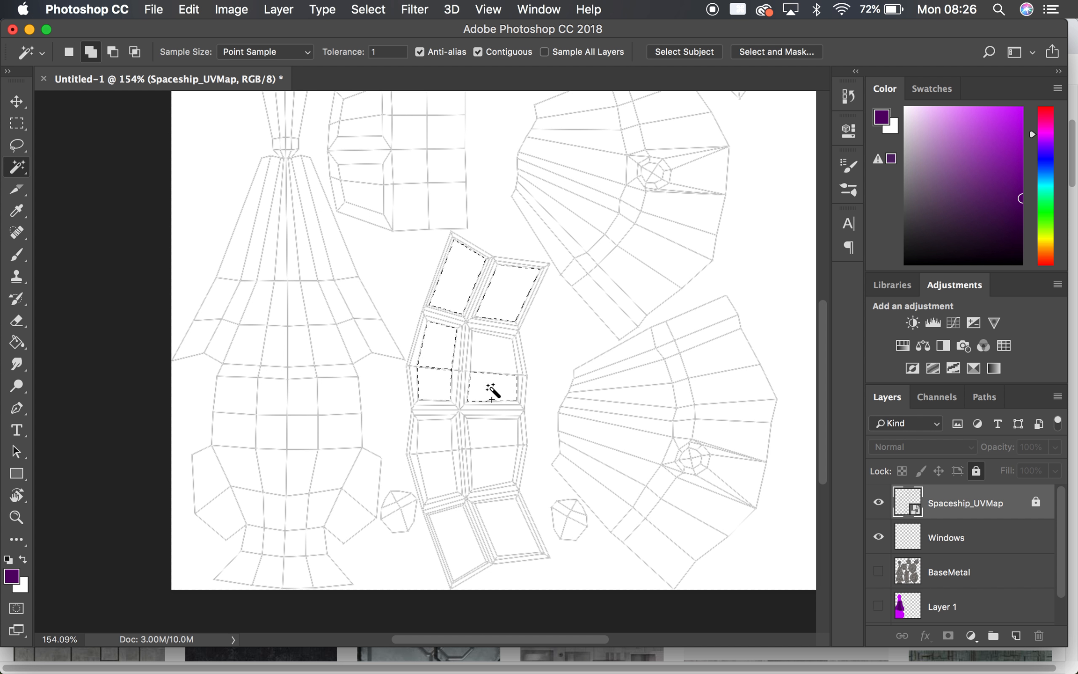
pyautogui.click(462, 476)
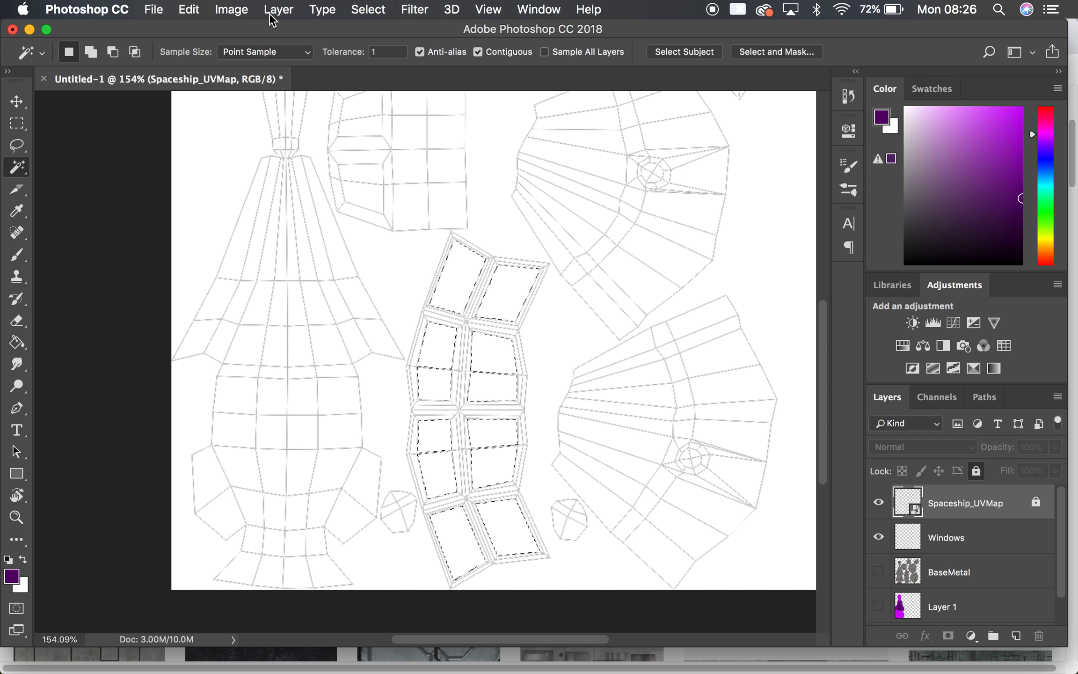
pyautogui.click(367, 10)
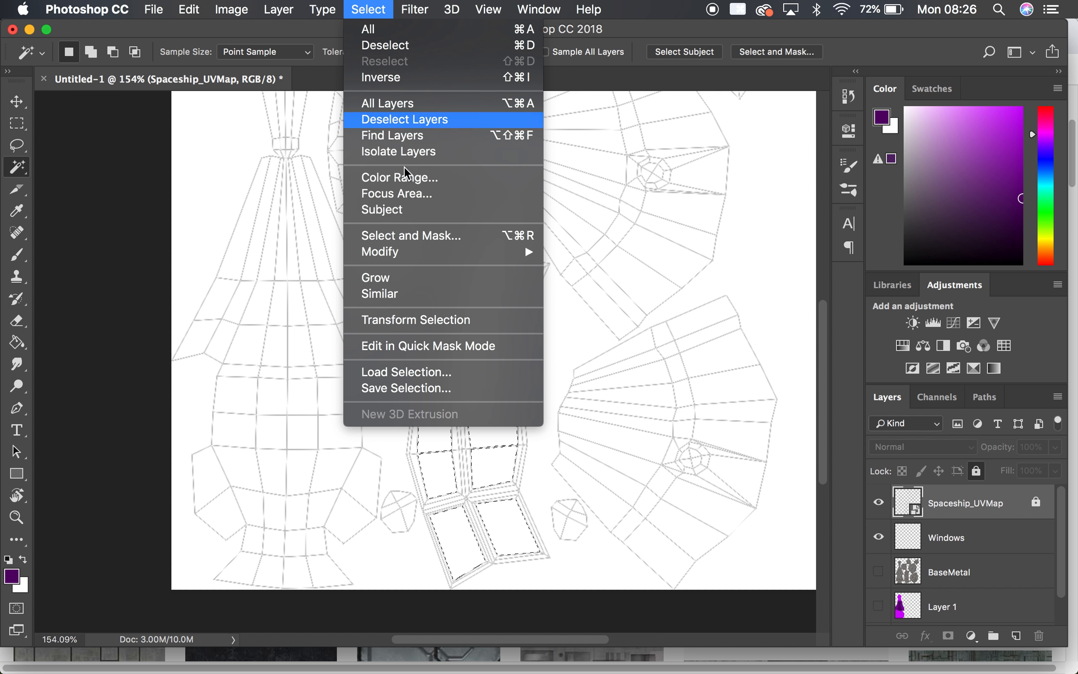
pyautogui.moveTo(380, 252)
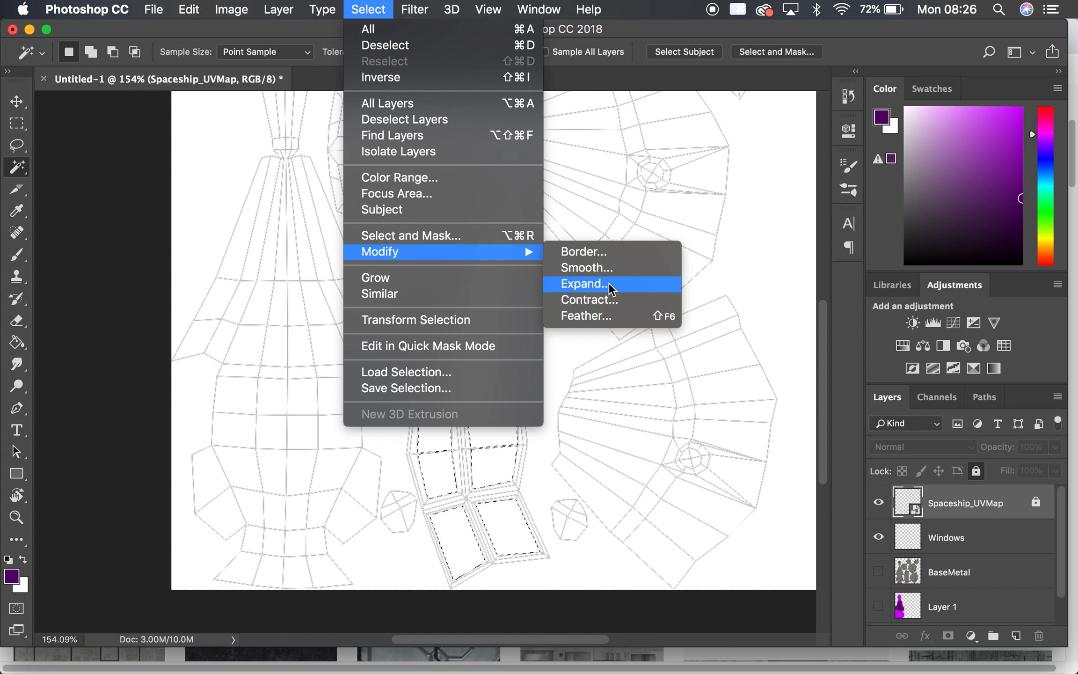
pyautogui.click(584, 283)
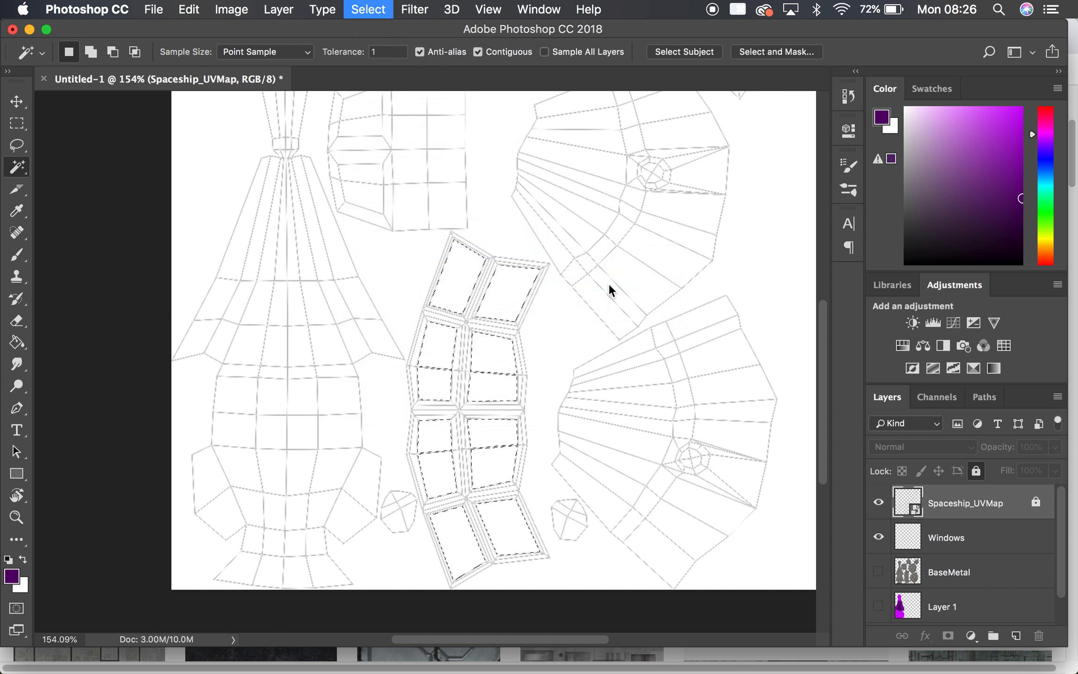
pyautogui.click(368, 9)
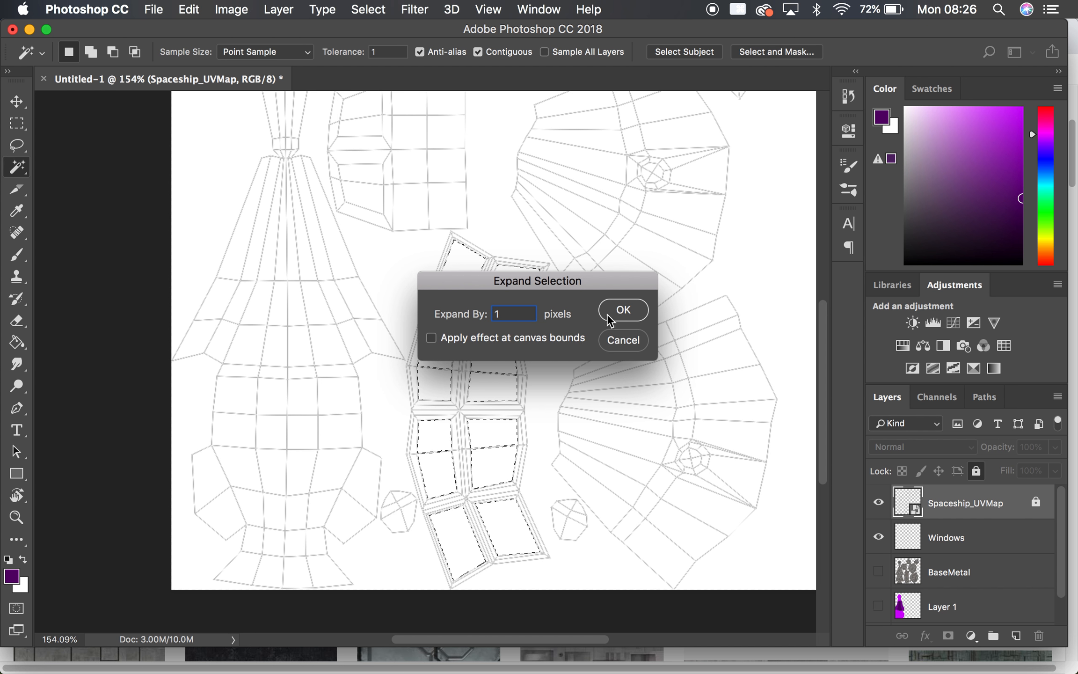
pyautogui.click(621, 310)
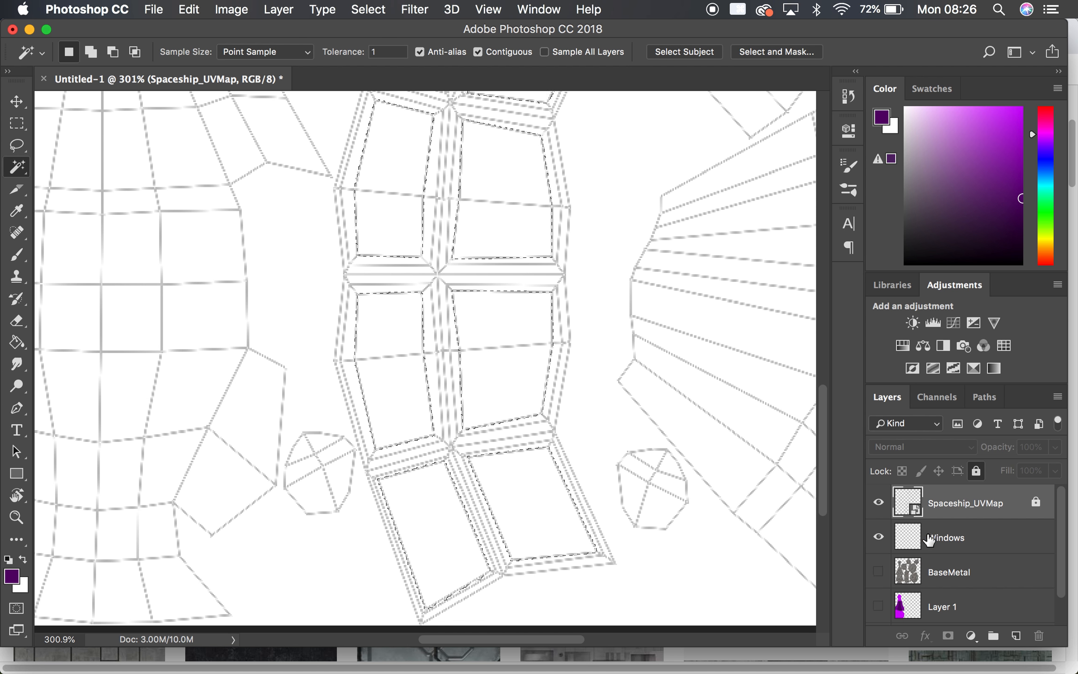
# Step: Paint the selected panes orange on the Windows layer and reveal the BaseMetal texture beneath
pyautogui.click(946, 537)
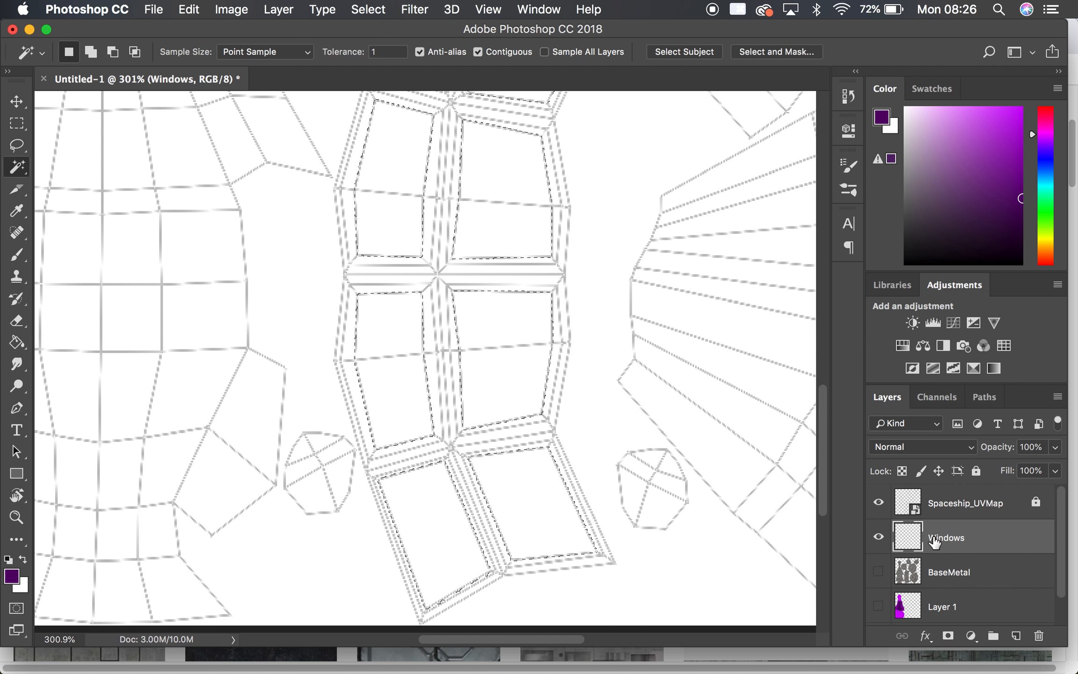
pyautogui.moveTo(288, 643)
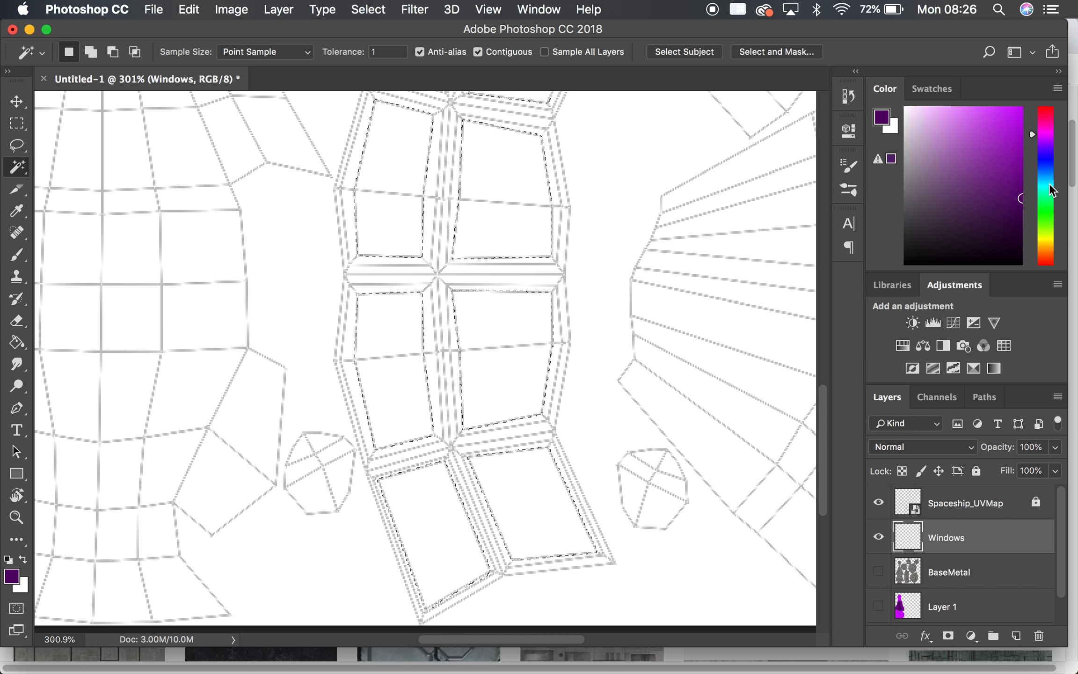
pyautogui.click(1045, 186)
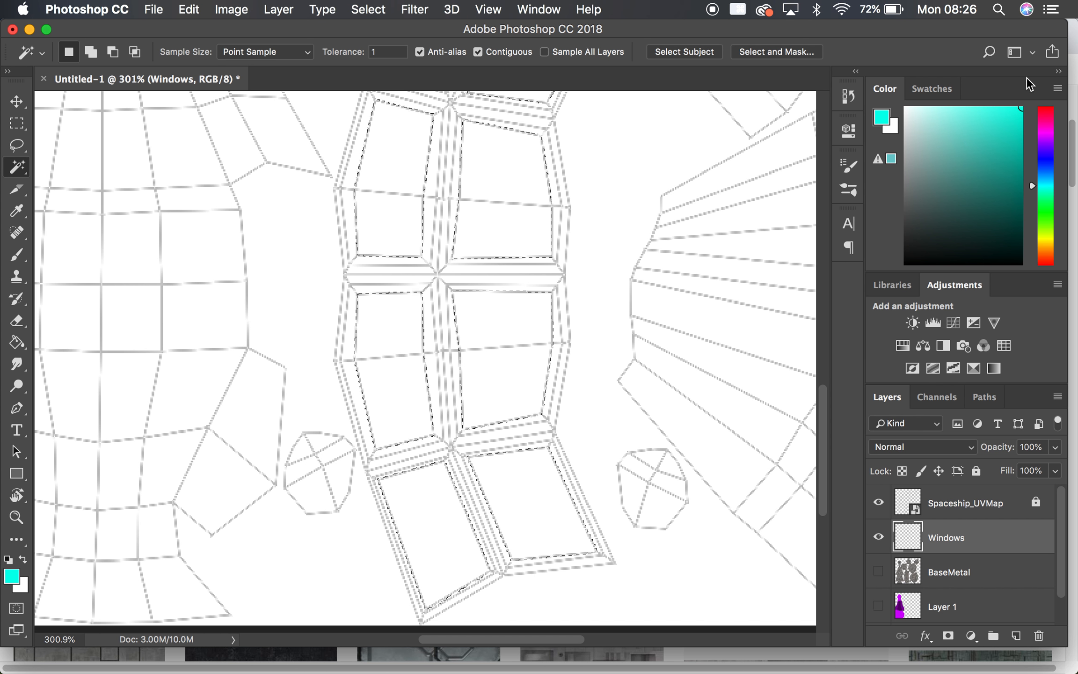
pyautogui.click(1045, 246)
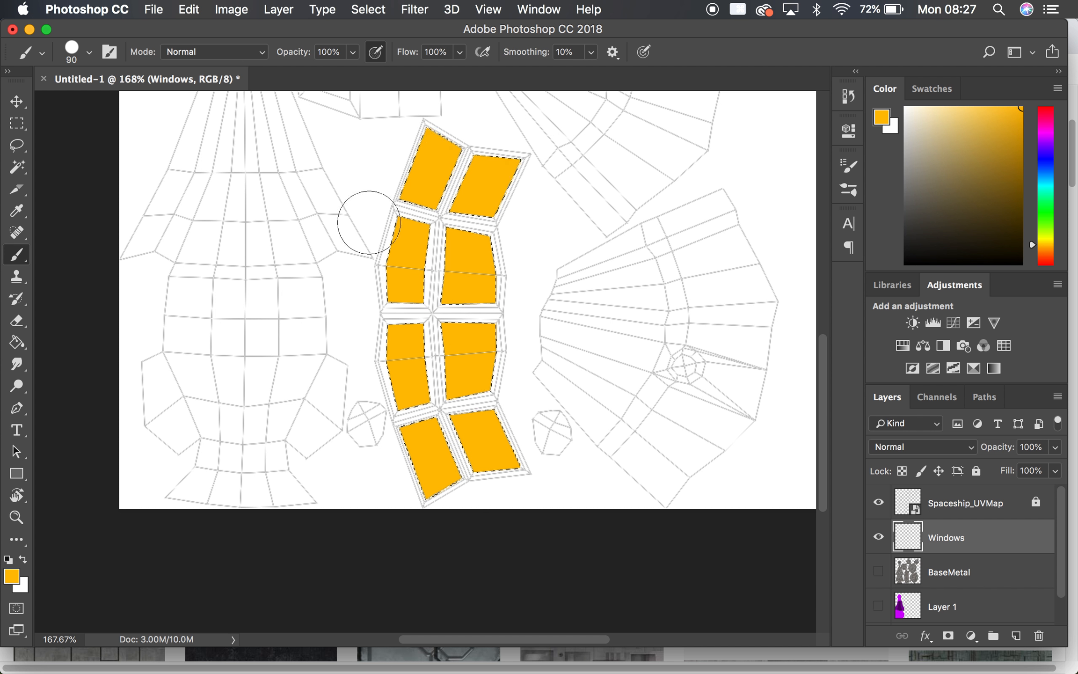
pyautogui.moveTo(450, 515)
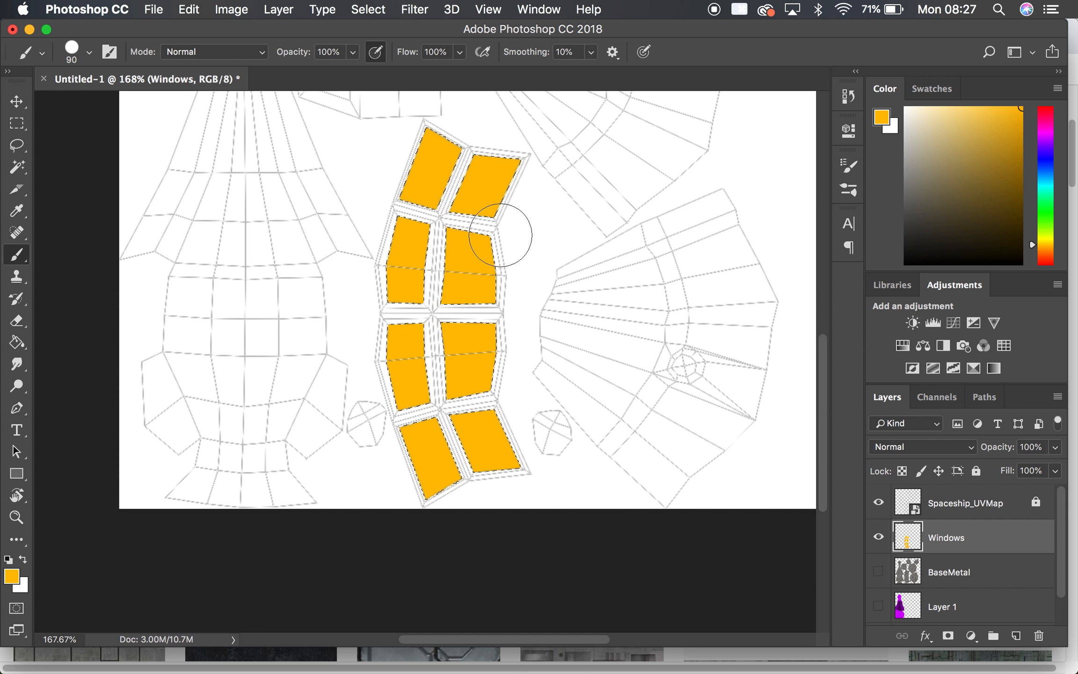
pyautogui.moveTo(421, 15)
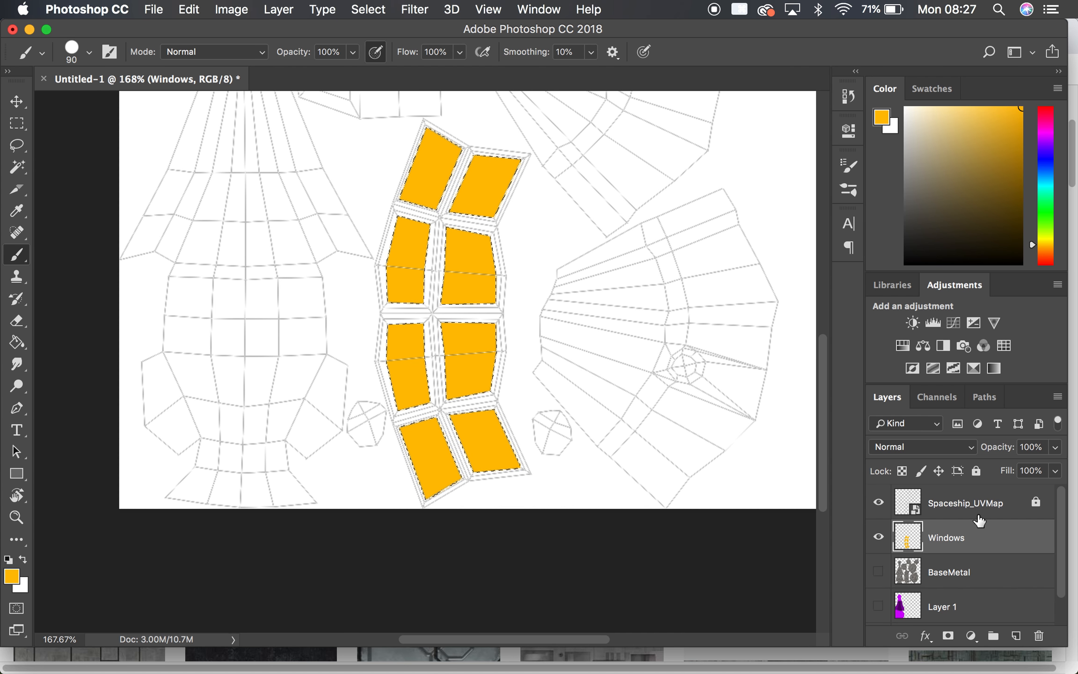
pyautogui.click(877, 571)
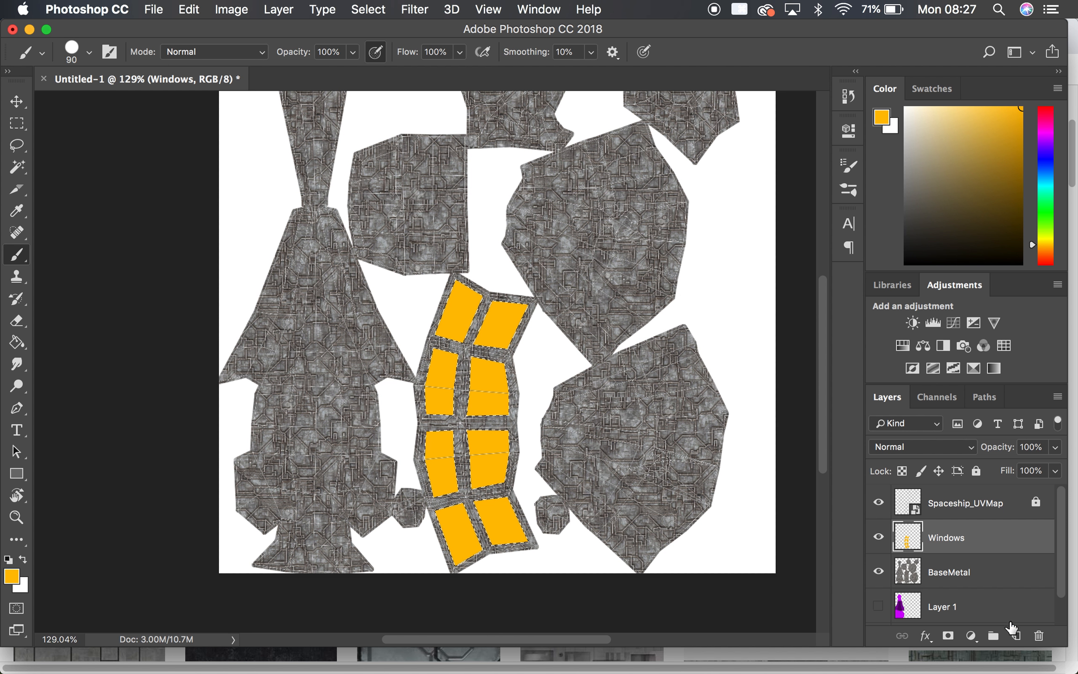
pyautogui.click(949, 572)
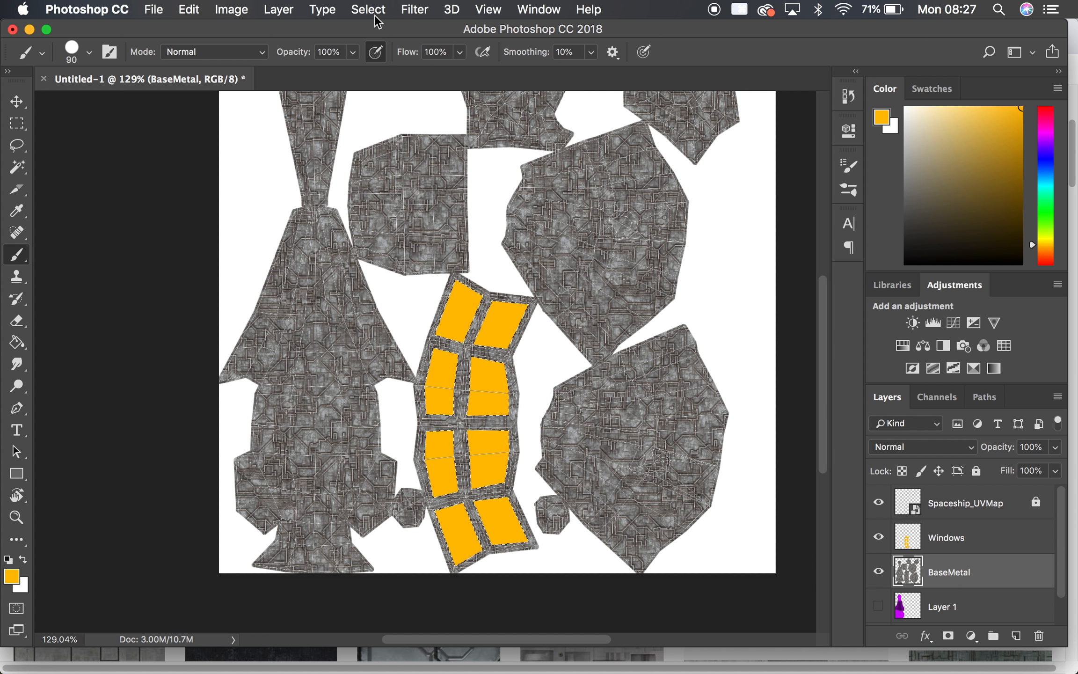
pyautogui.click(231, 9)
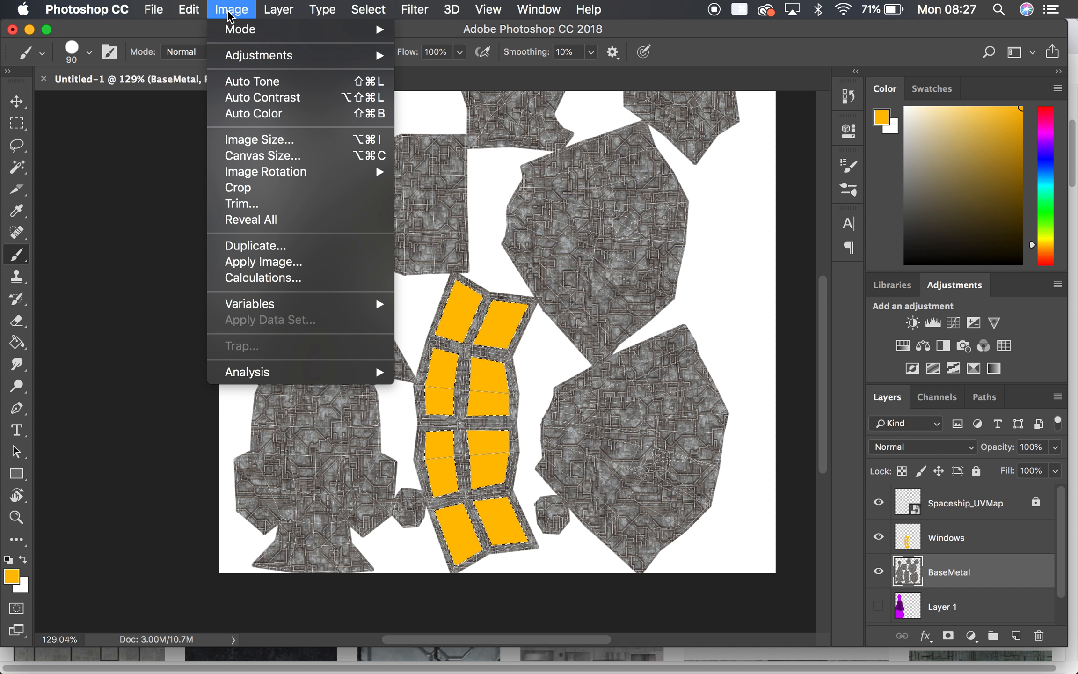
pyautogui.click(259, 55)
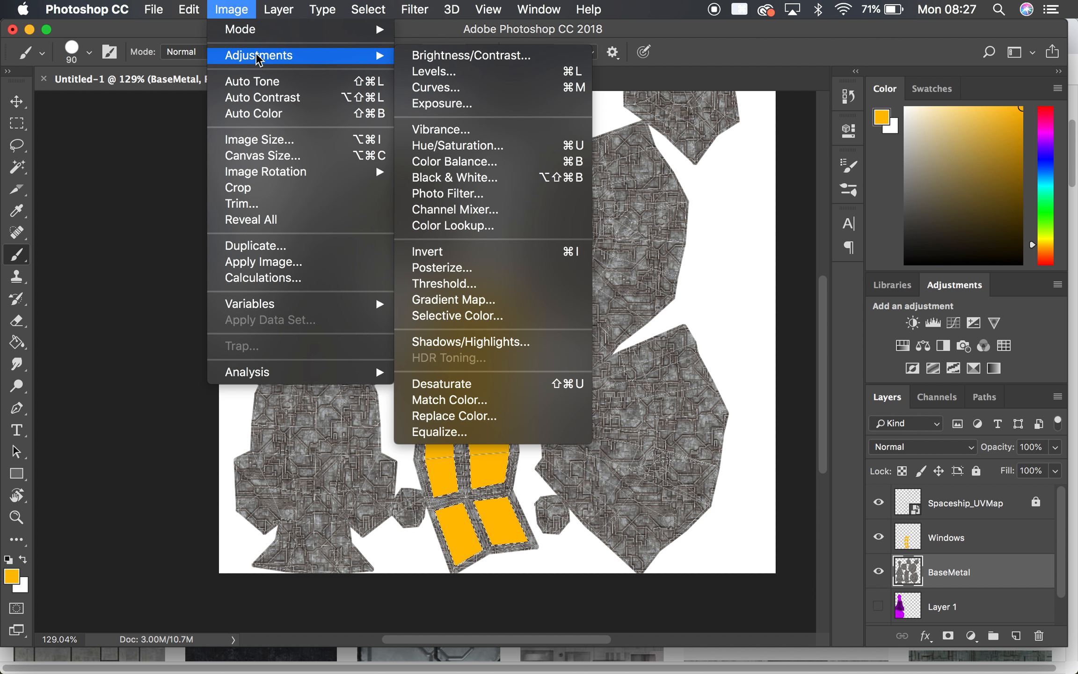
pyautogui.moveTo(494, 71)
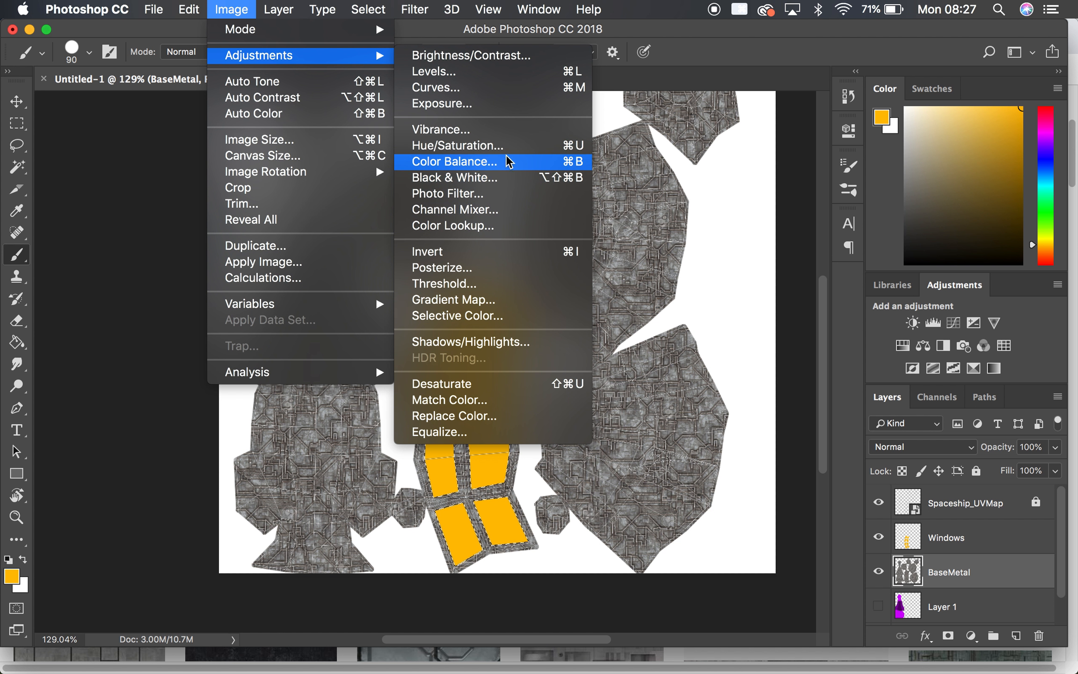
pyautogui.moveTo(473, 170)
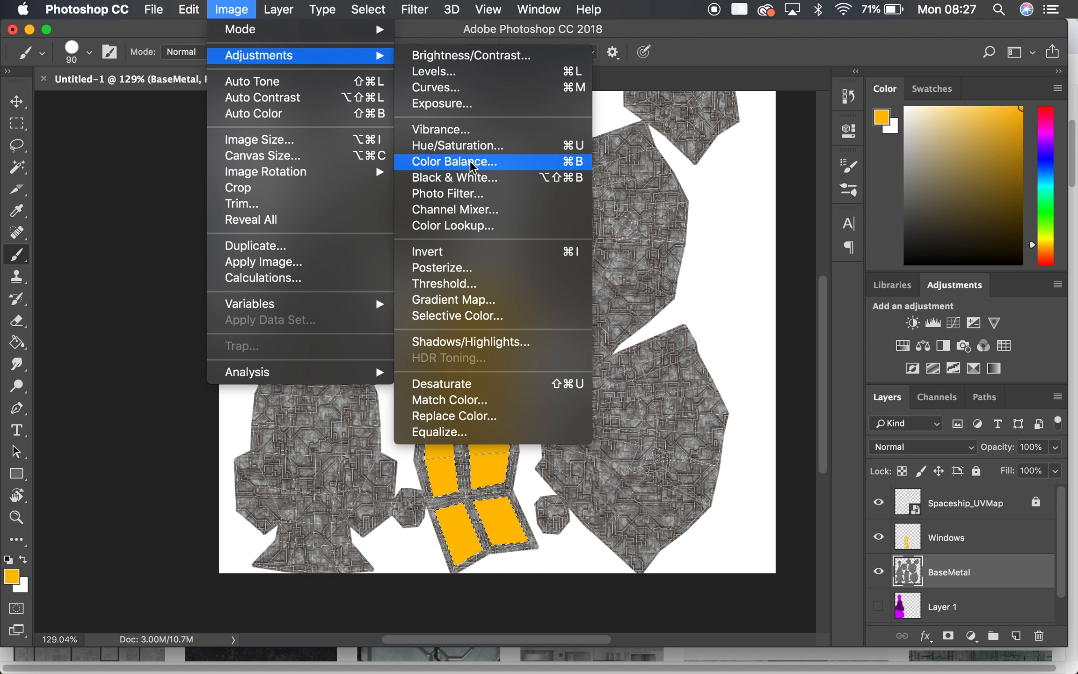
pyautogui.click(452, 161)
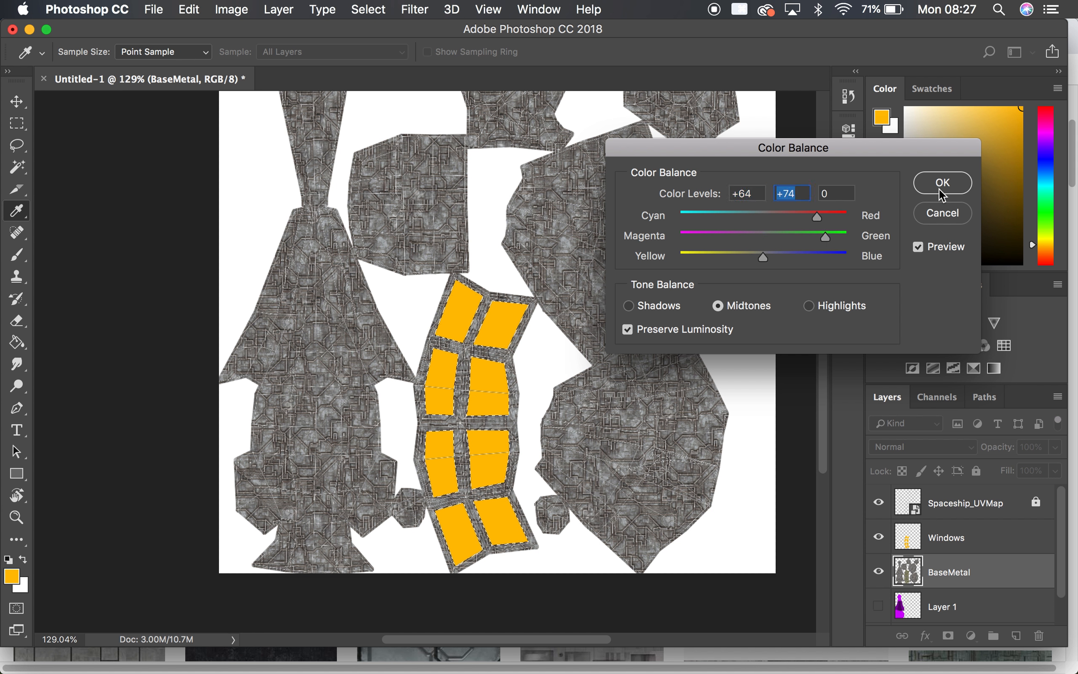
pyautogui.click(940, 183)
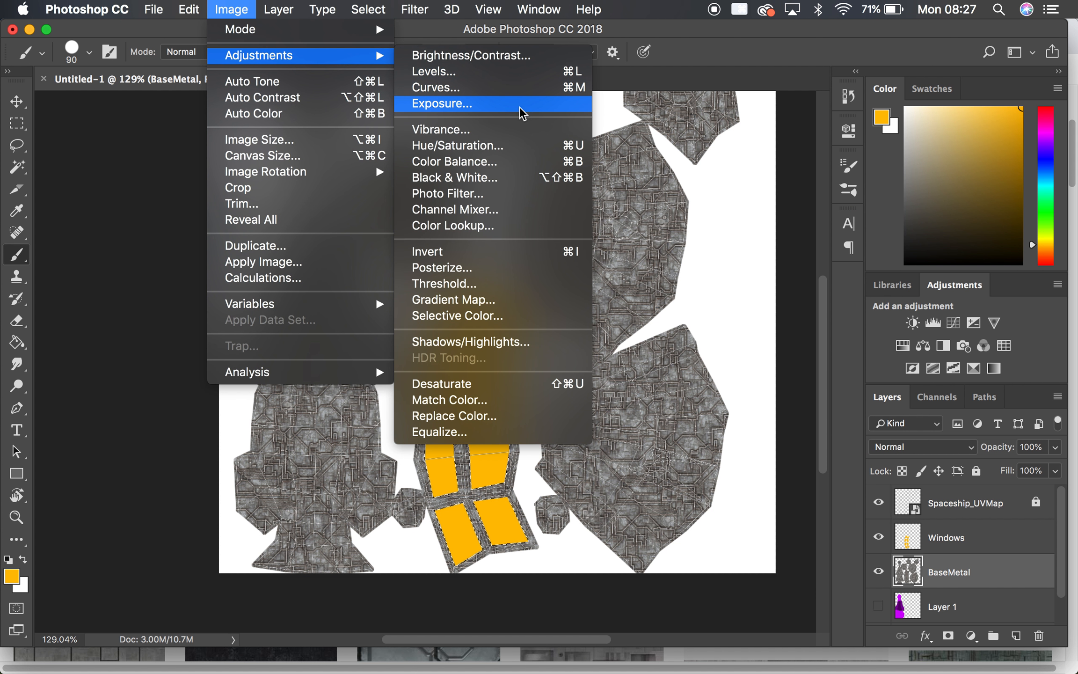
pyautogui.moveTo(471, 284)
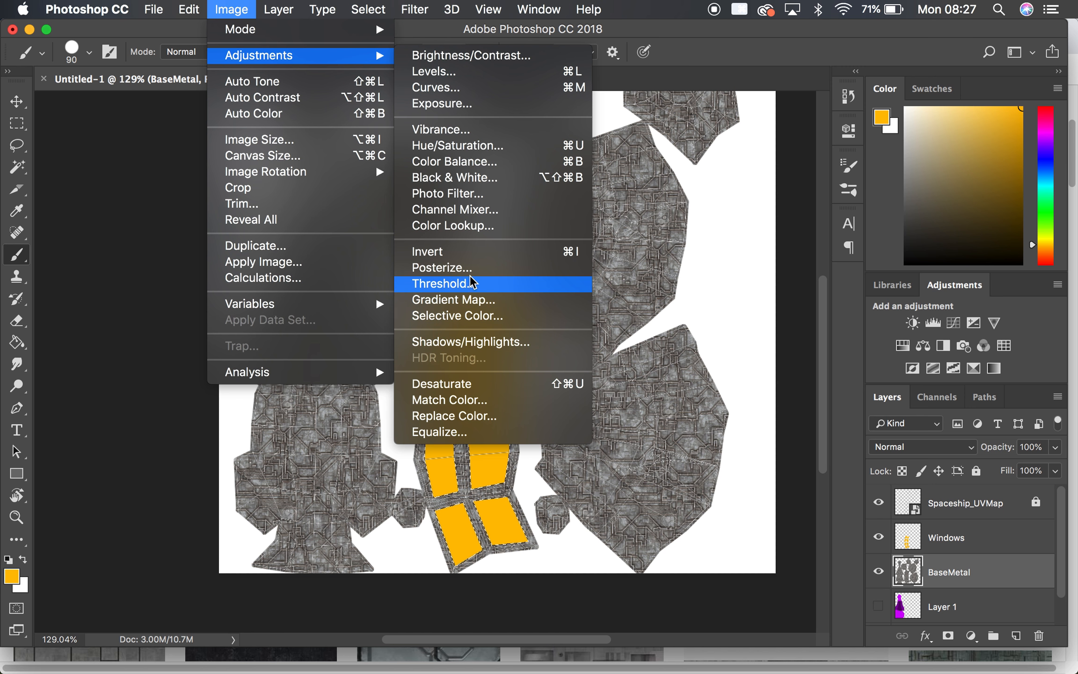
pyautogui.click(457, 145)
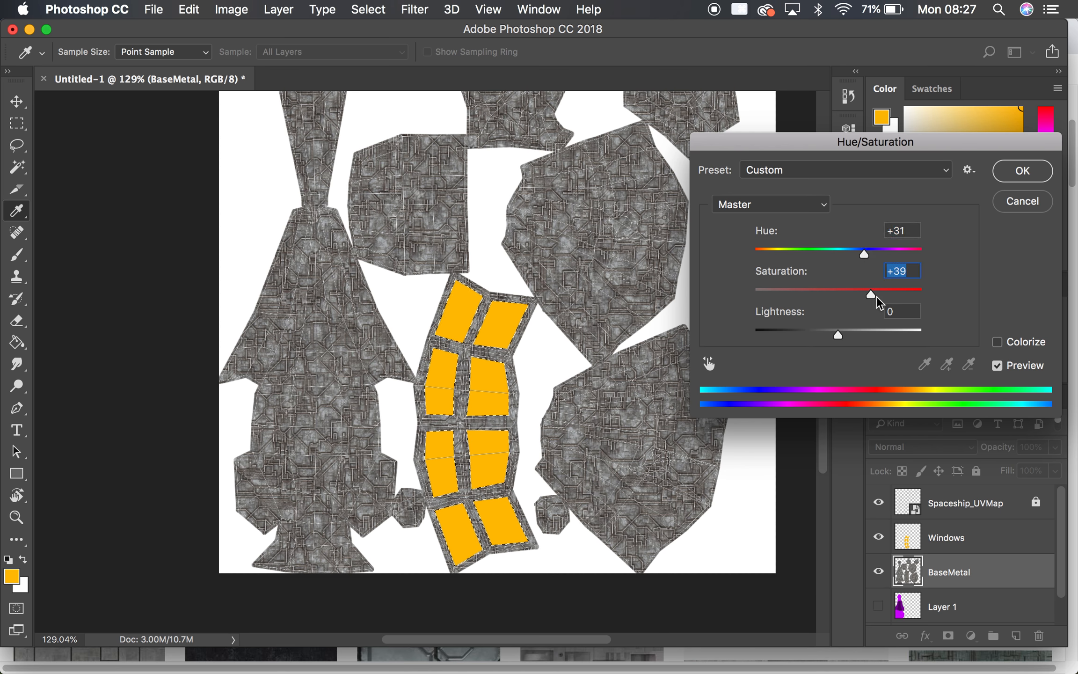
pyautogui.click(1021, 170)
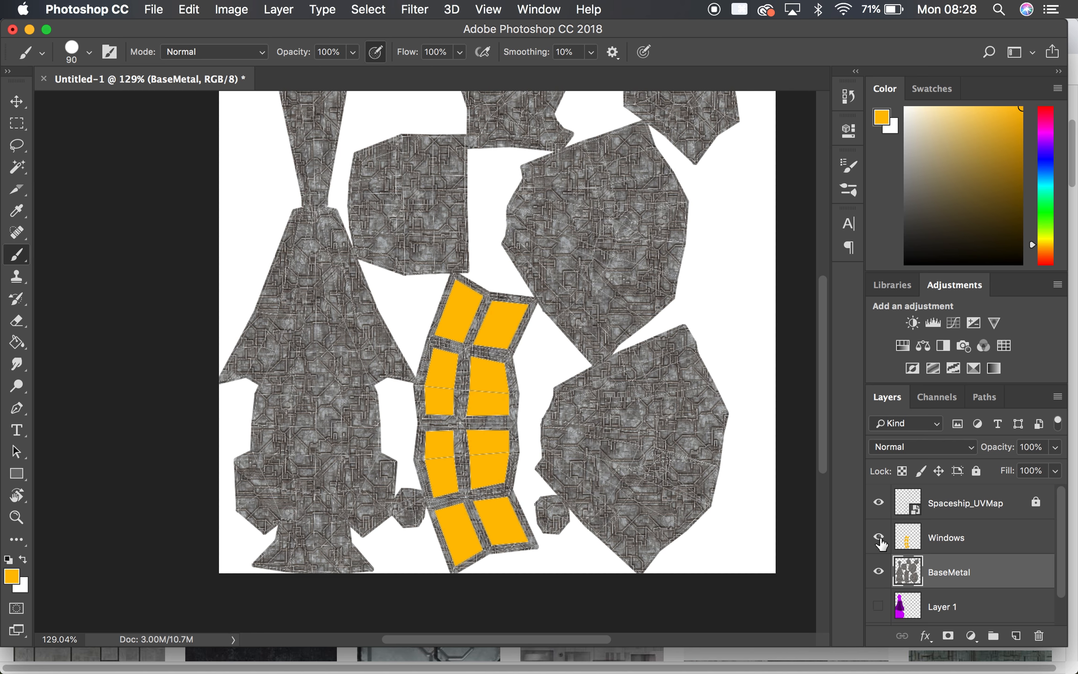
# Step: Apply Hue/Saturation to BaseMetal with Hue +33 and Saturation +71 for an olive tint
pyautogui.click(878, 537)
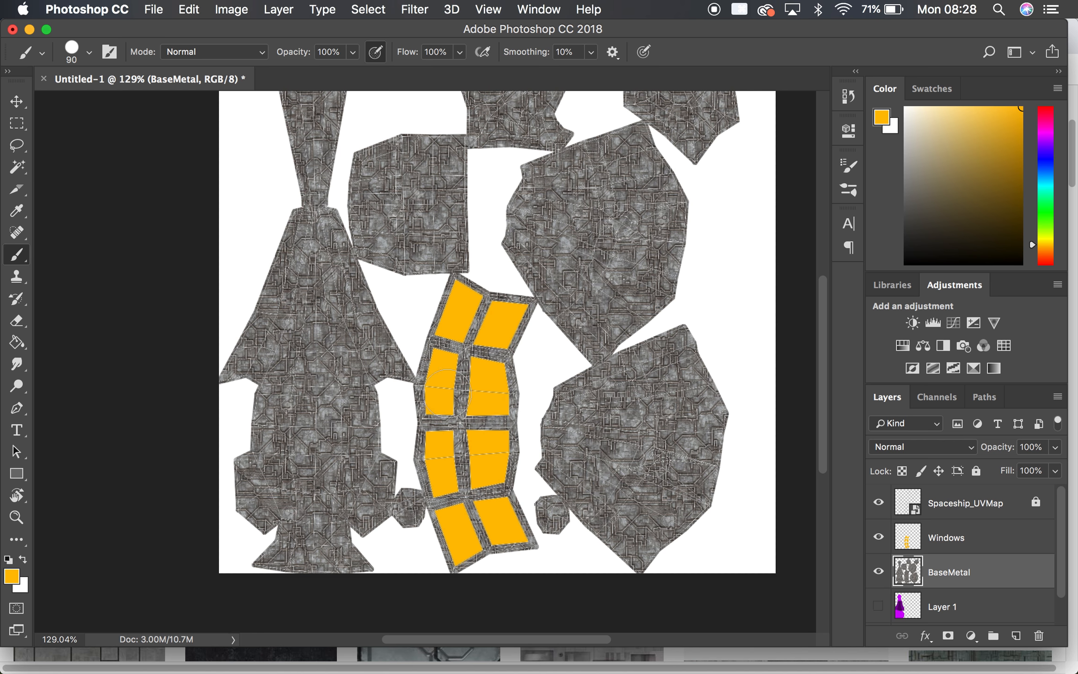
pyautogui.moveTo(249, 5)
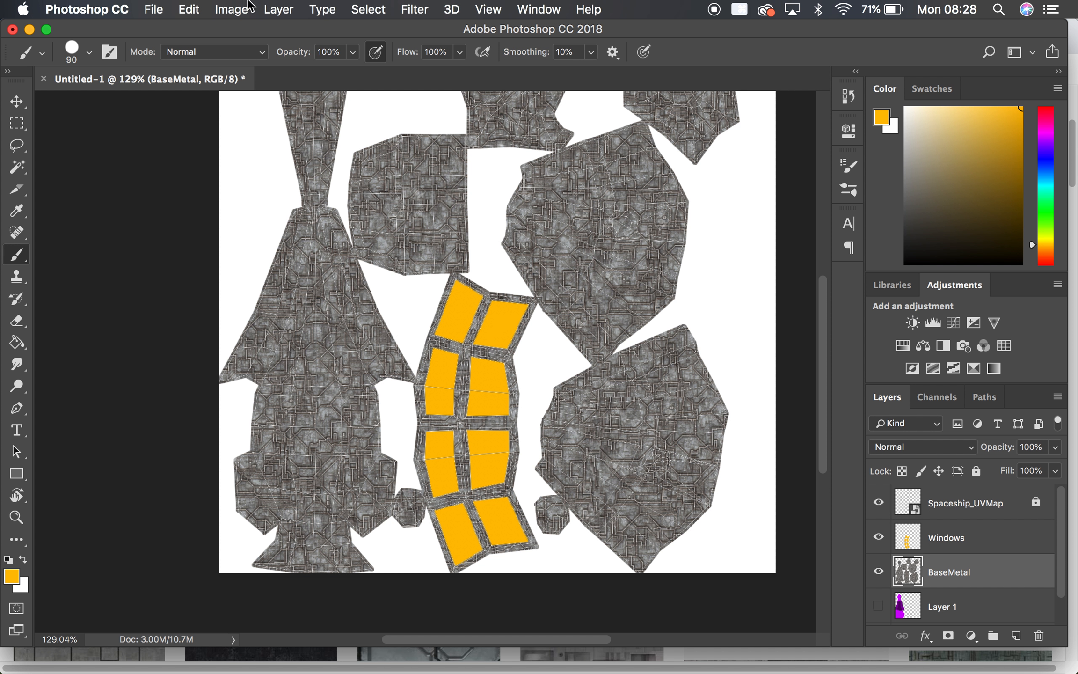
pyautogui.click(231, 9)
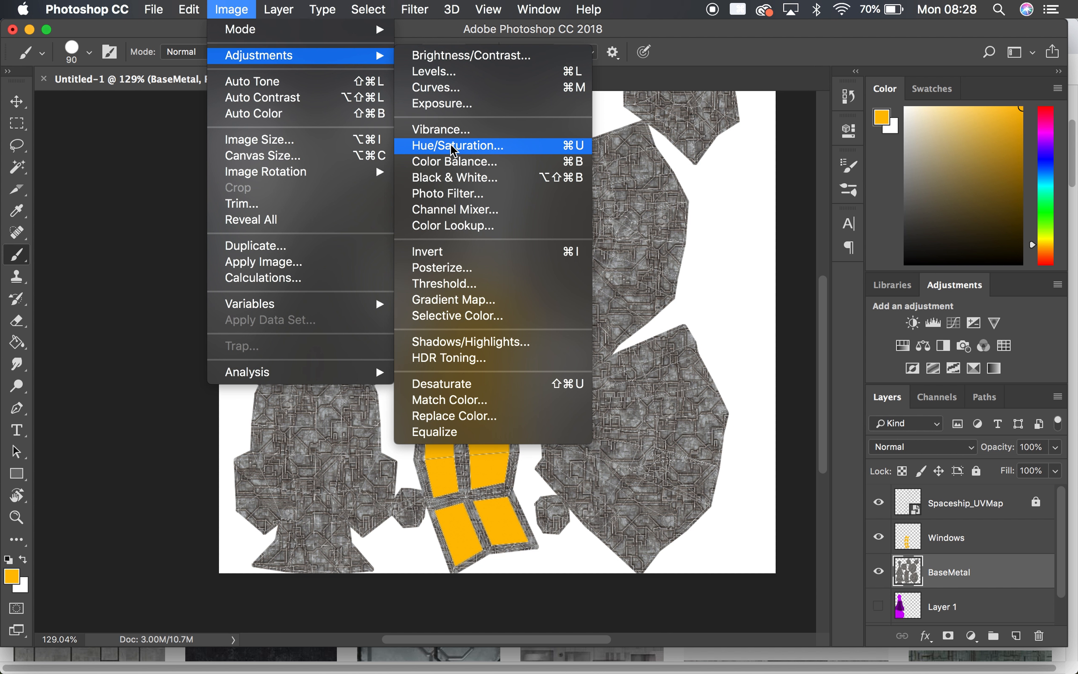
pyautogui.click(455, 145)
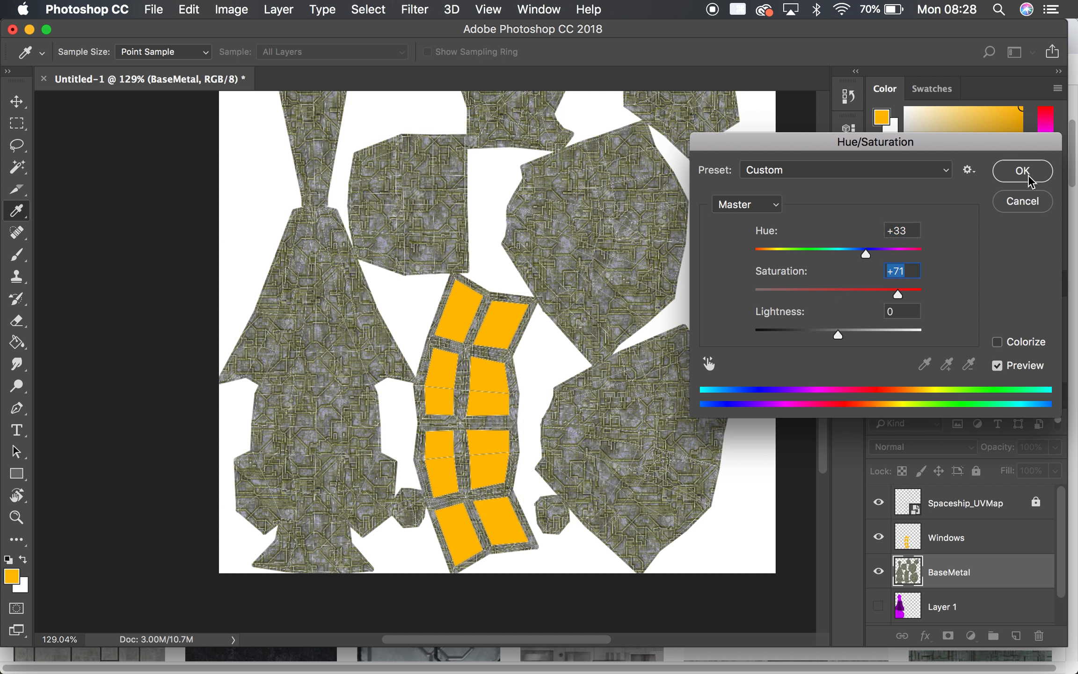
pyautogui.click(1021, 170)
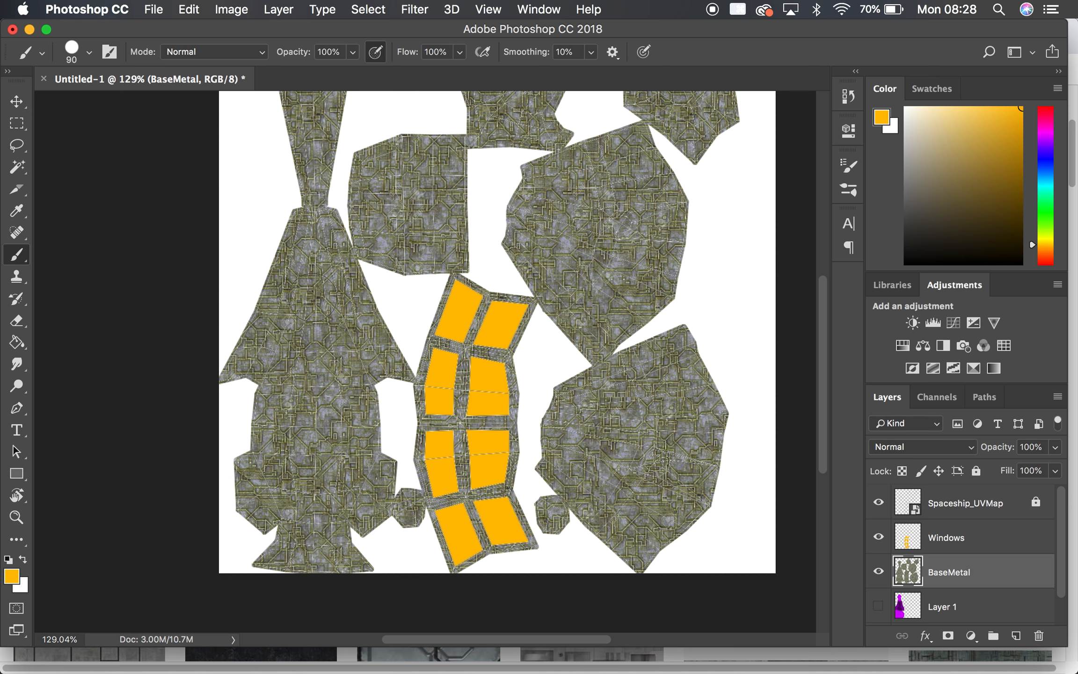
# Step: Darken the olive BaseMetal hull with a Levels midtone adjustment
pyautogui.click(232, 10)
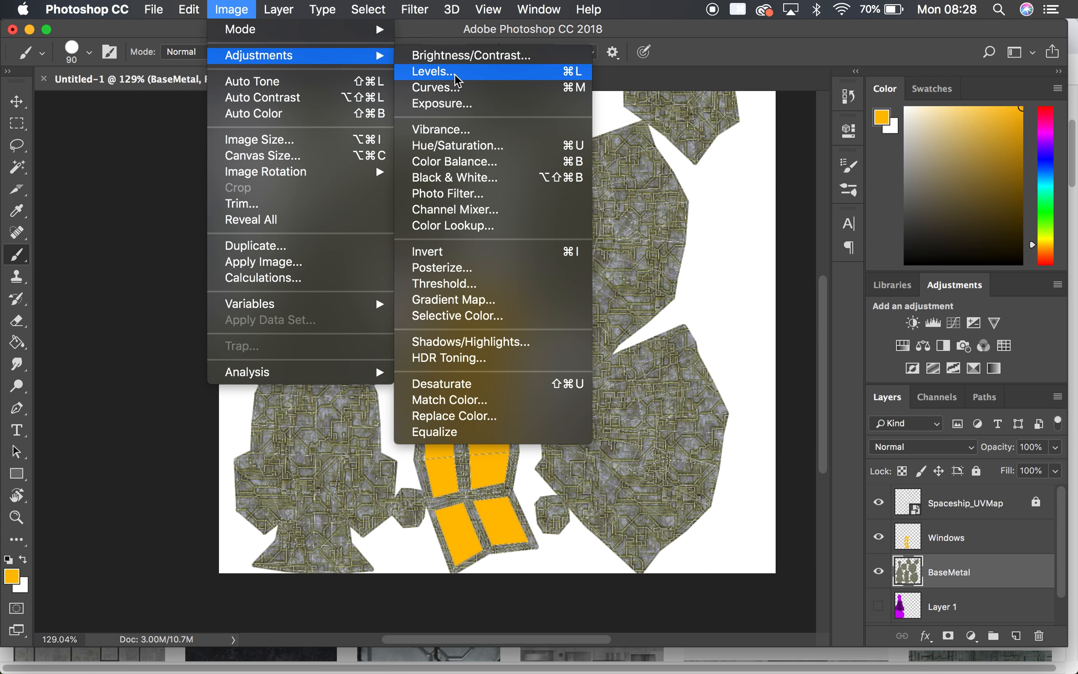
pyautogui.click(431, 71)
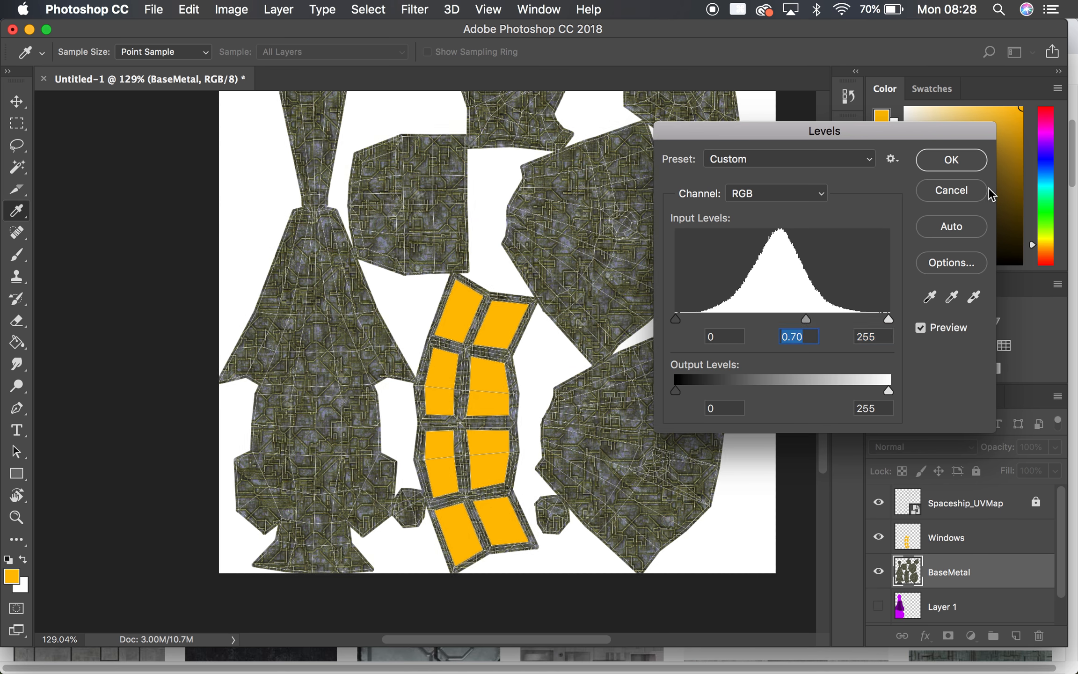
pyautogui.click(950, 191)
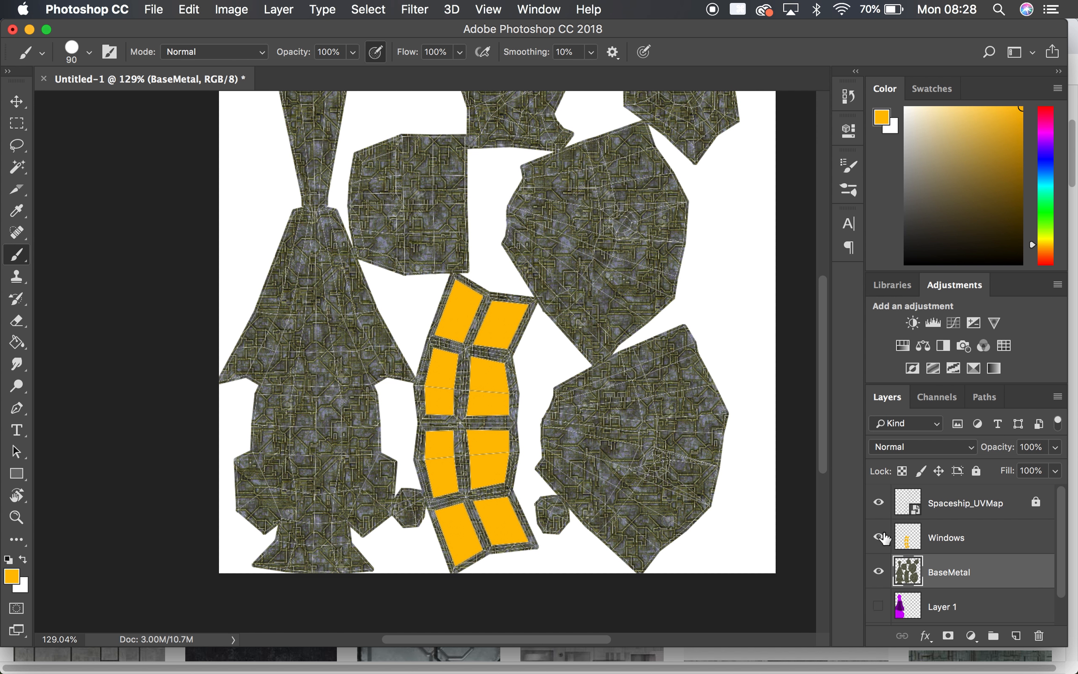
pyautogui.click(878, 537)
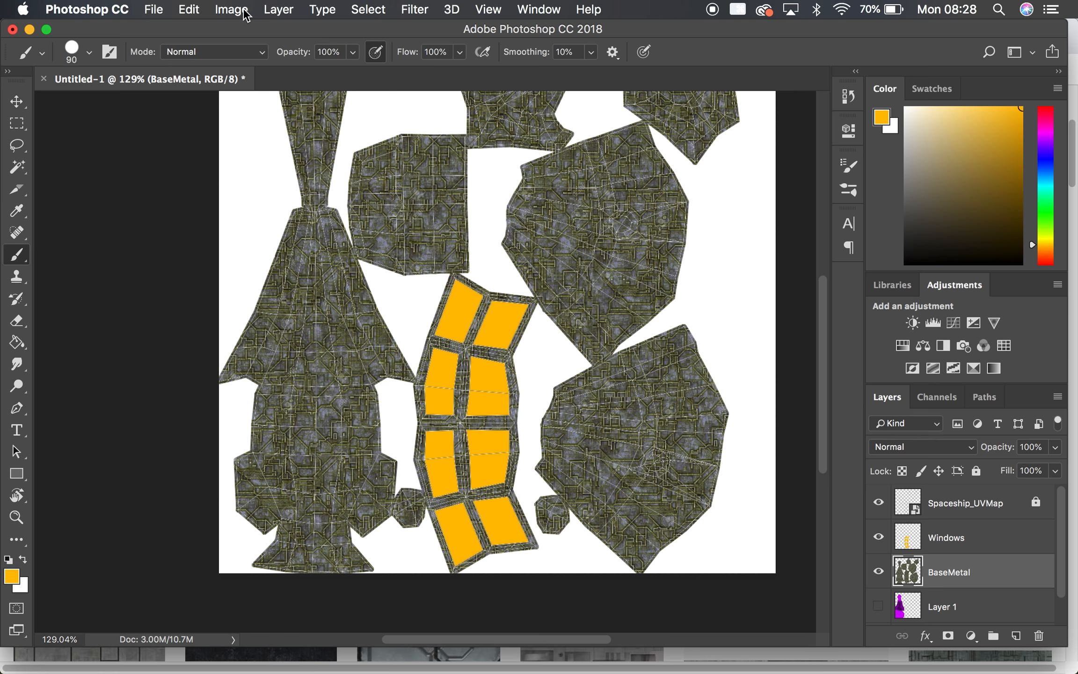
pyautogui.click(231, 10)
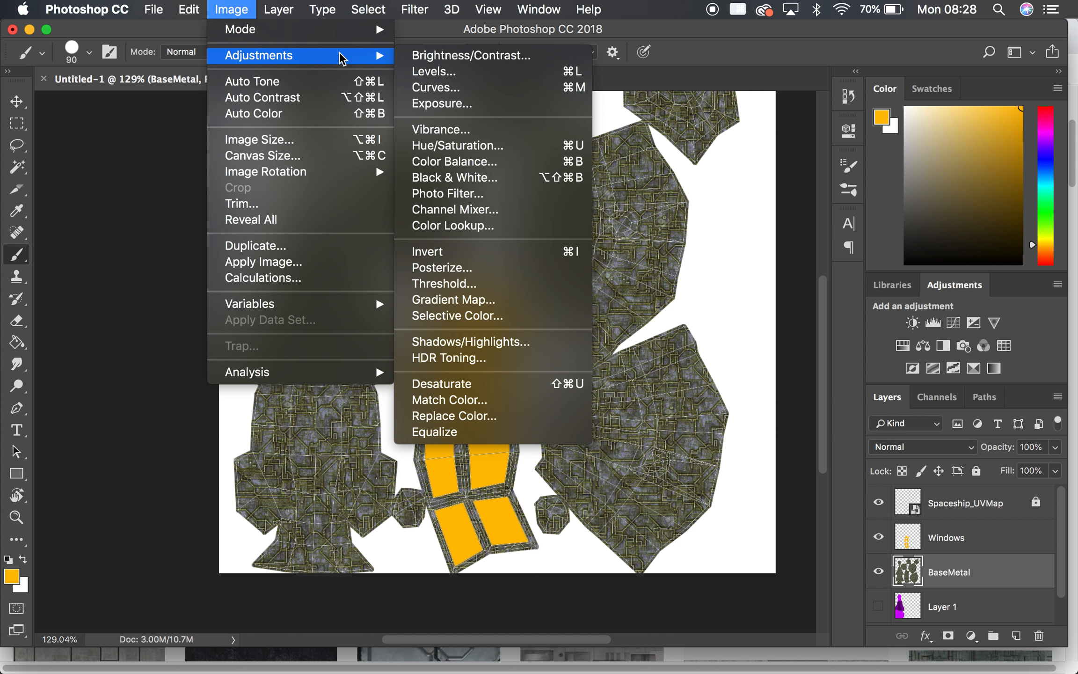
pyautogui.moveTo(474, 252)
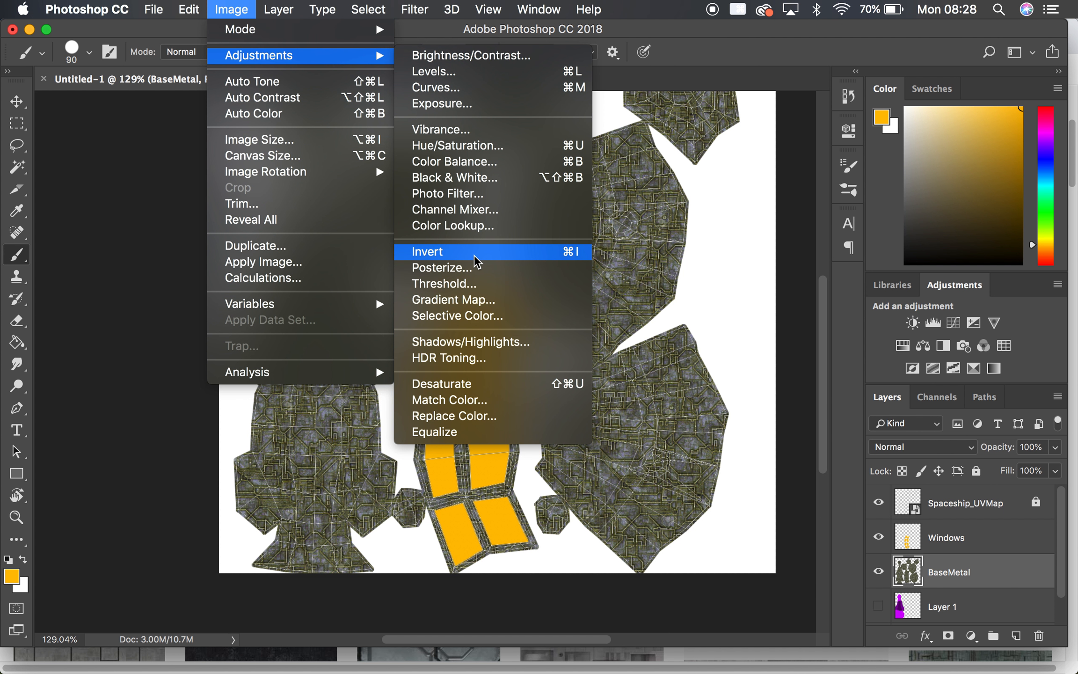
pyautogui.moveTo(494, 316)
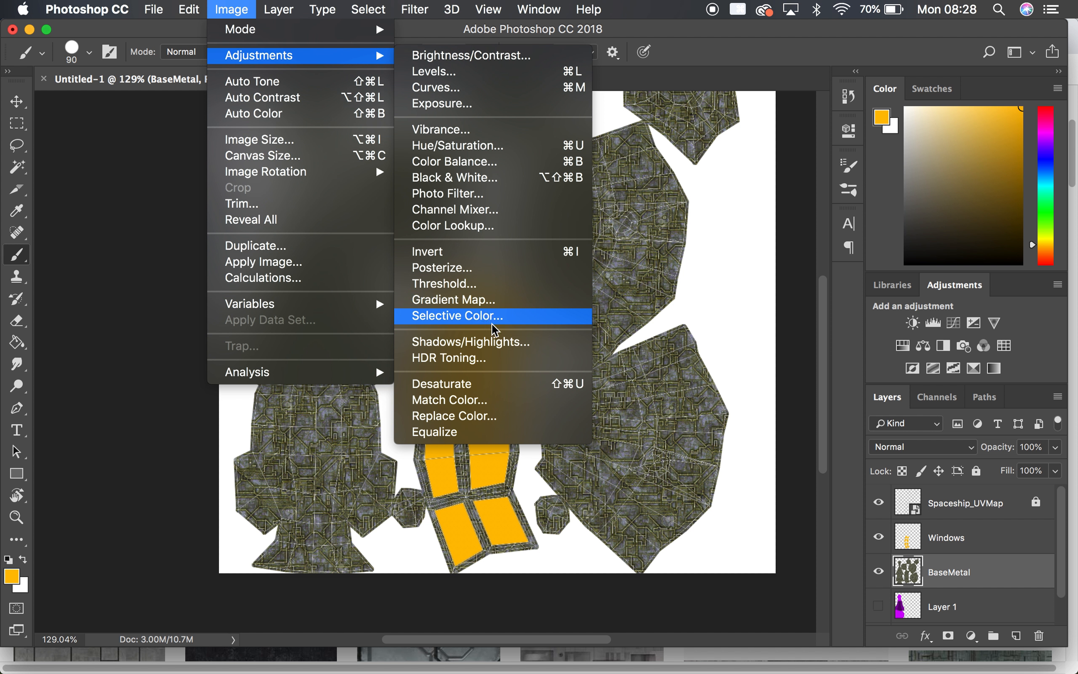
pyautogui.moveTo(454, 341)
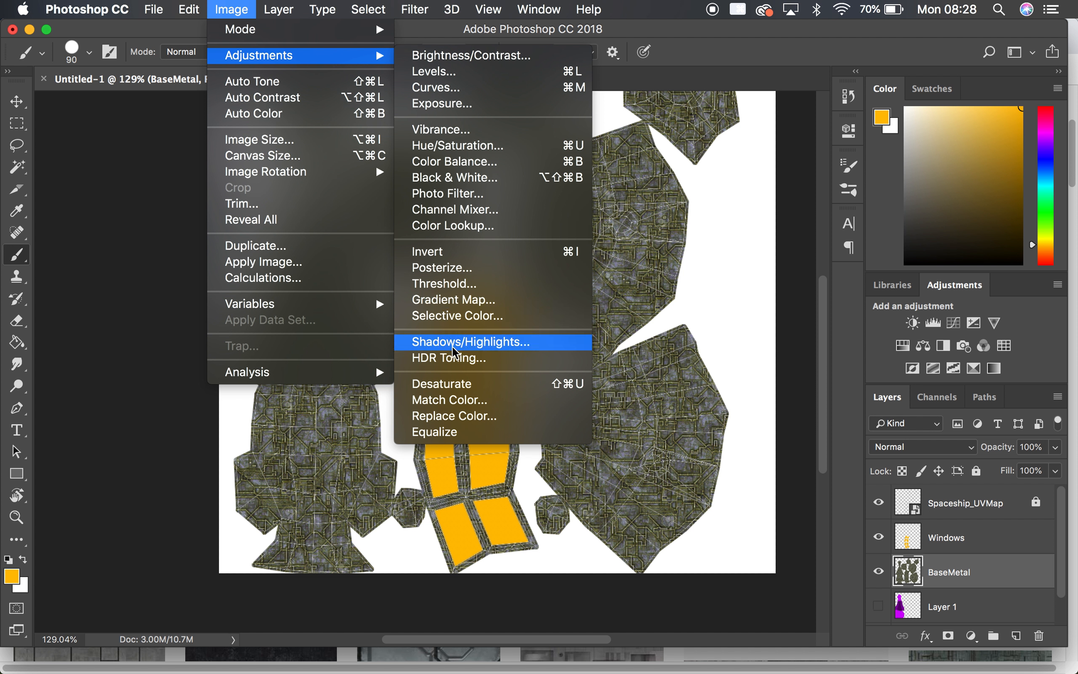
pyautogui.moveTo(458, 103)
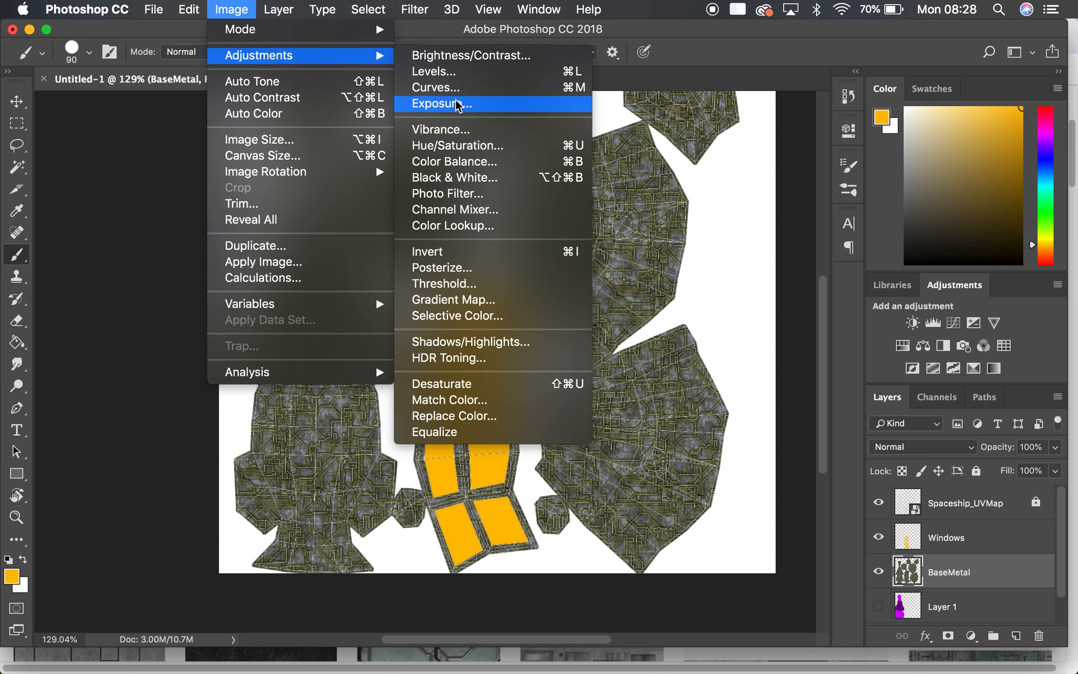
pyautogui.moveTo(297, 490)
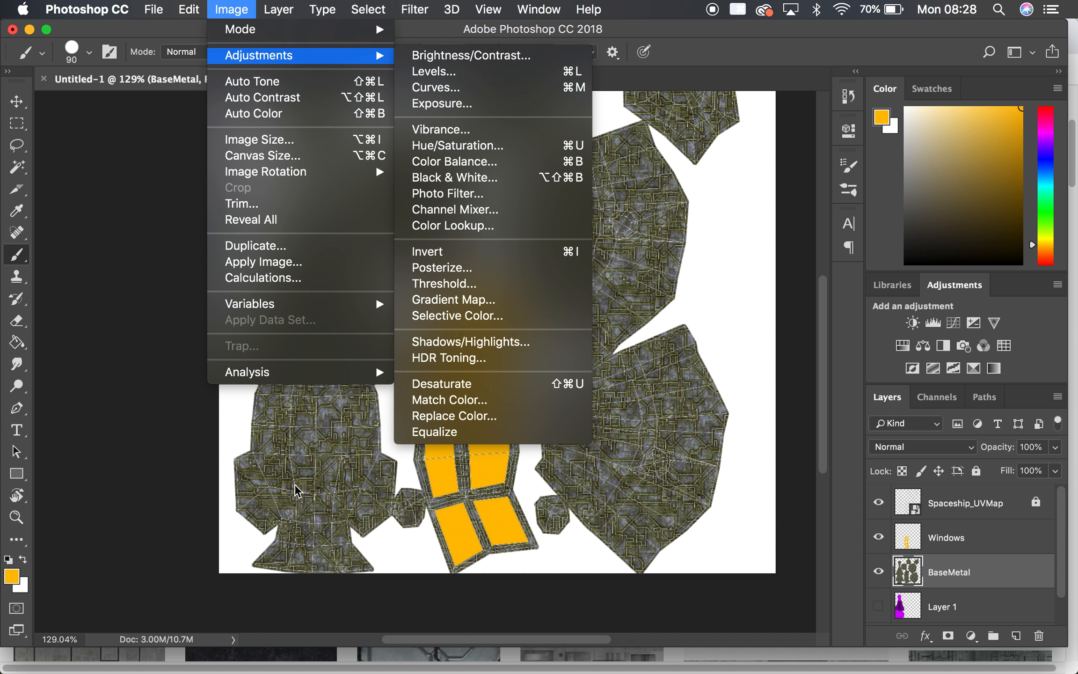
pyautogui.moveTo(226, 407)
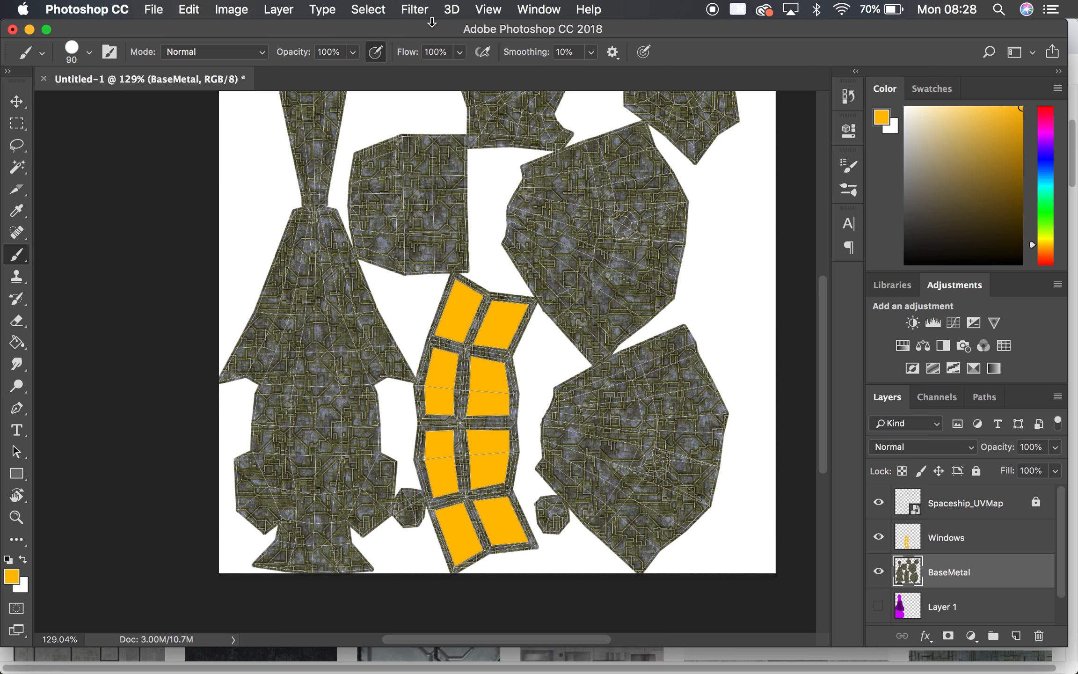
# Step: Apply the Crystallize filter at cell size 74 to the BaseMetal hull texture
pyautogui.click(413, 9)
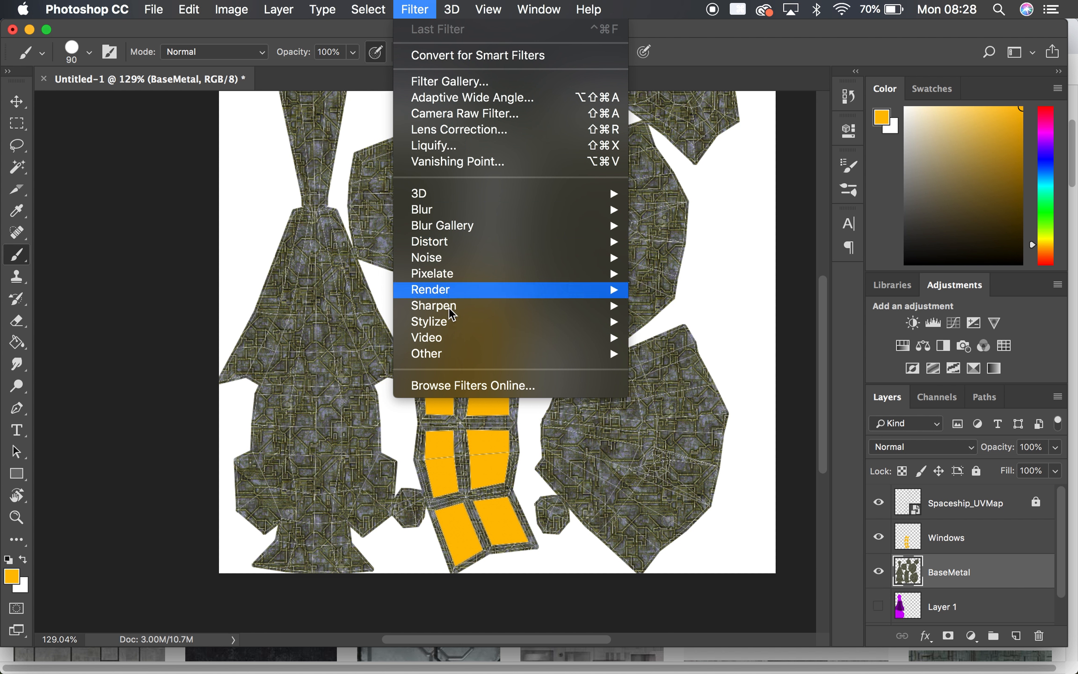
pyautogui.moveTo(429, 241)
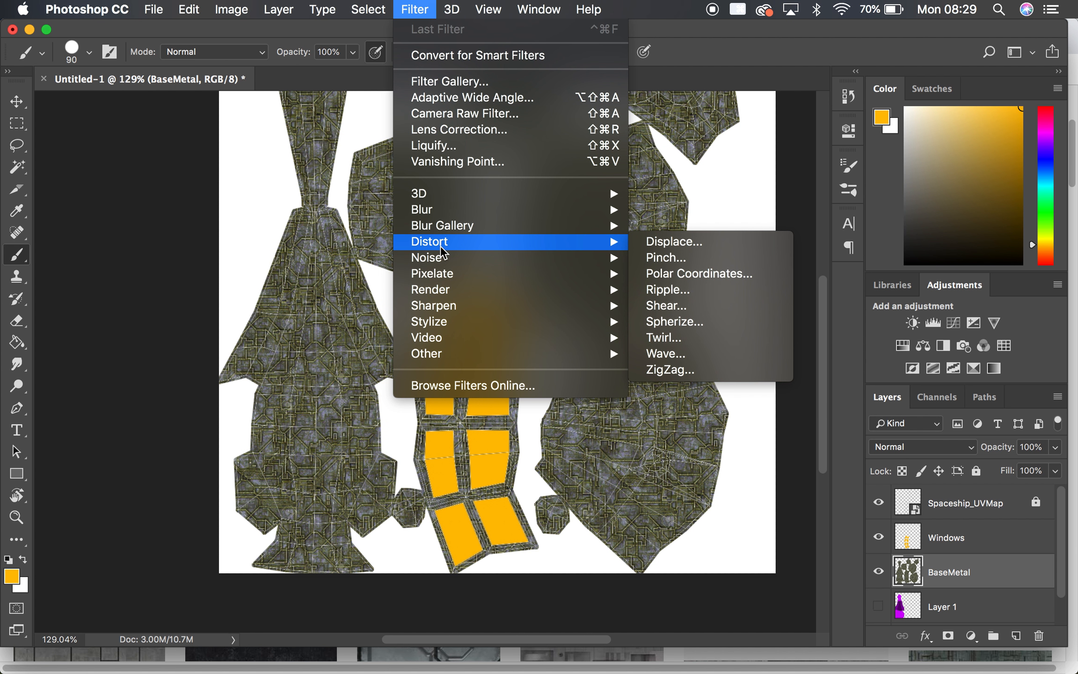
pyautogui.moveTo(435, 210)
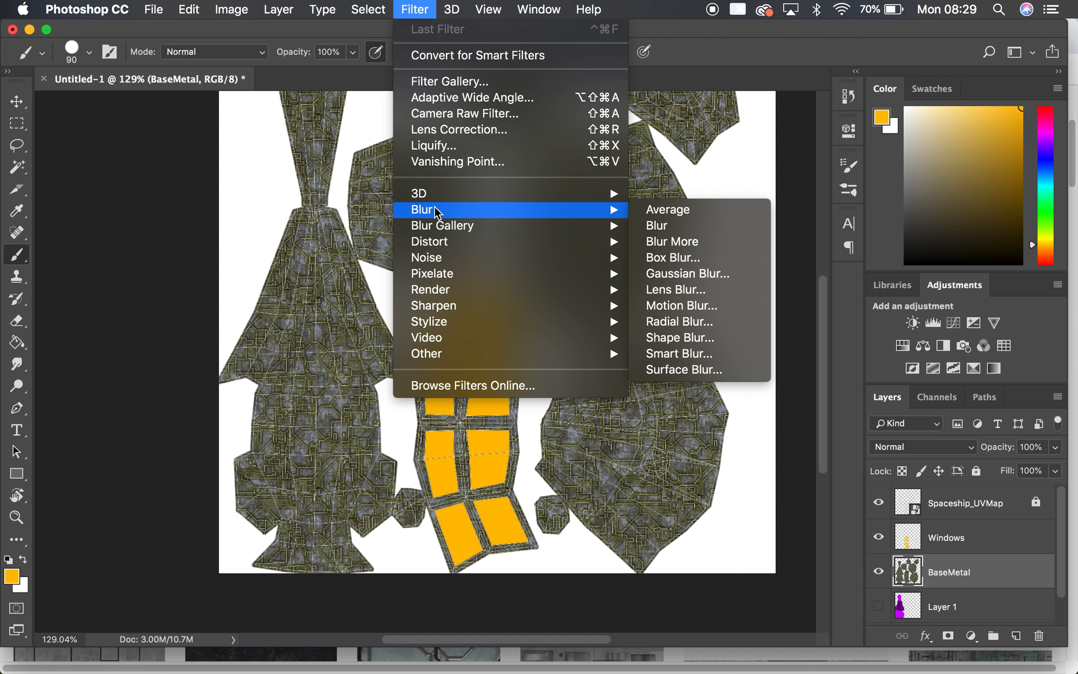
pyautogui.moveTo(431, 273)
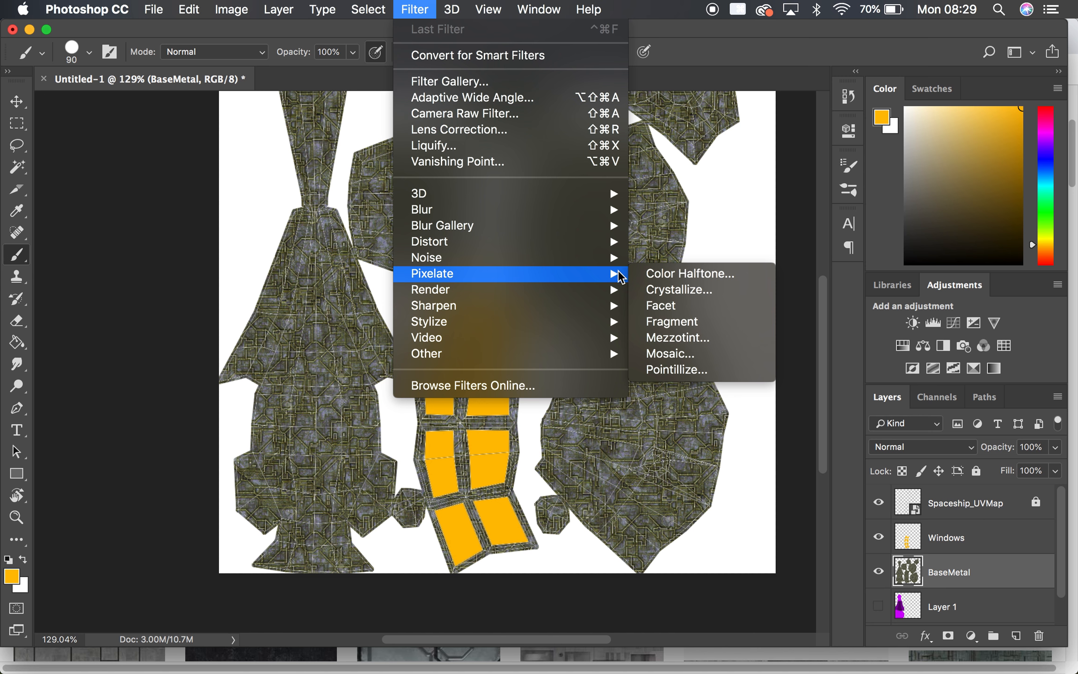
pyautogui.moveTo(693, 306)
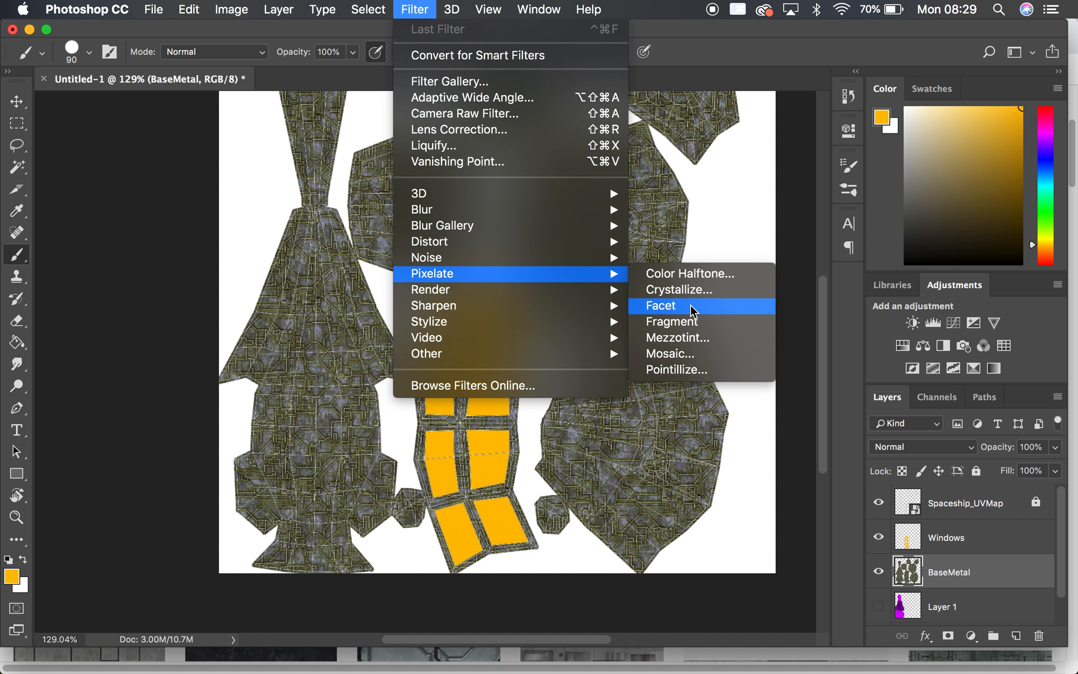
pyautogui.click(659, 305)
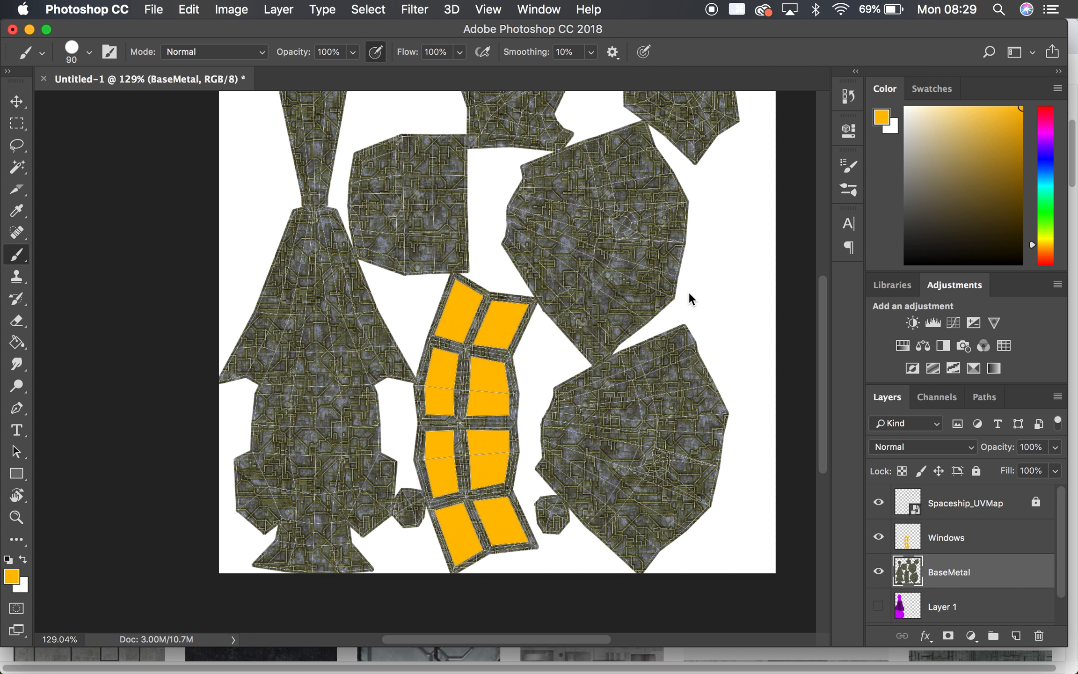
pyautogui.click(414, 9)
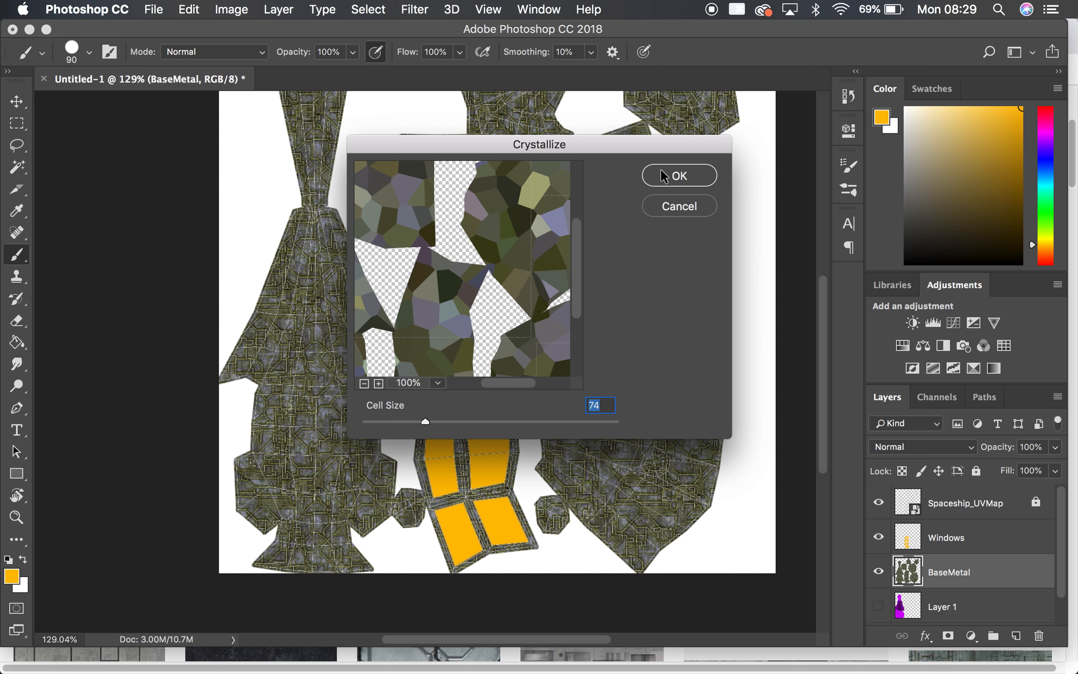
pyautogui.click(678, 175)
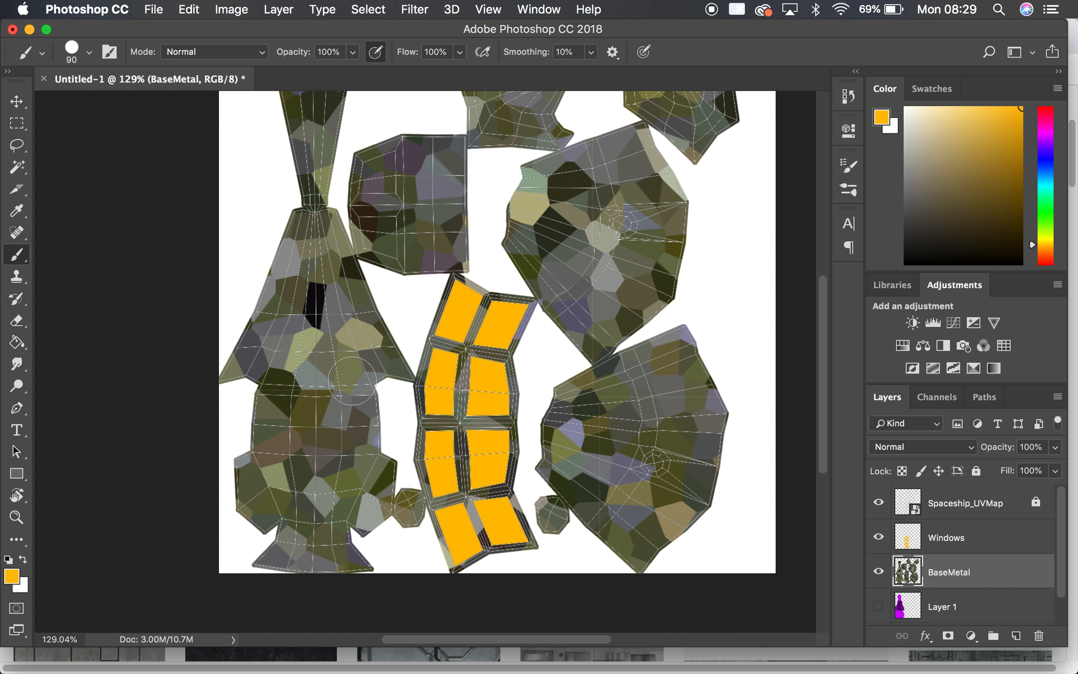
pyautogui.moveTo(469, 421)
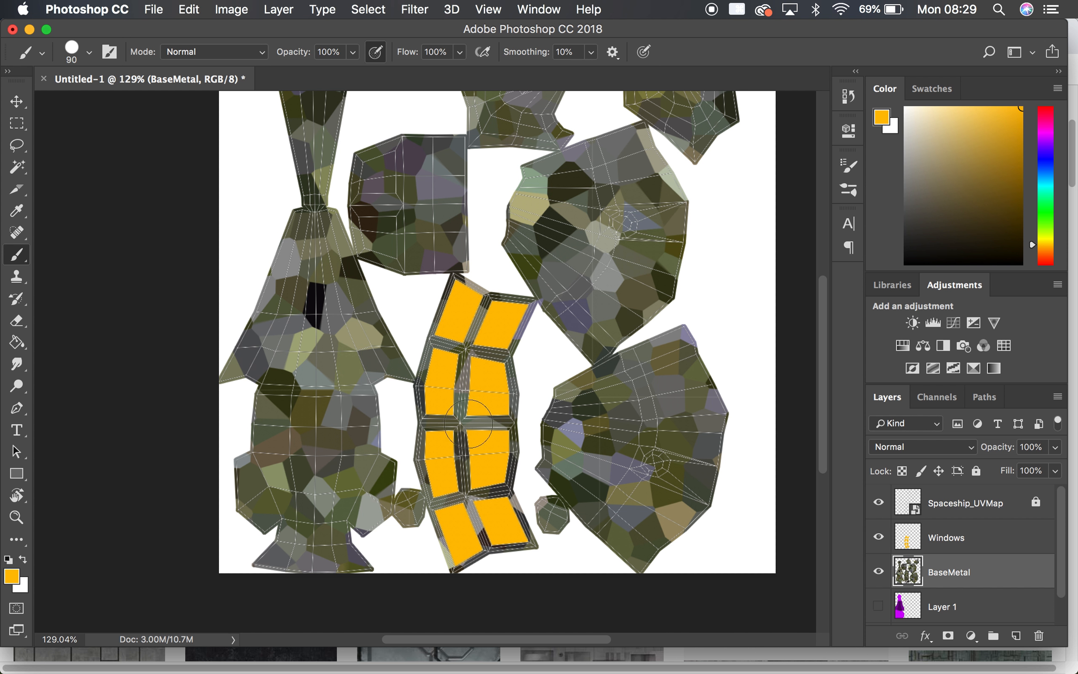
pyautogui.moveTo(414, 320)
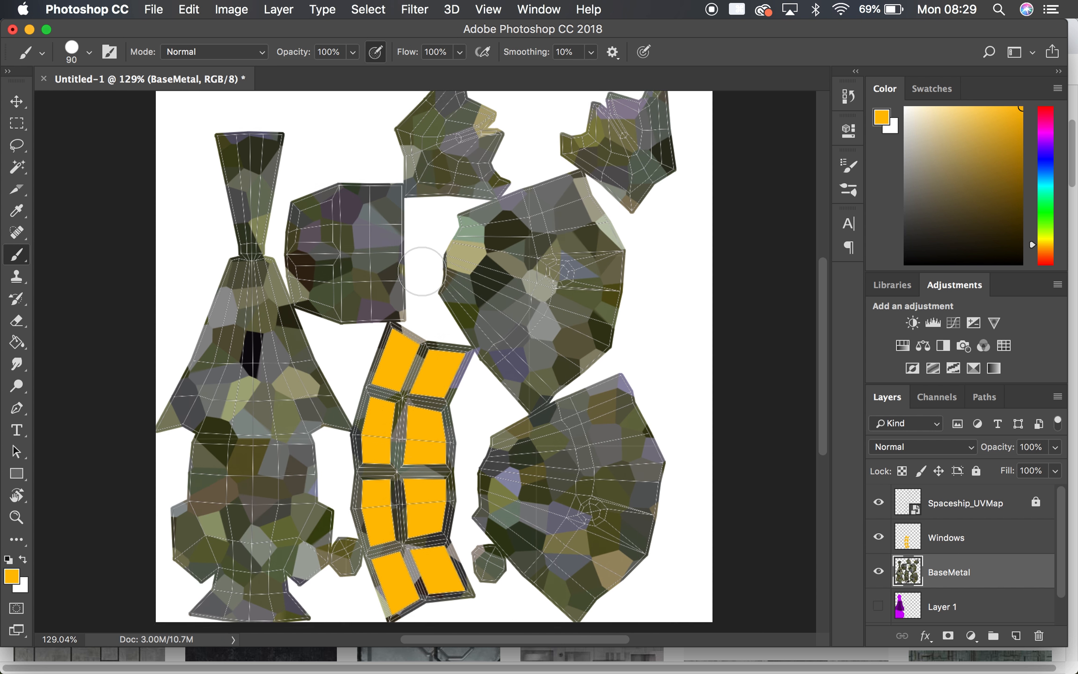
pyautogui.scroll(-3)
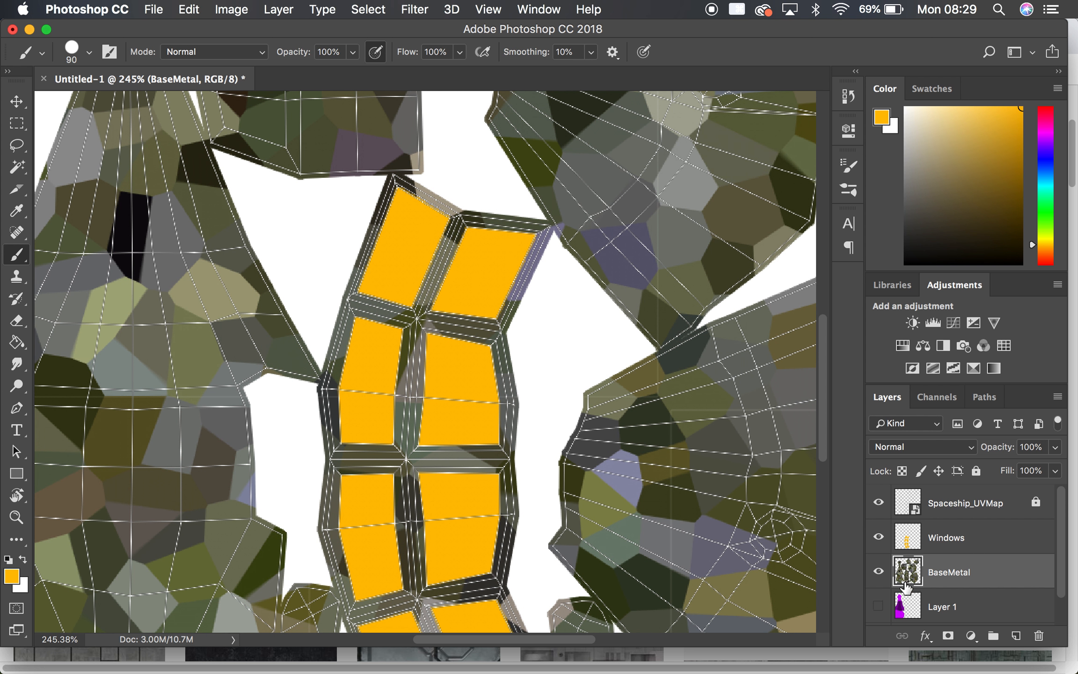
pyautogui.click(947, 537)
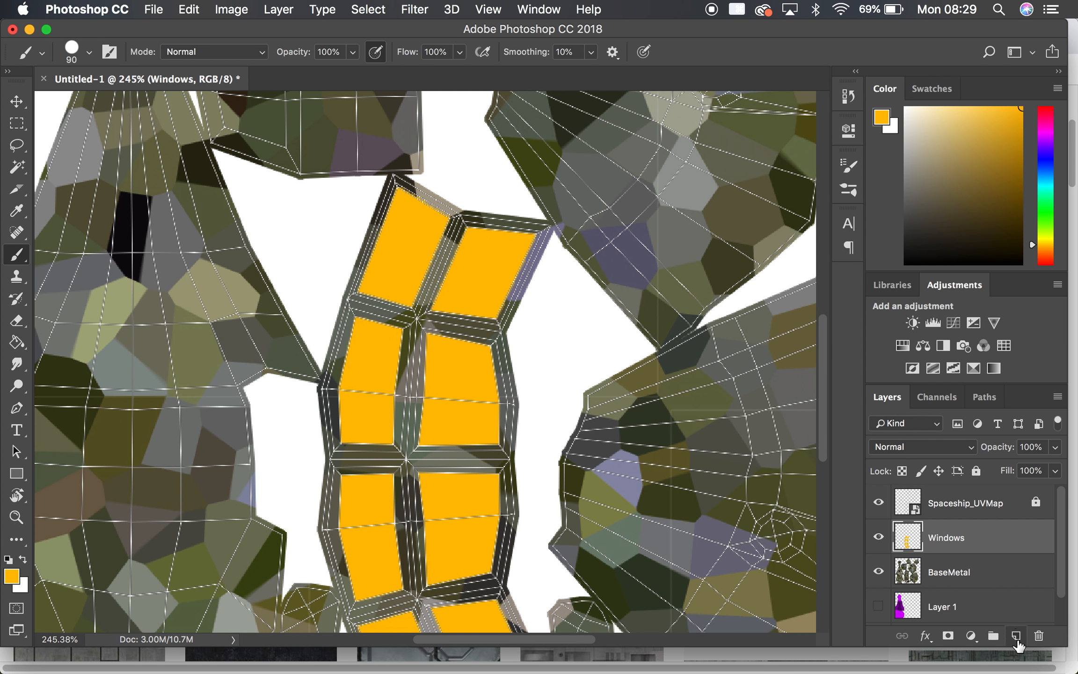
# Step: Create a new empty Layer 2 above the Windows layer for highlights
pyautogui.click(1014, 635)
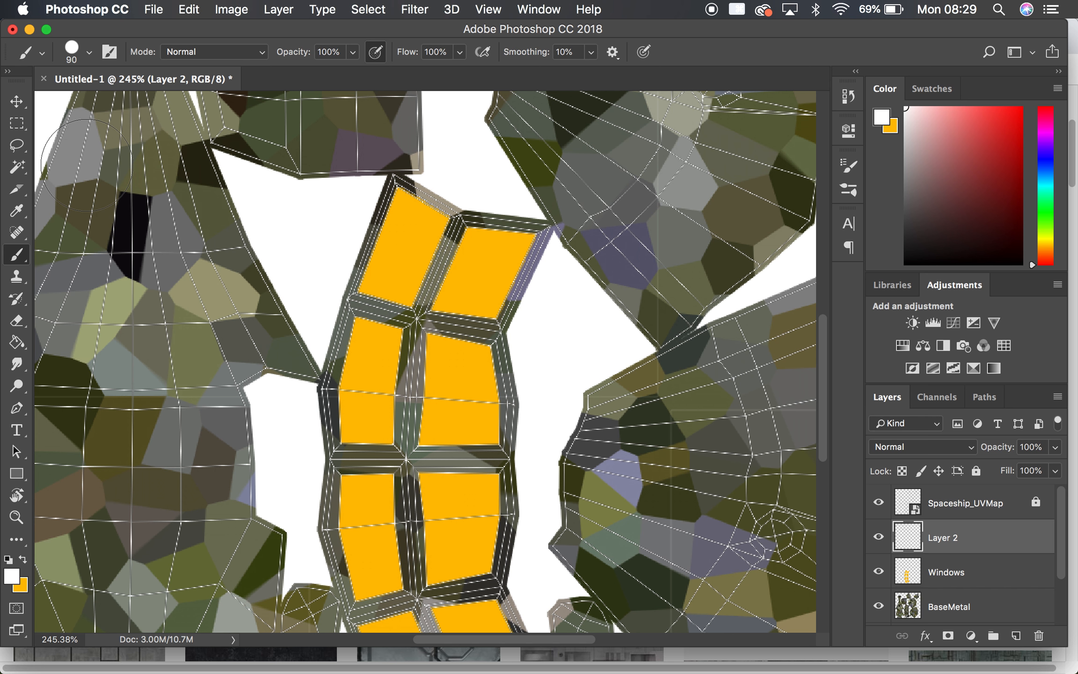
pyautogui.moveTo(1028, 76)
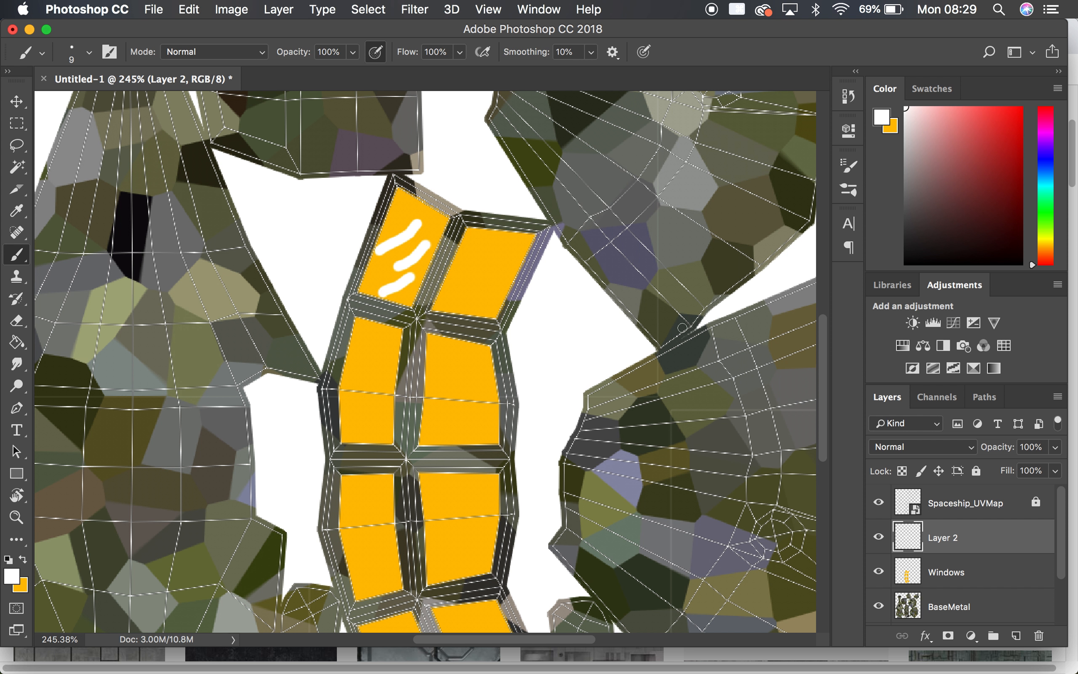
pyautogui.moveTo(381, 232)
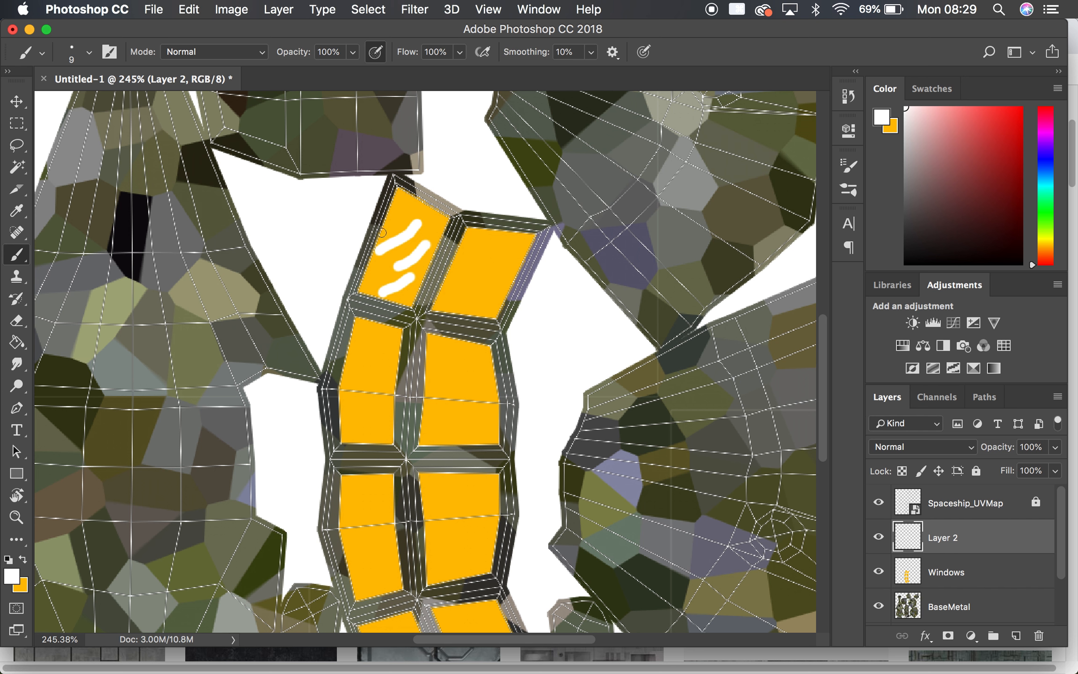
pyautogui.moveTo(905, 472)
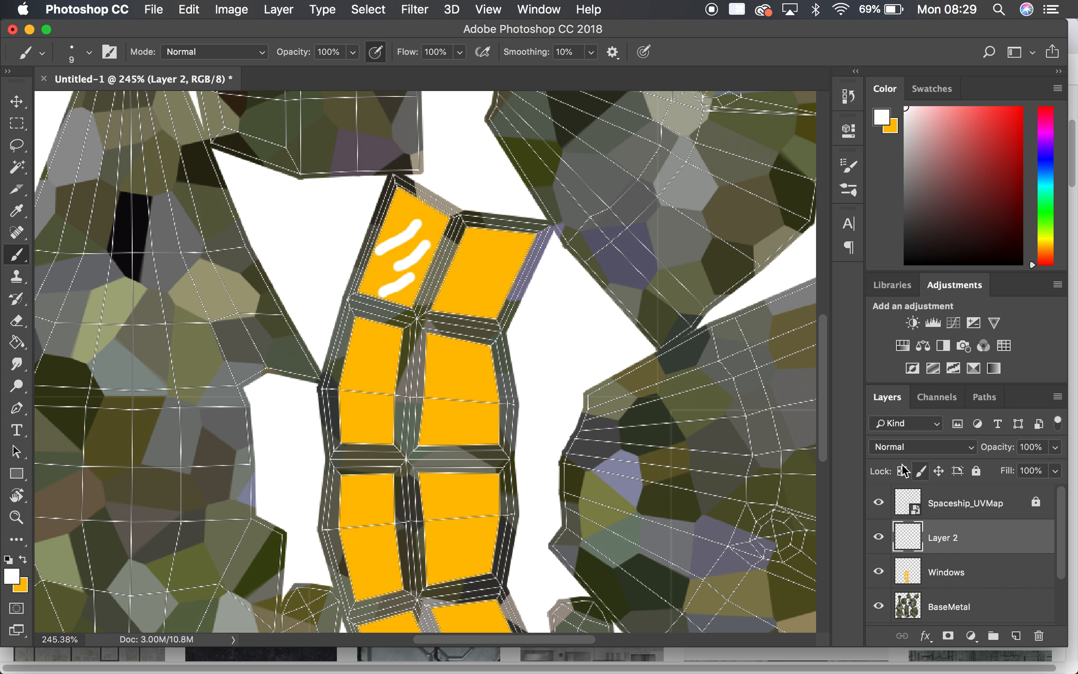
pyautogui.moveTo(974, 444)
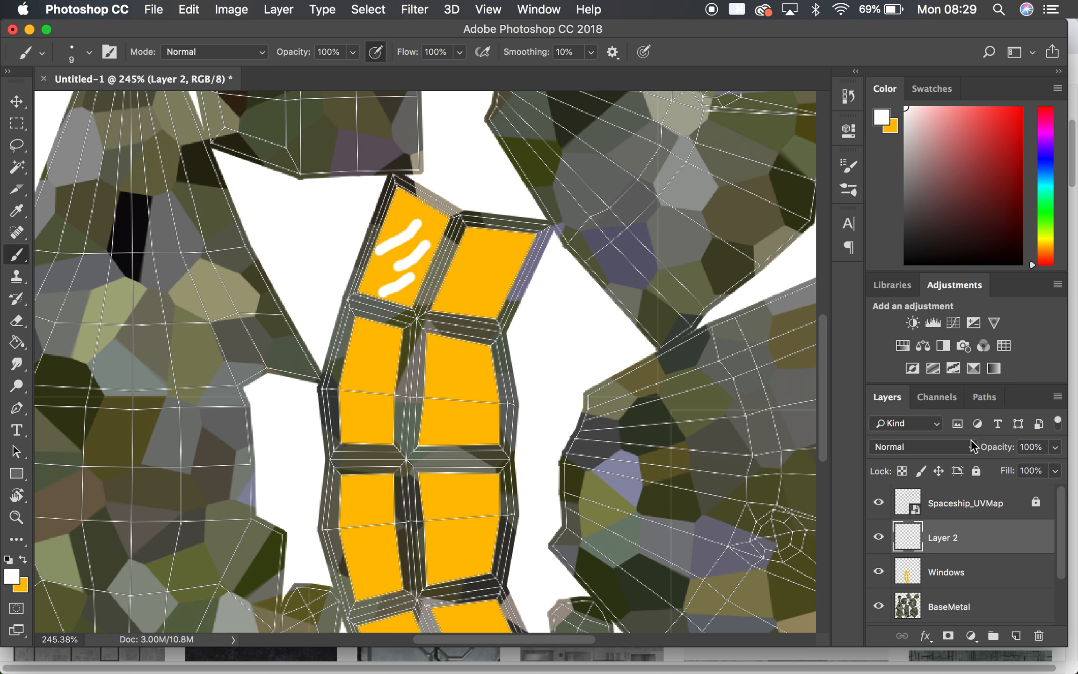
# Step: Set the highlight Layer 2 blend mode to Lighten
pyautogui.click(916, 447)
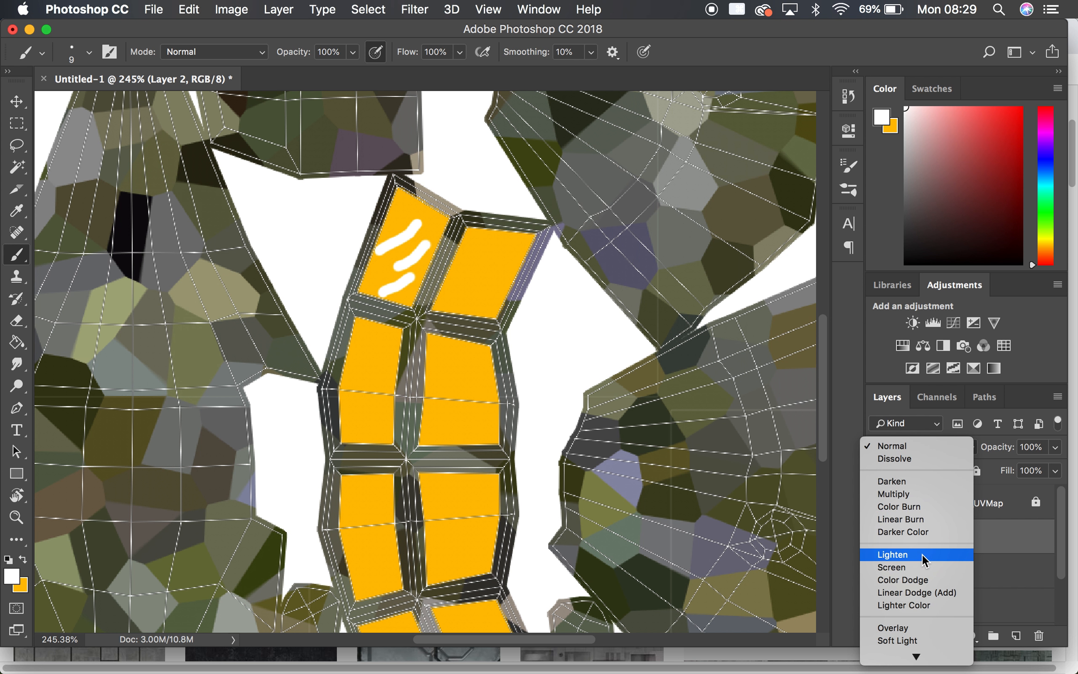
pyautogui.click(892, 554)
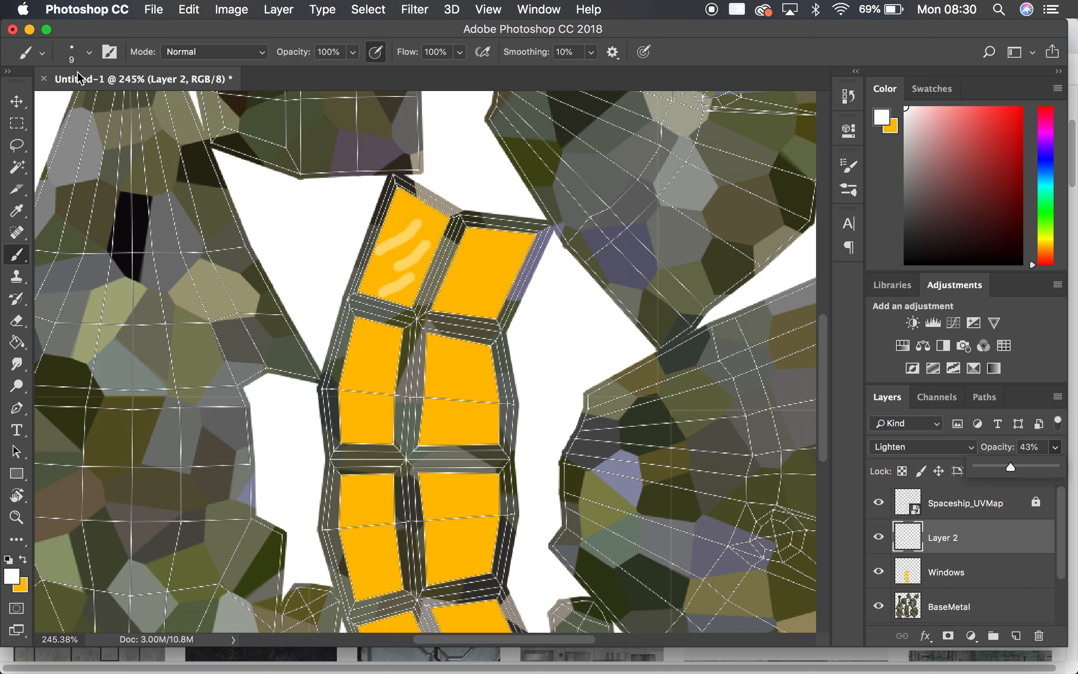
pyautogui.moveTo(266, 260)
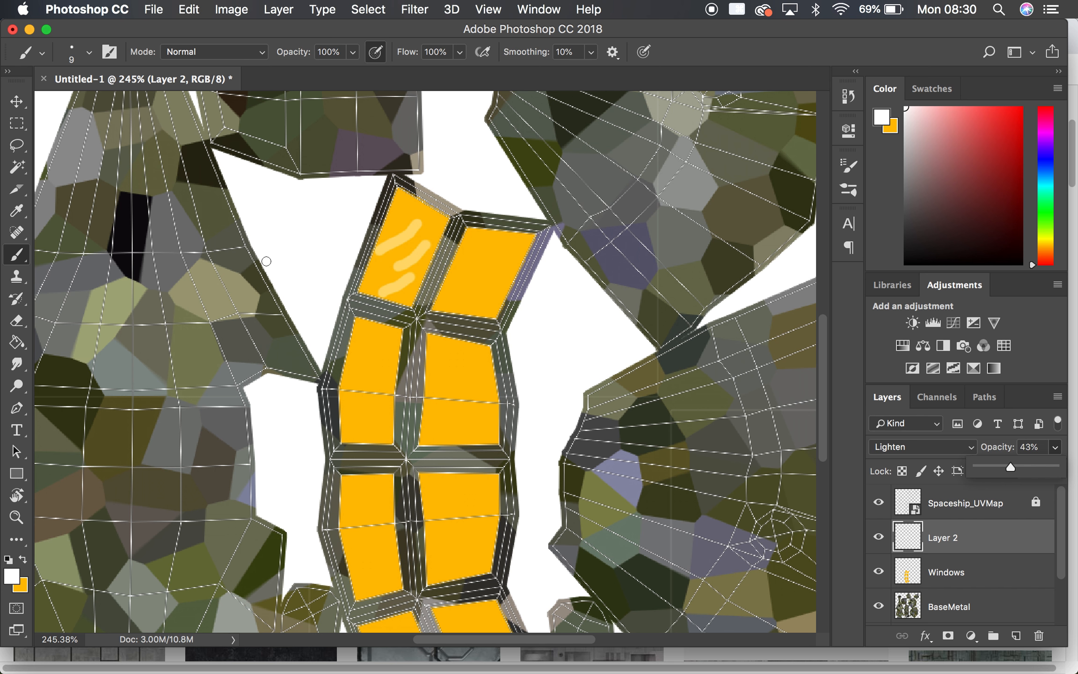
pyautogui.moveTo(269, 360)
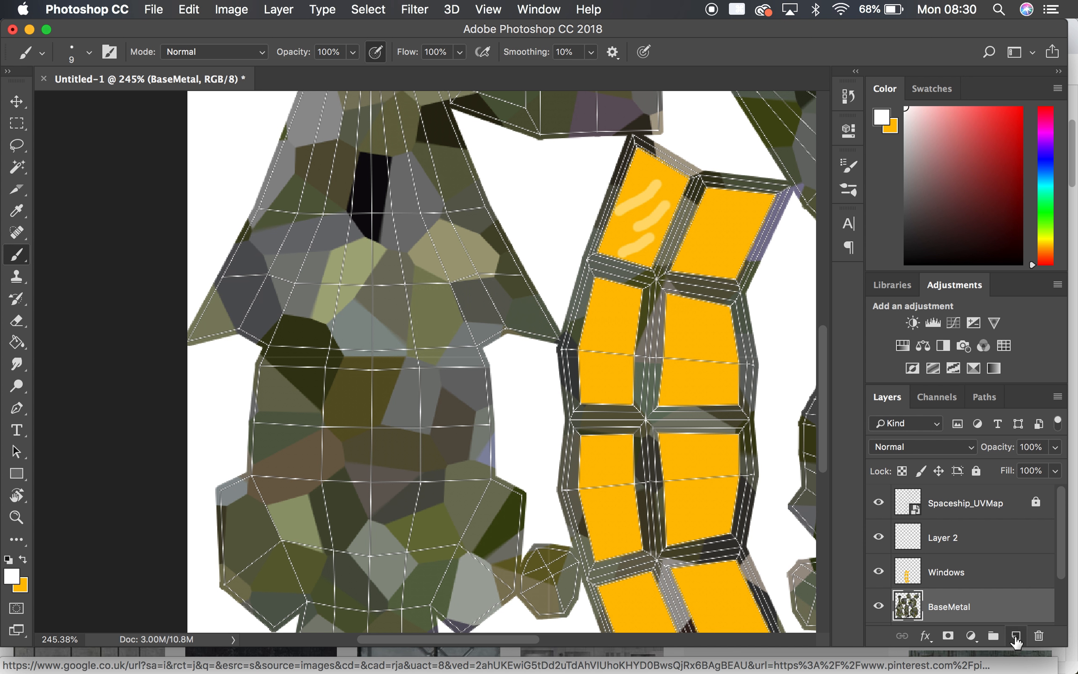
# Step: Draw a straight red stripe across the hull on new Layer 3 and set it to Multiply
pyautogui.click(1015, 635)
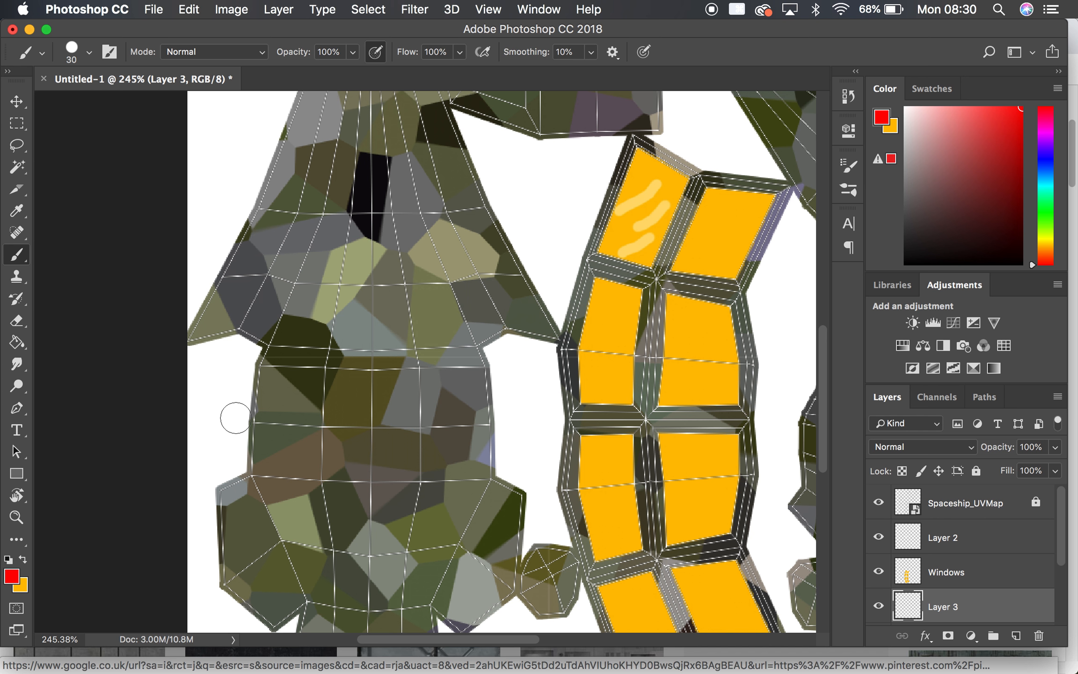
pyautogui.click(234, 417)
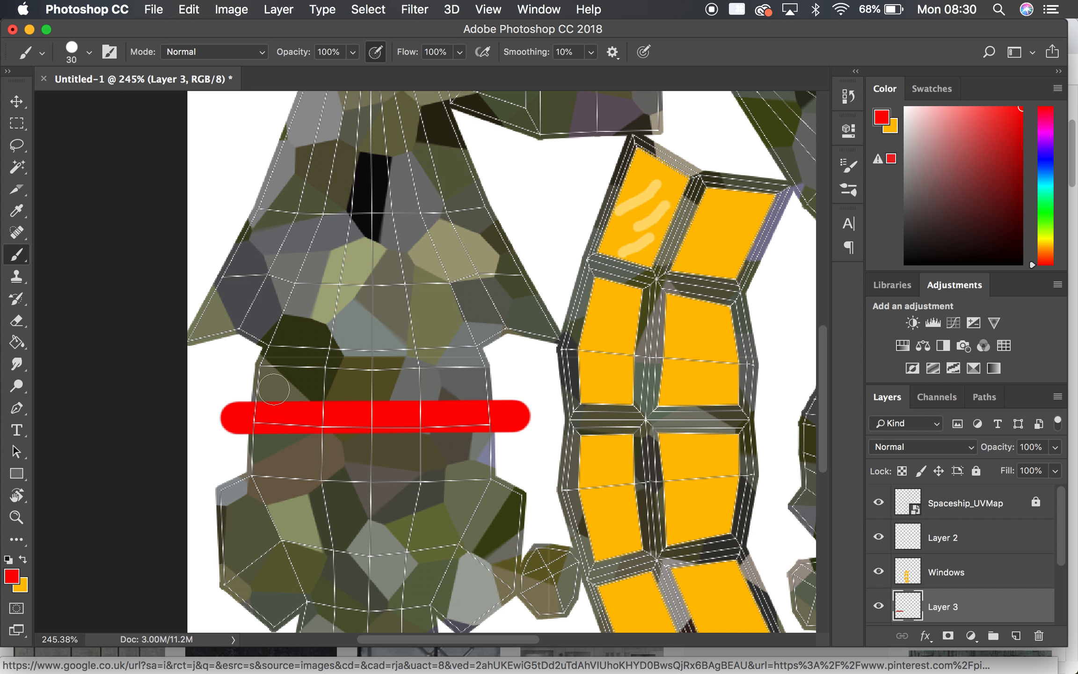
pyautogui.moveTo(426, 444)
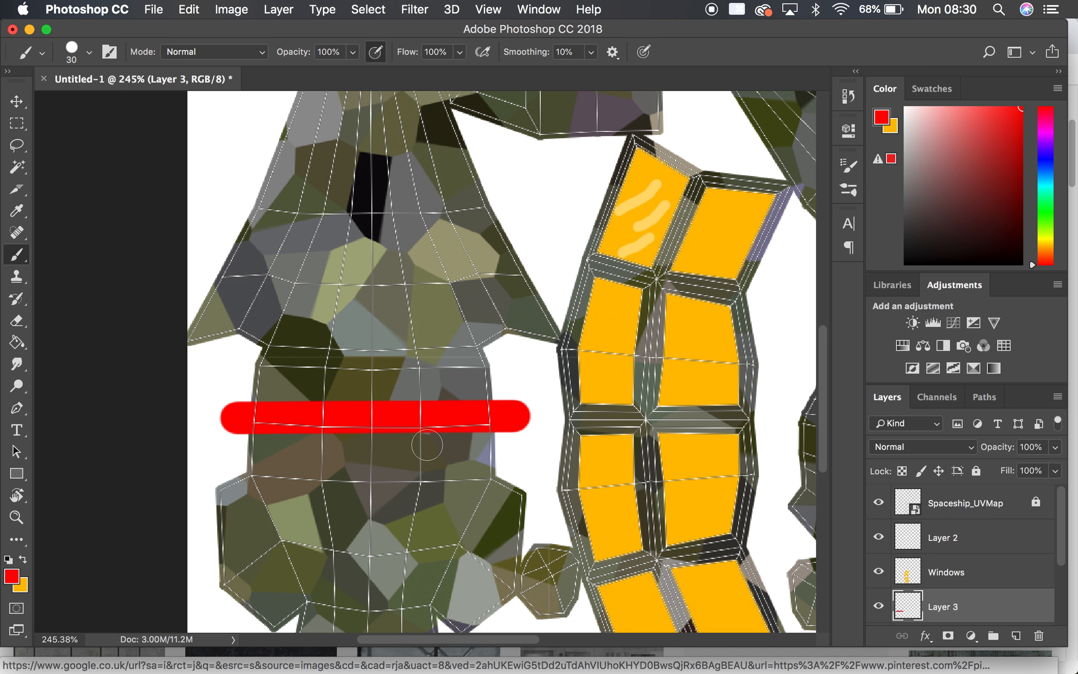
pyautogui.moveTo(914, 458)
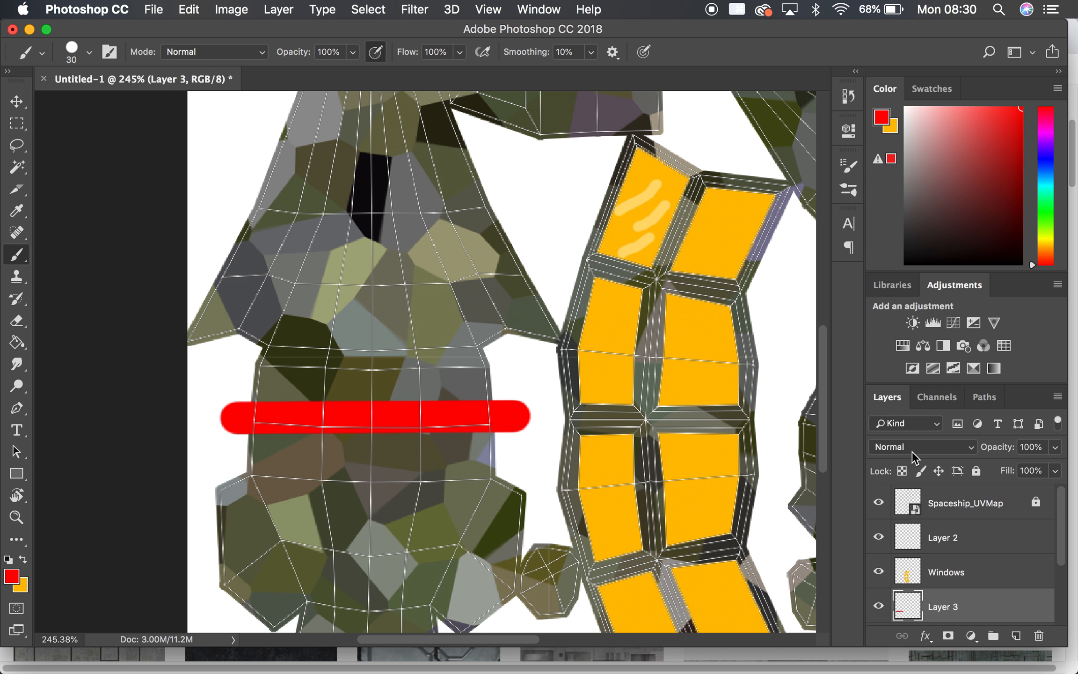
pyautogui.click(921, 446)
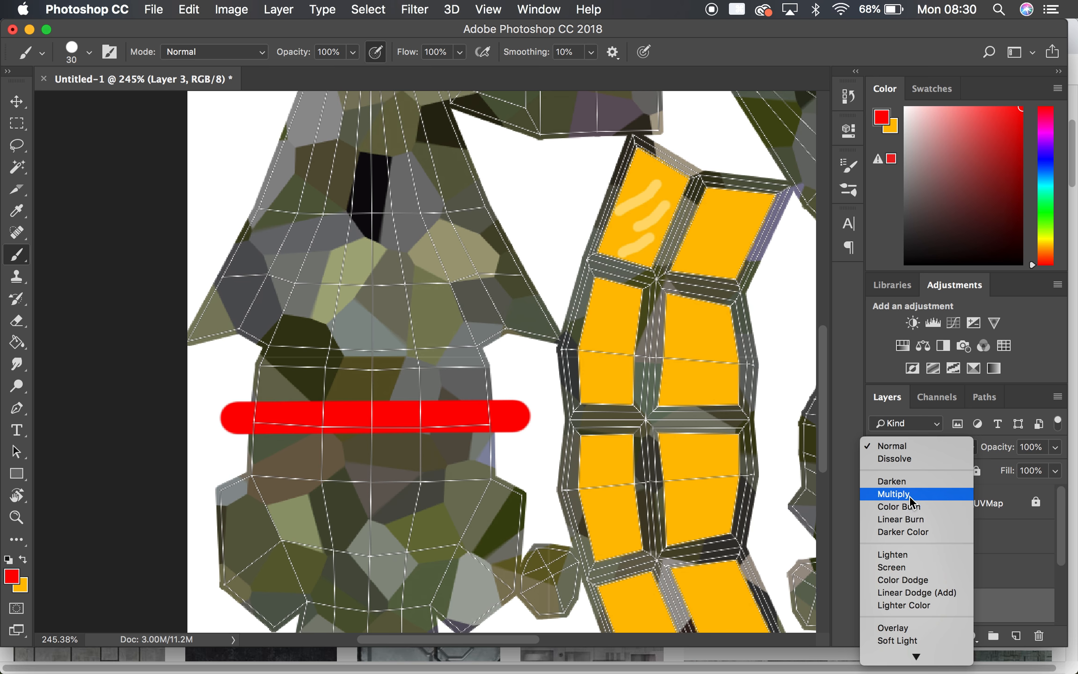
pyautogui.click(892, 494)
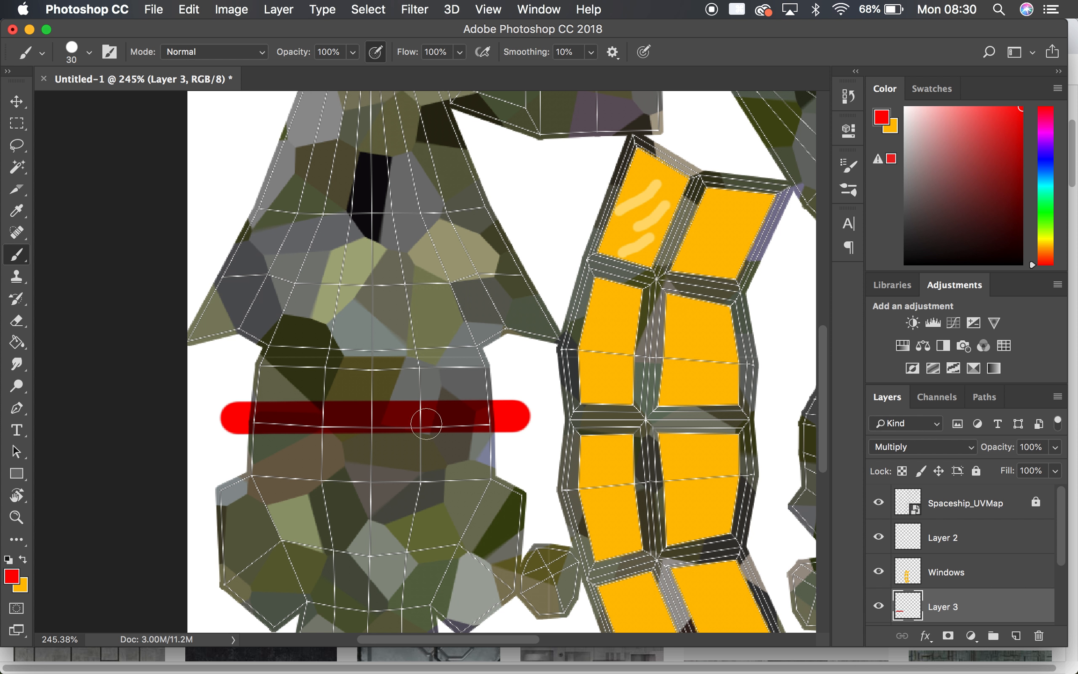
pyautogui.moveTo(401, 416)
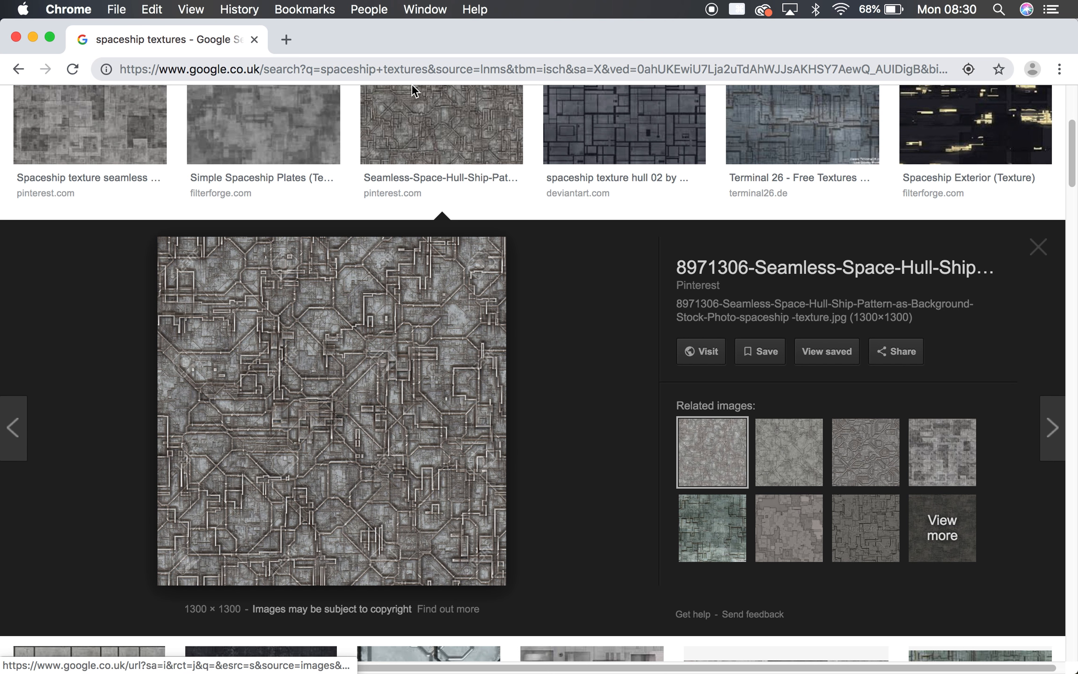
# Step: Search Google Images for 'rust textures' and return to Photoshop
pyautogui.scroll(3)
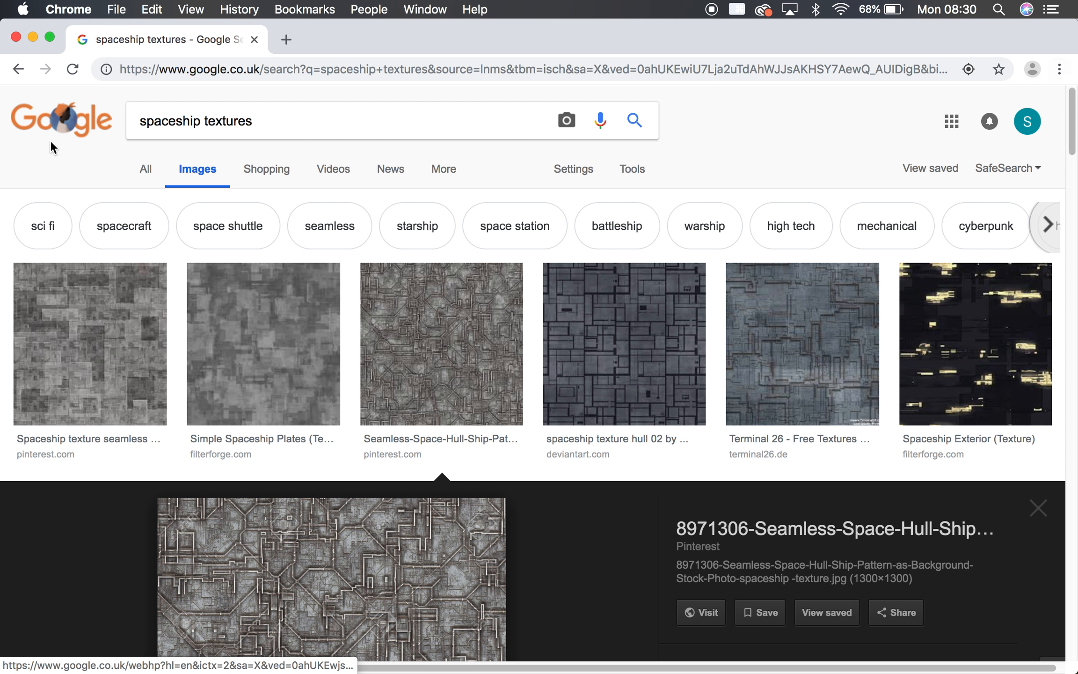
pyautogui.write('rust')
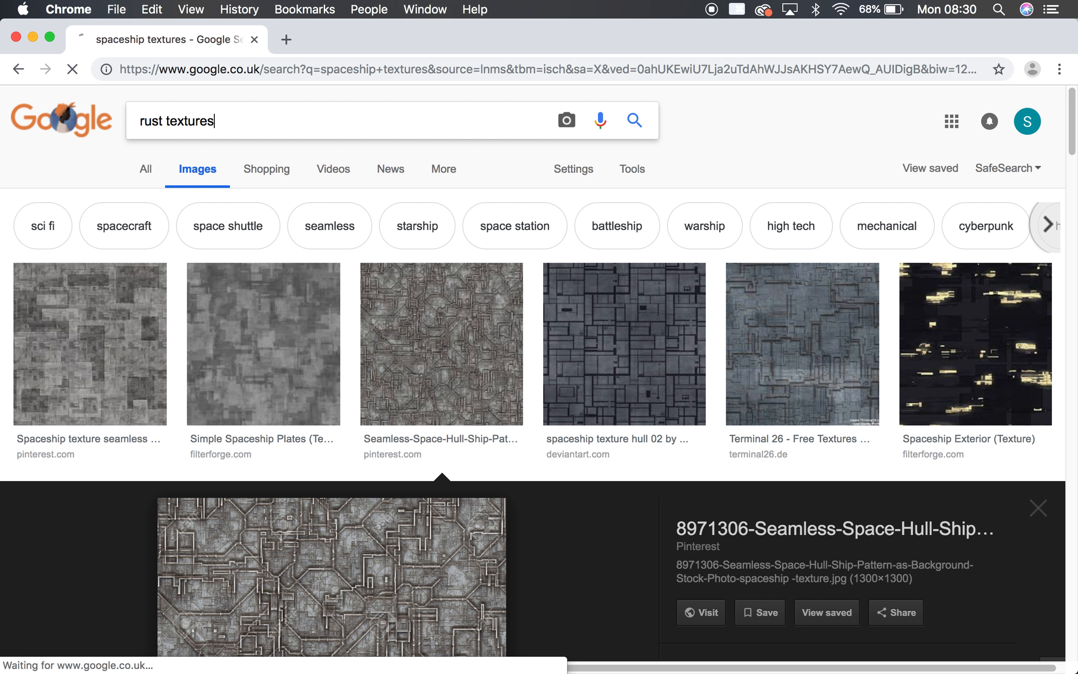
pyautogui.press('Return')
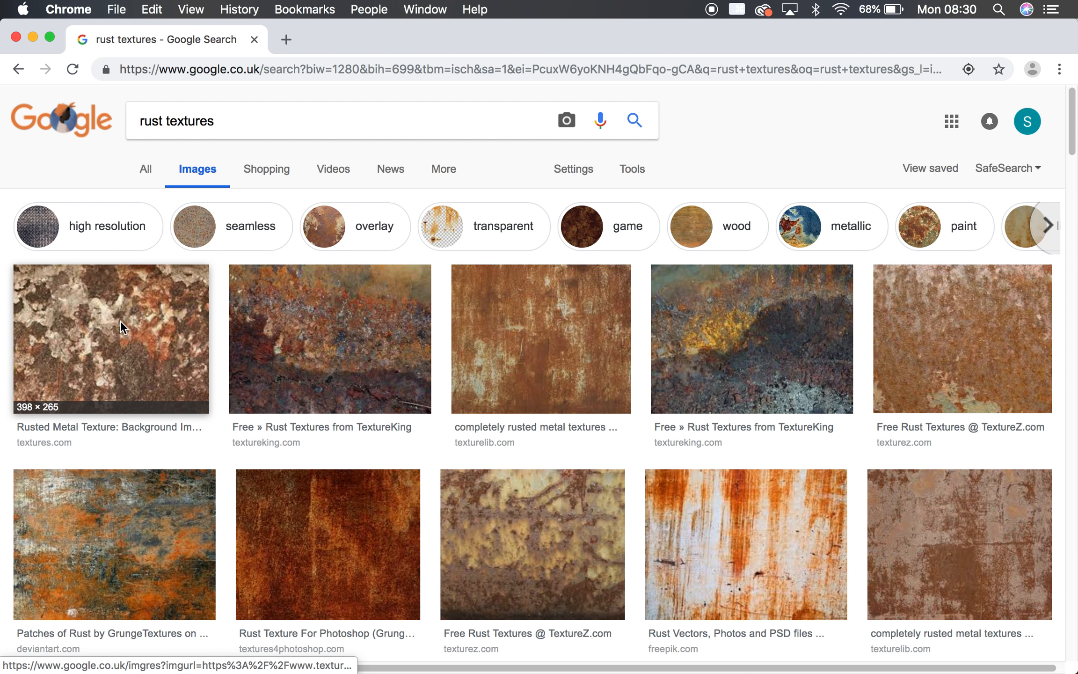
pyautogui.moveTo(126, 360)
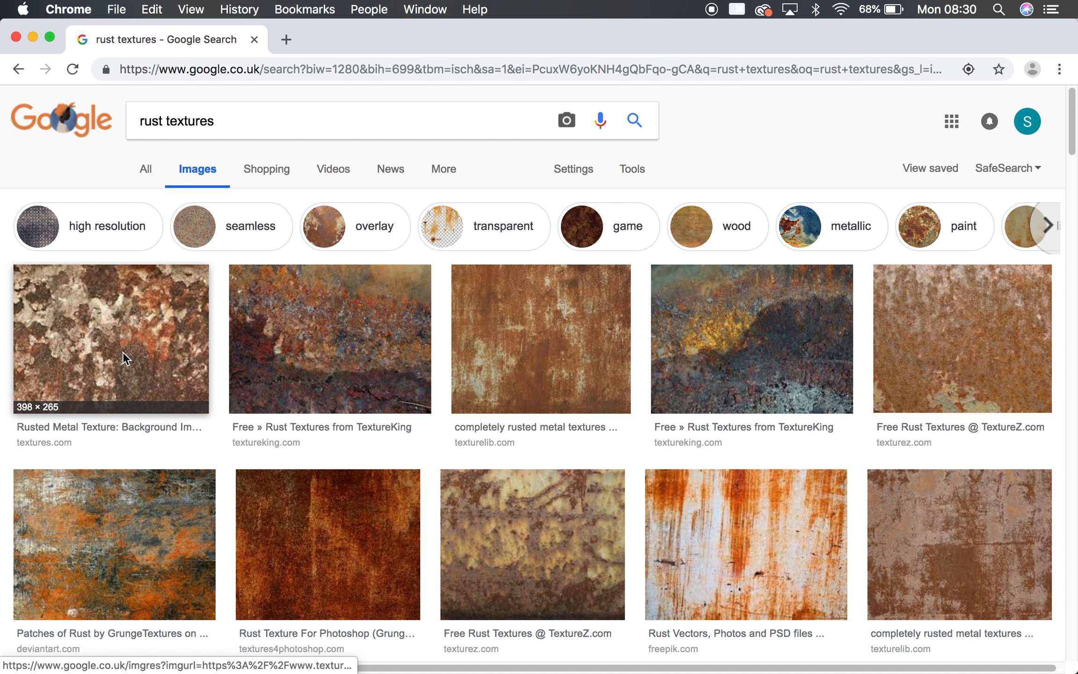
pyautogui.moveTo(331, 412)
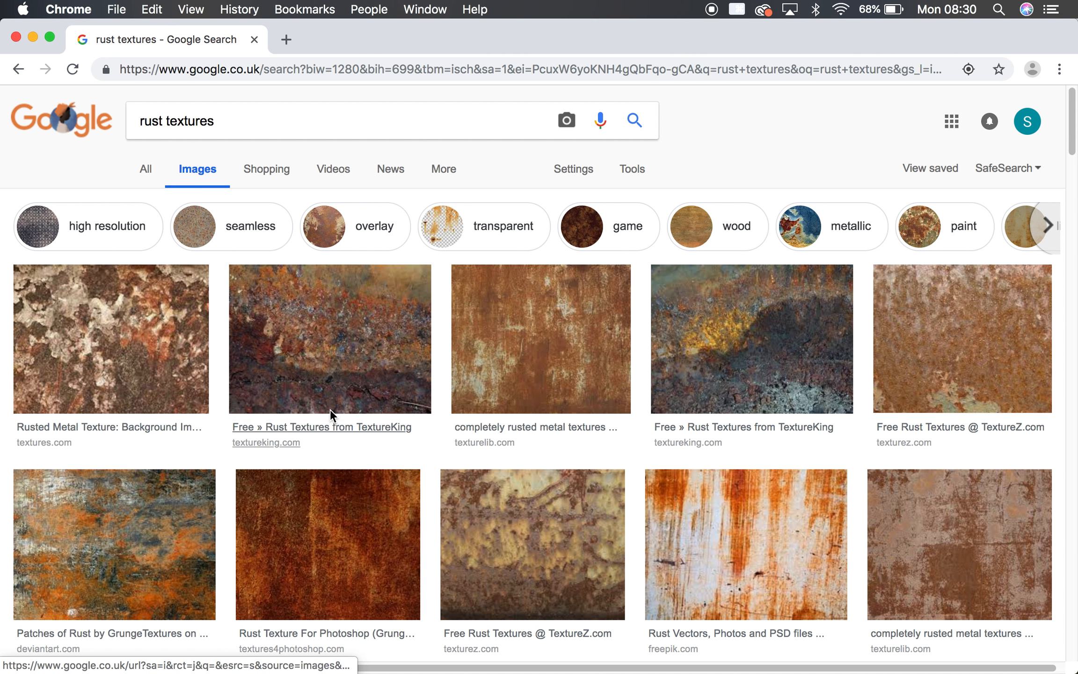
pyautogui.moveTo(527, 643)
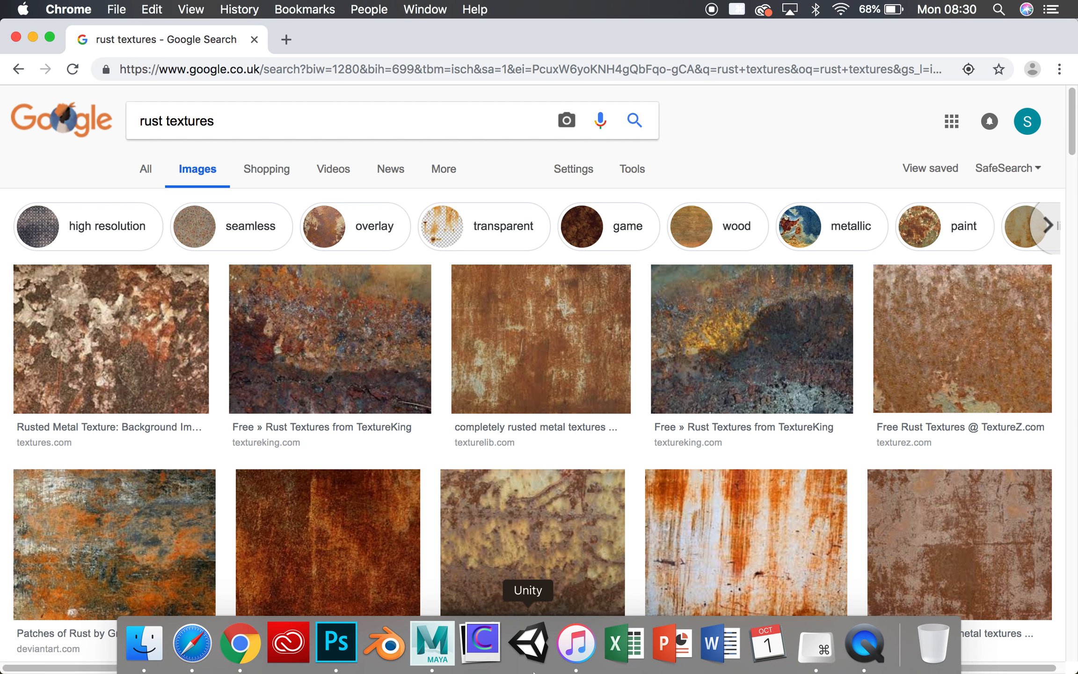
pyautogui.moveTo(336, 642)
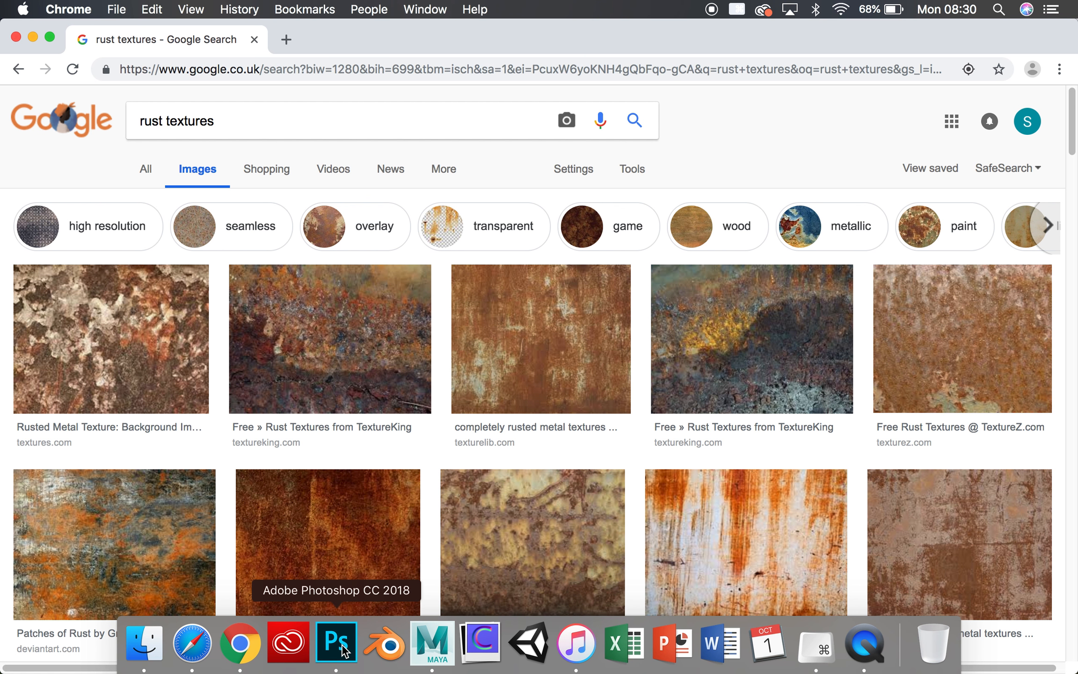
pyautogui.click(336, 642)
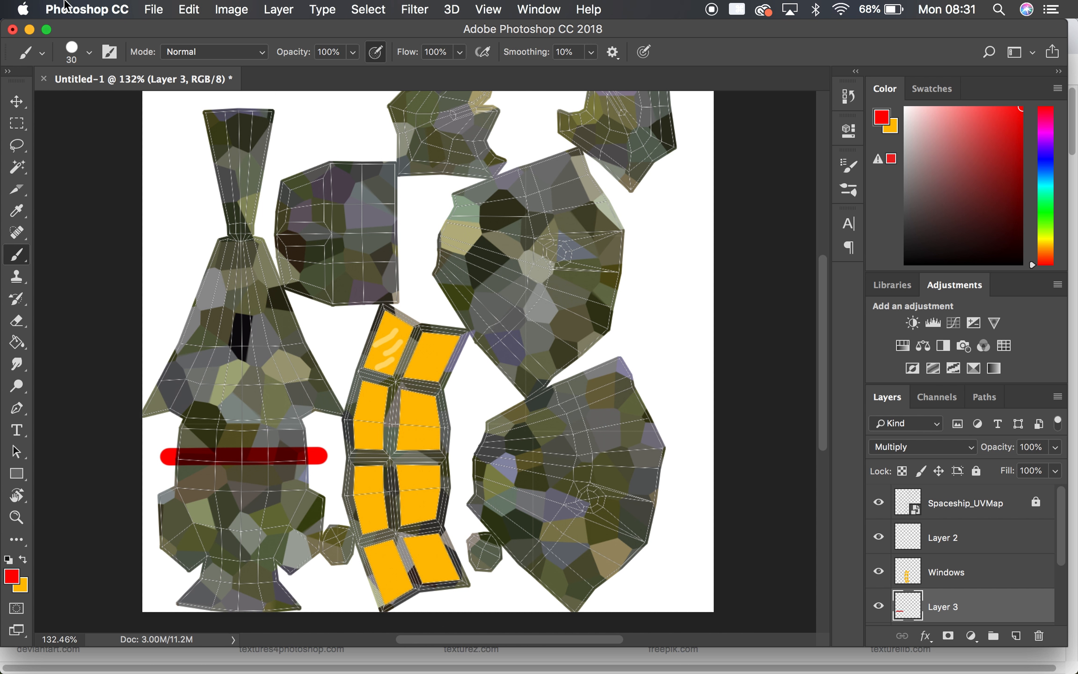
# Step: Save the document to the Desktop as SpaceshipTexture.psd with Maximize Compatibility
pyautogui.click(152, 10)
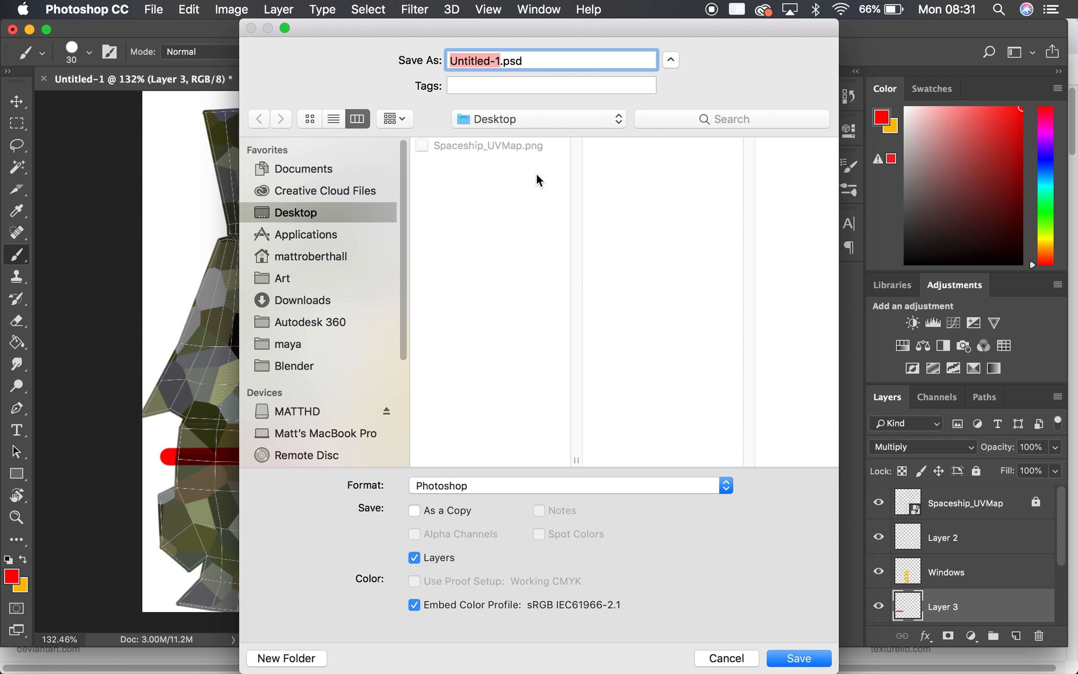
pyautogui.moveTo(507, 56)
pyautogui.write('Spaceship')
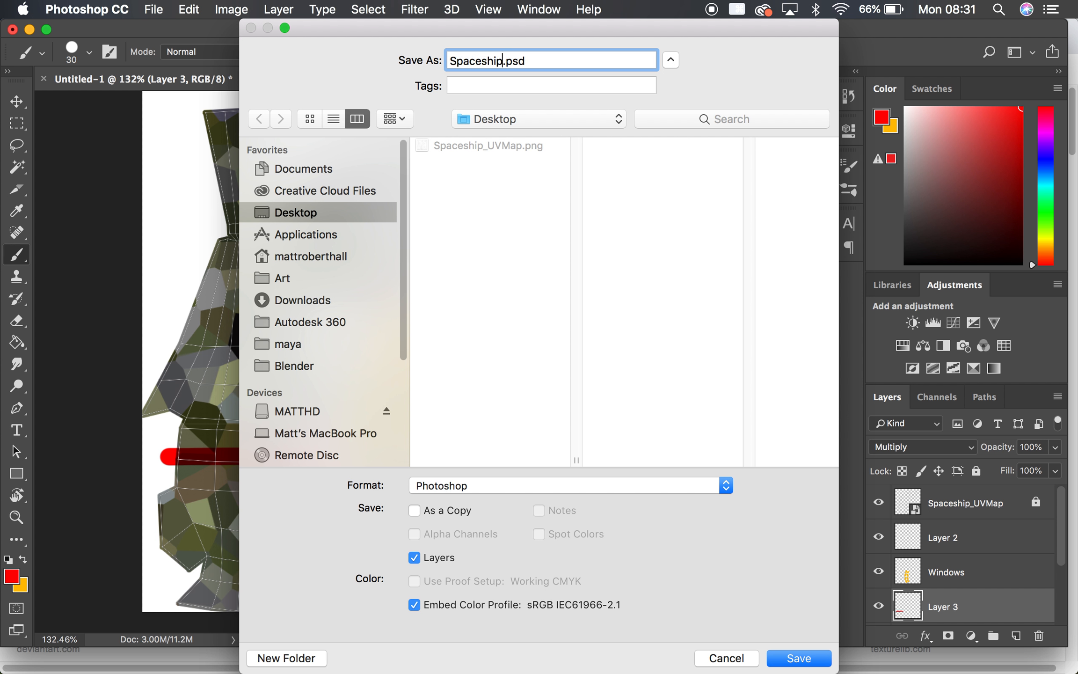
pyautogui.click(797, 657)
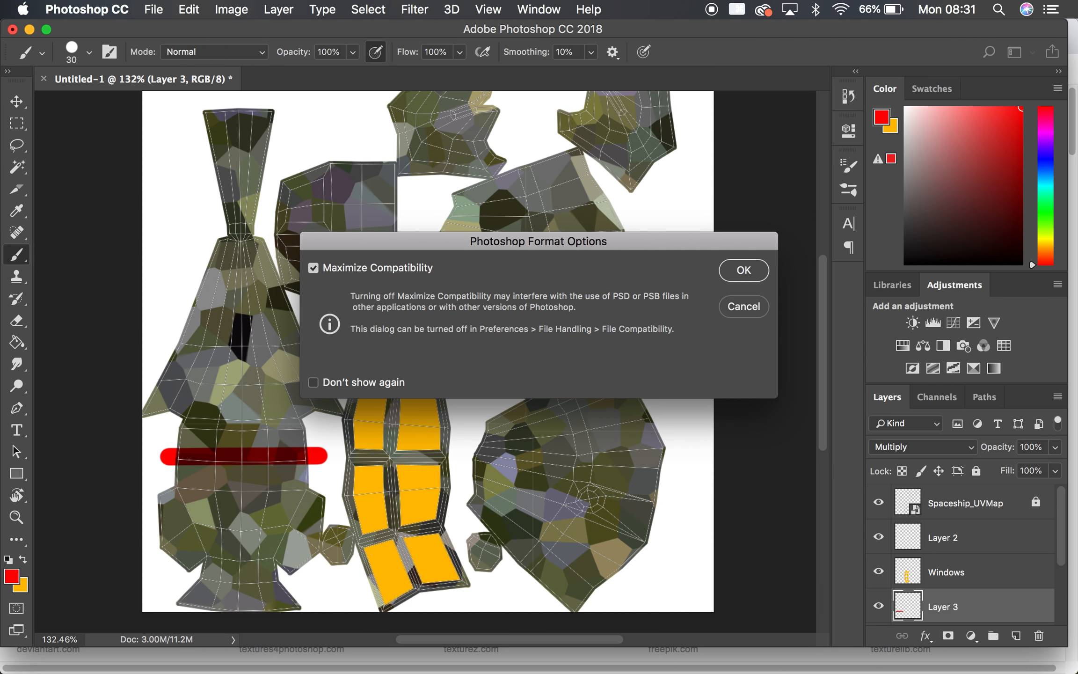
pyautogui.click(742, 270)
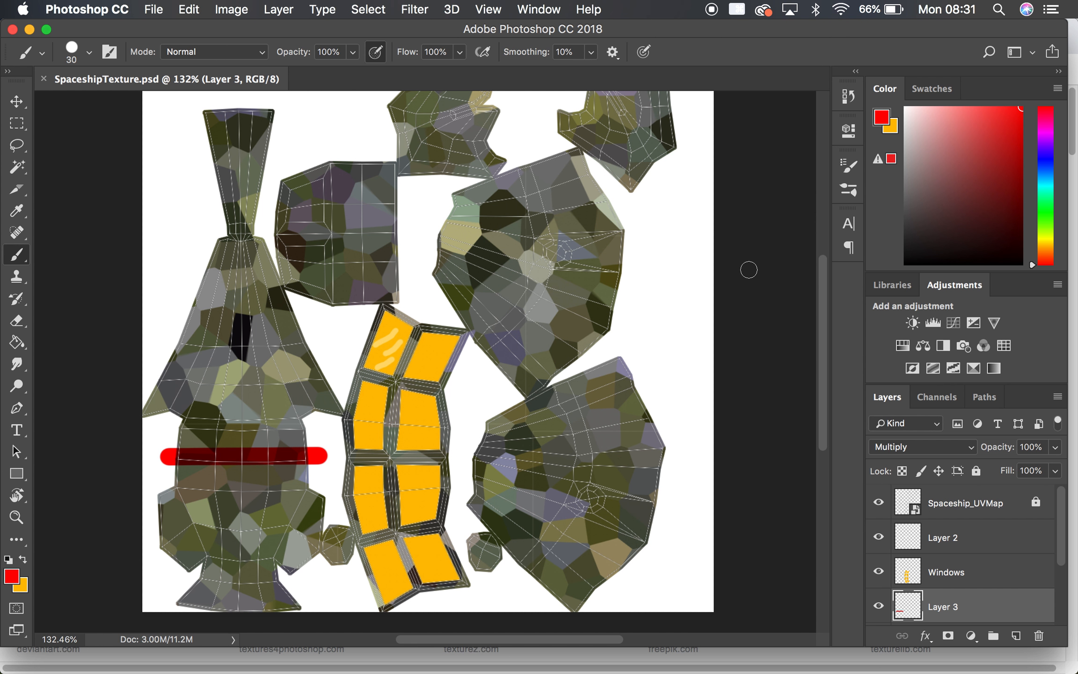
# Step: Hide the Spaceship_UVMap wireframe layer so only the camo hull, windows and stripe show
pyautogui.scroll(-3)
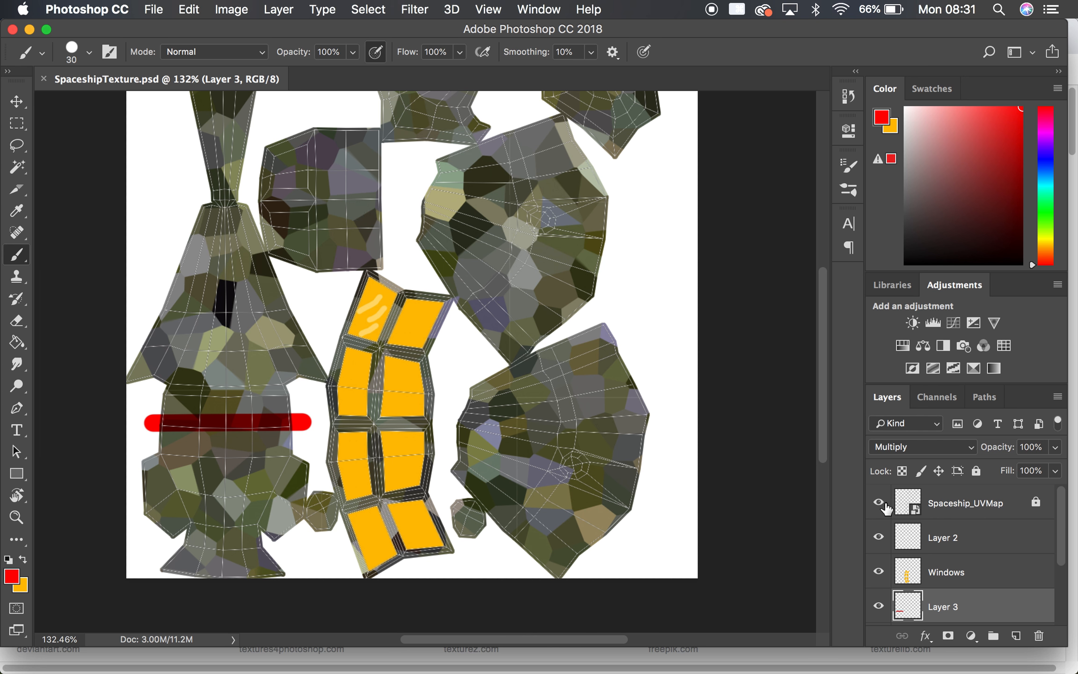
pyautogui.click(877, 502)
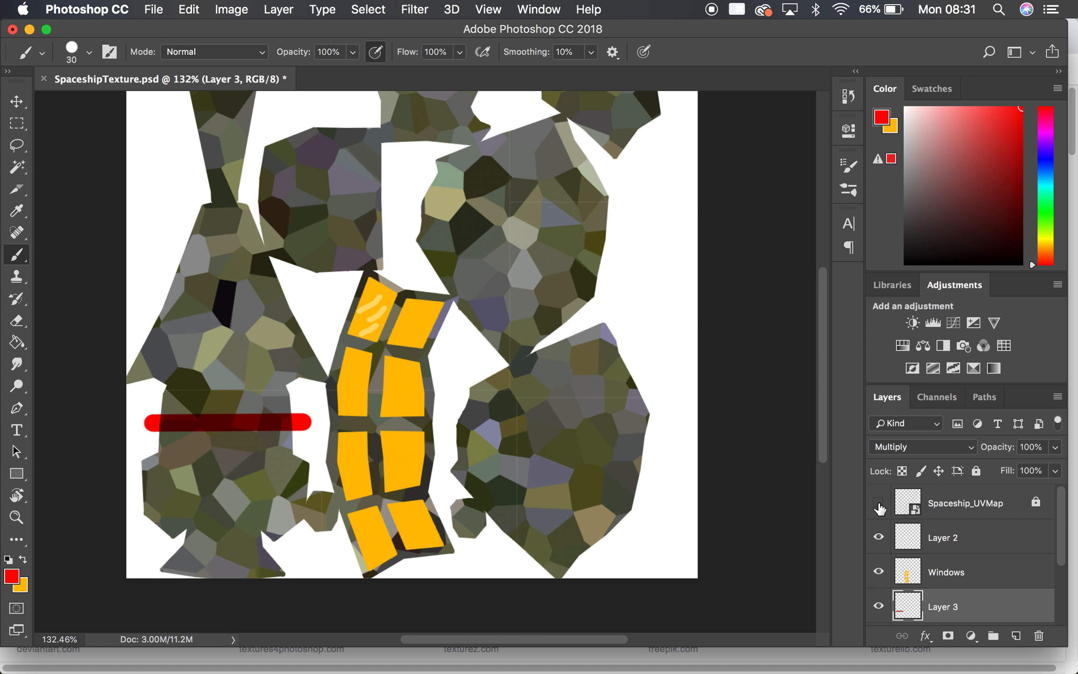
pyautogui.click(878, 502)
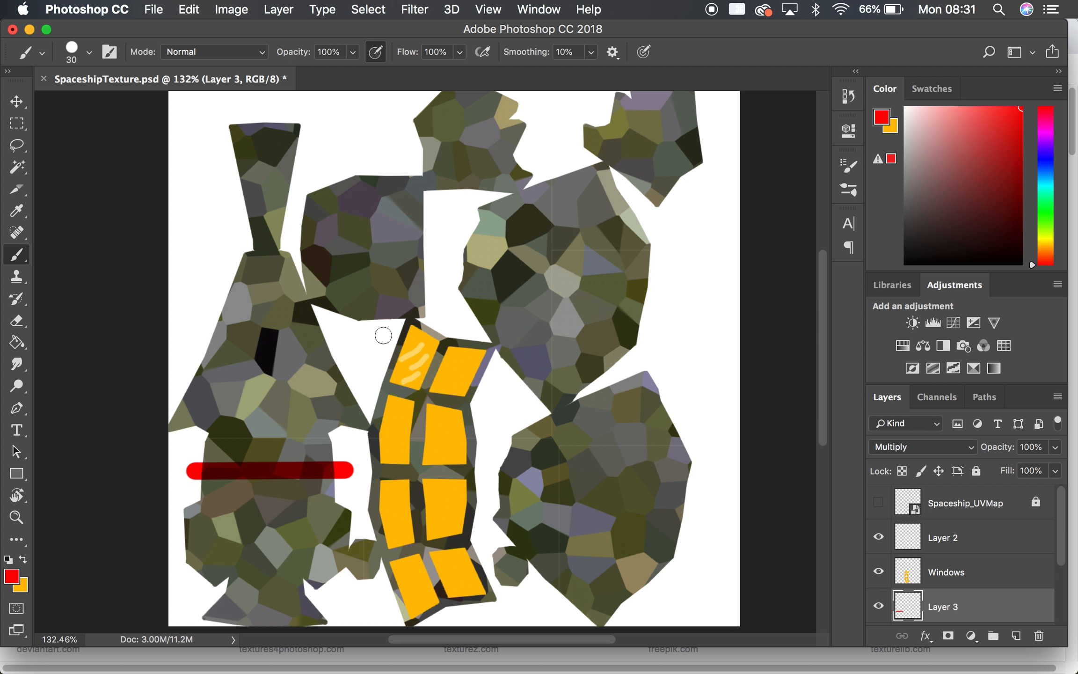
pyautogui.moveTo(685, 357)
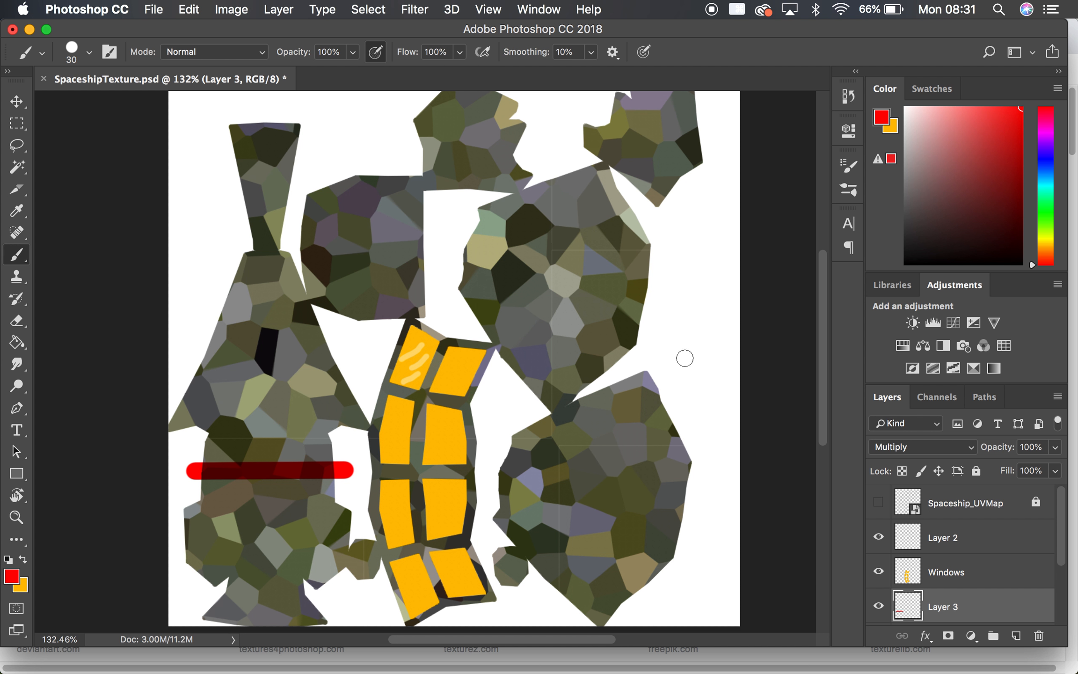
pyautogui.moveTo(113, 87)
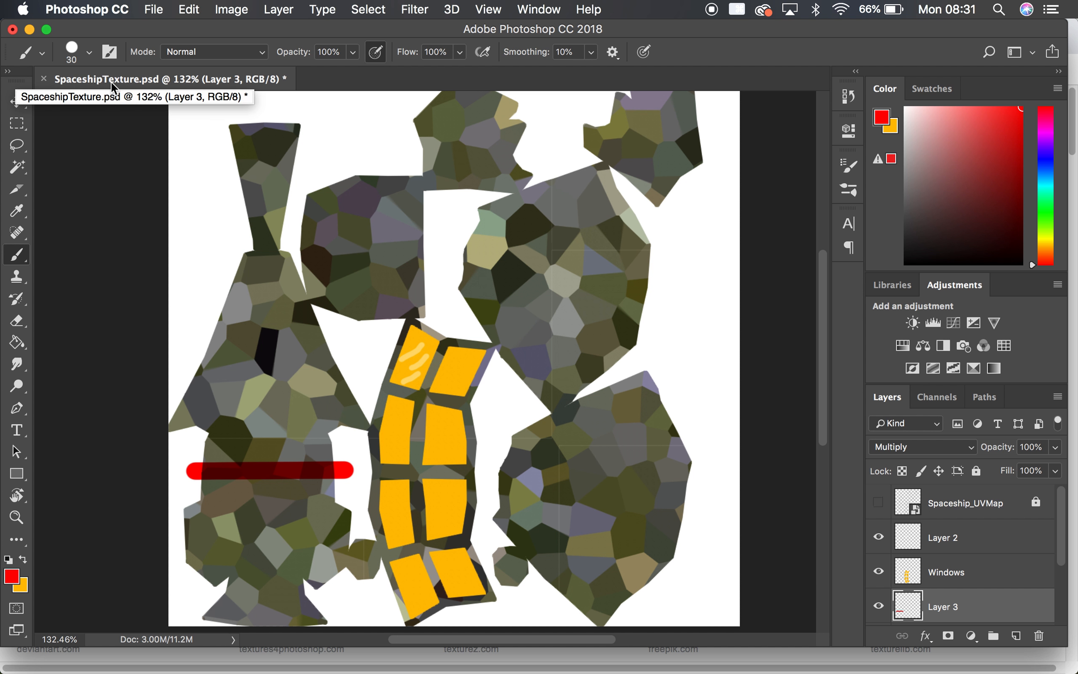
pyautogui.moveTo(140, 15)
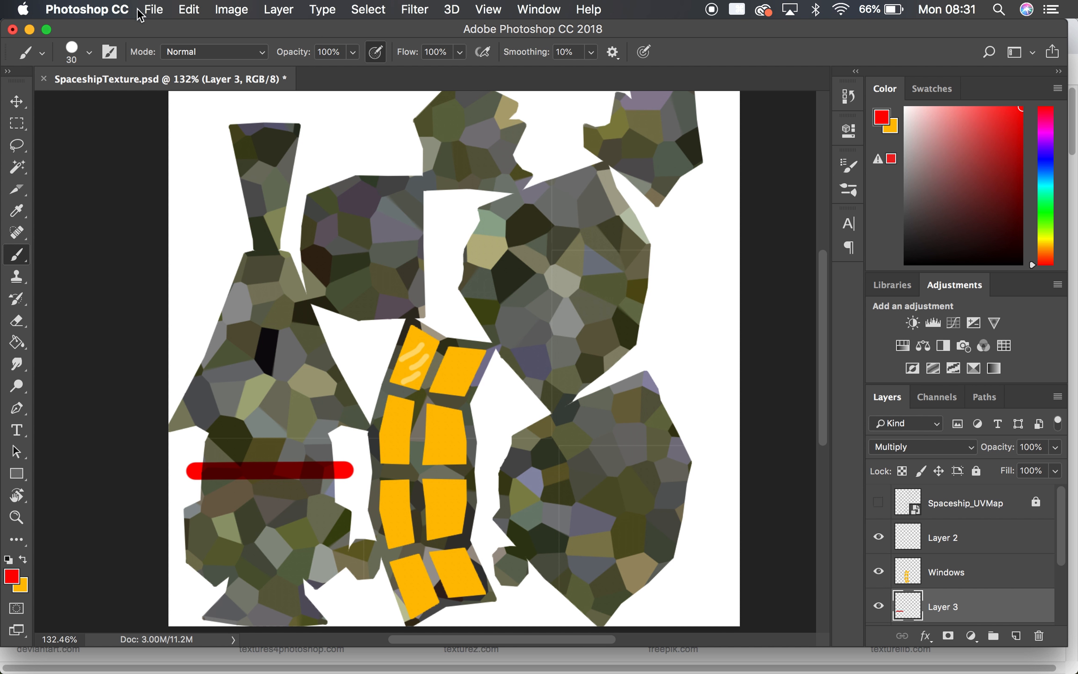
pyautogui.moveTo(173, 190)
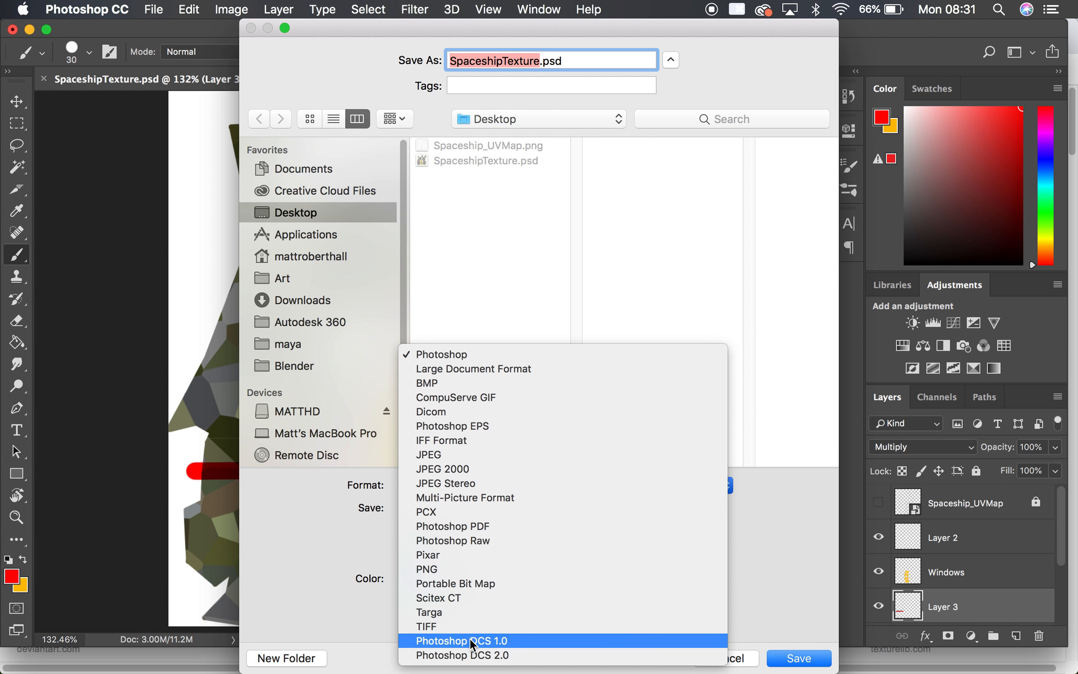
pyautogui.moveTo(477, 410)
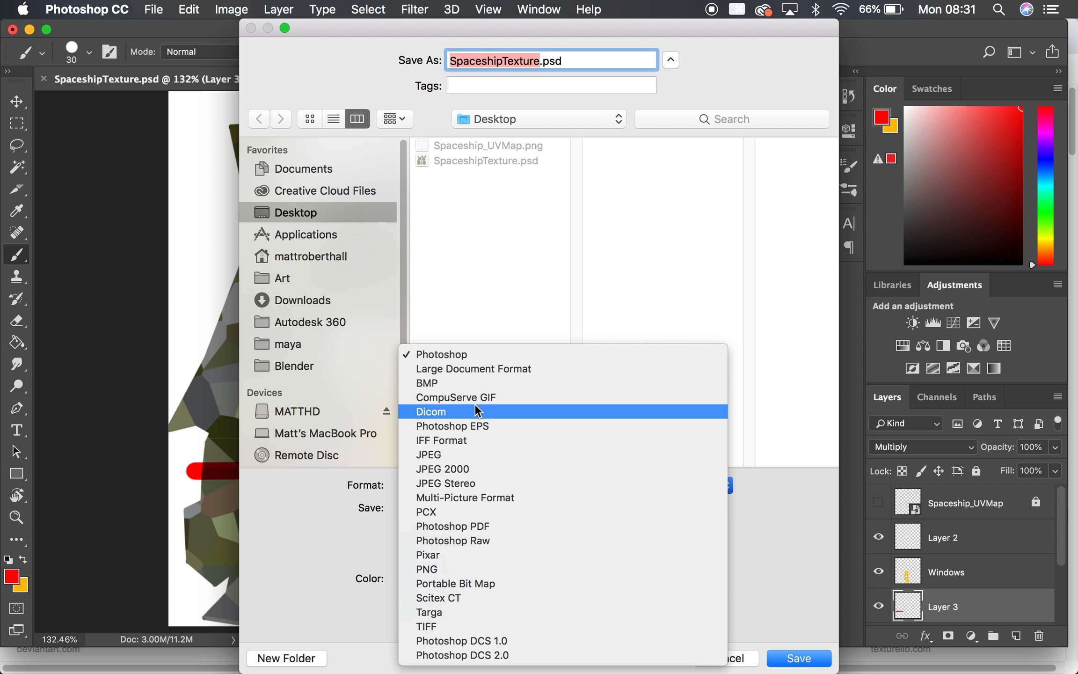
pyautogui.moveTo(440, 547)
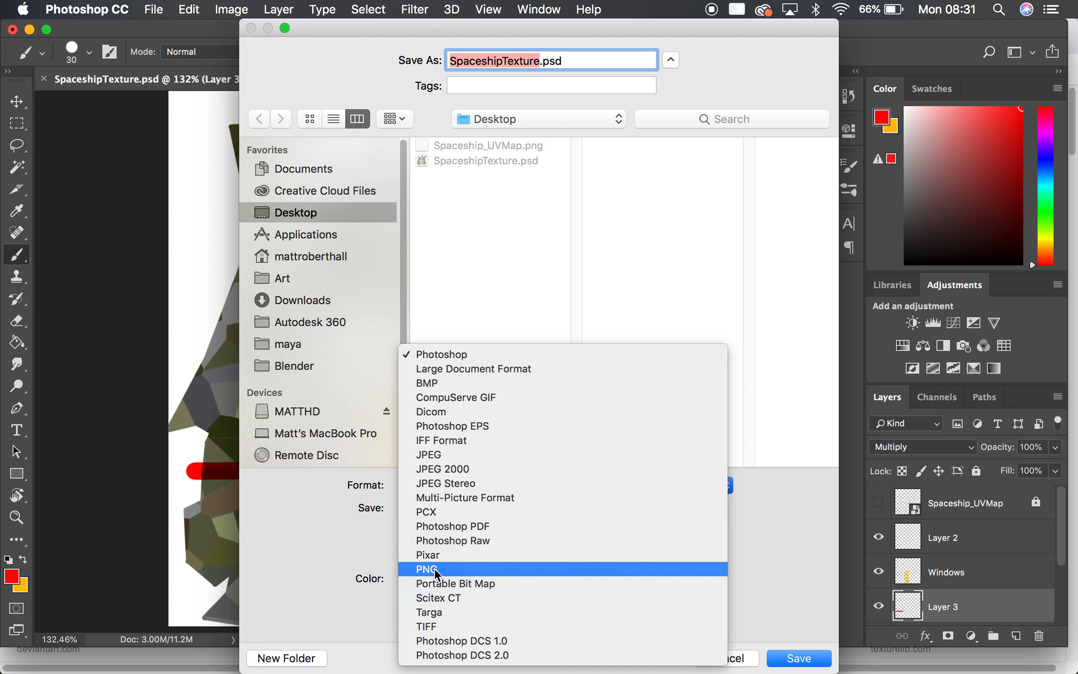
pyautogui.moveTo(438, 626)
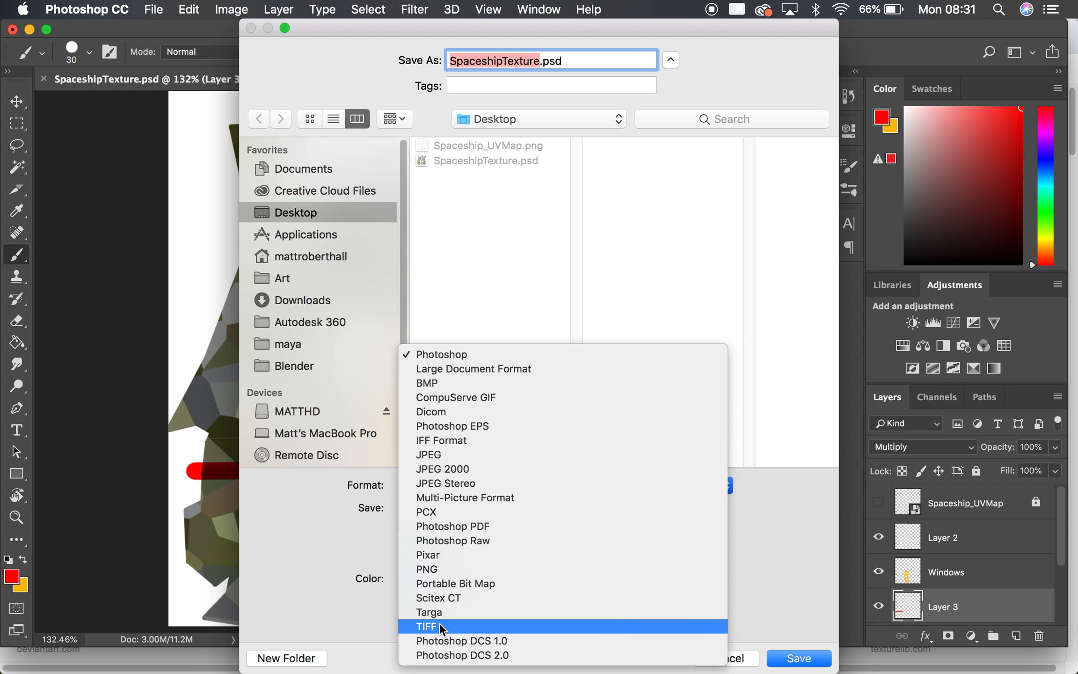
pyautogui.moveTo(465, 498)
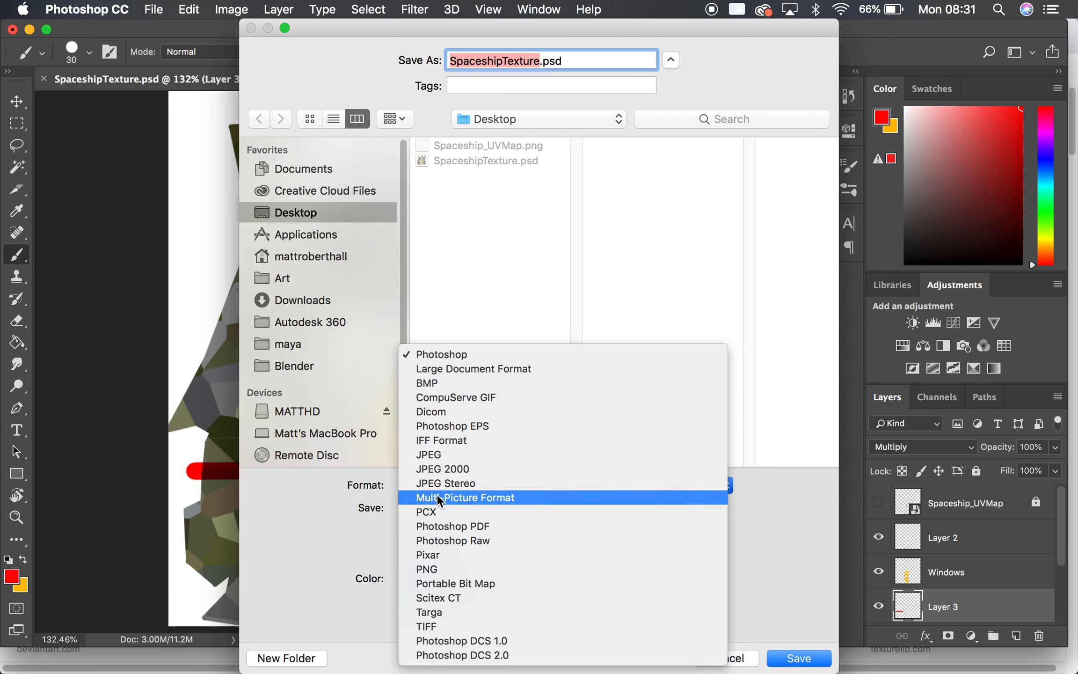
# Step: Save a copy as SpaceshipTexture.png in PNG format to the Desktop
pyautogui.click(426, 569)
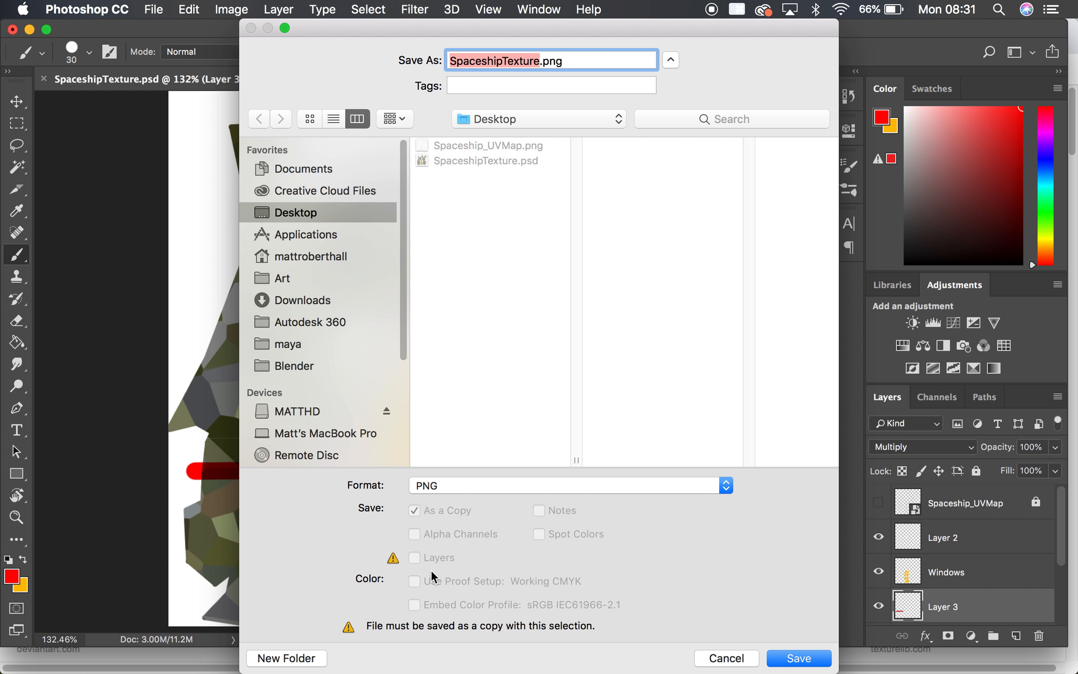
pyautogui.moveTo(550, 45)
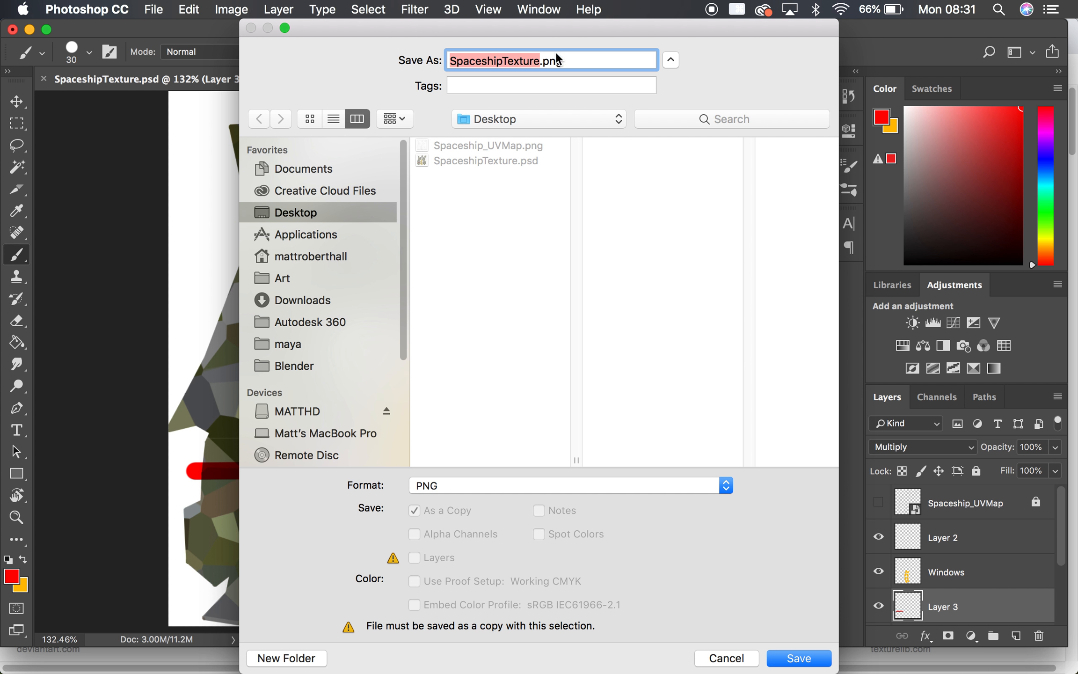
pyautogui.moveTo(934, 667)
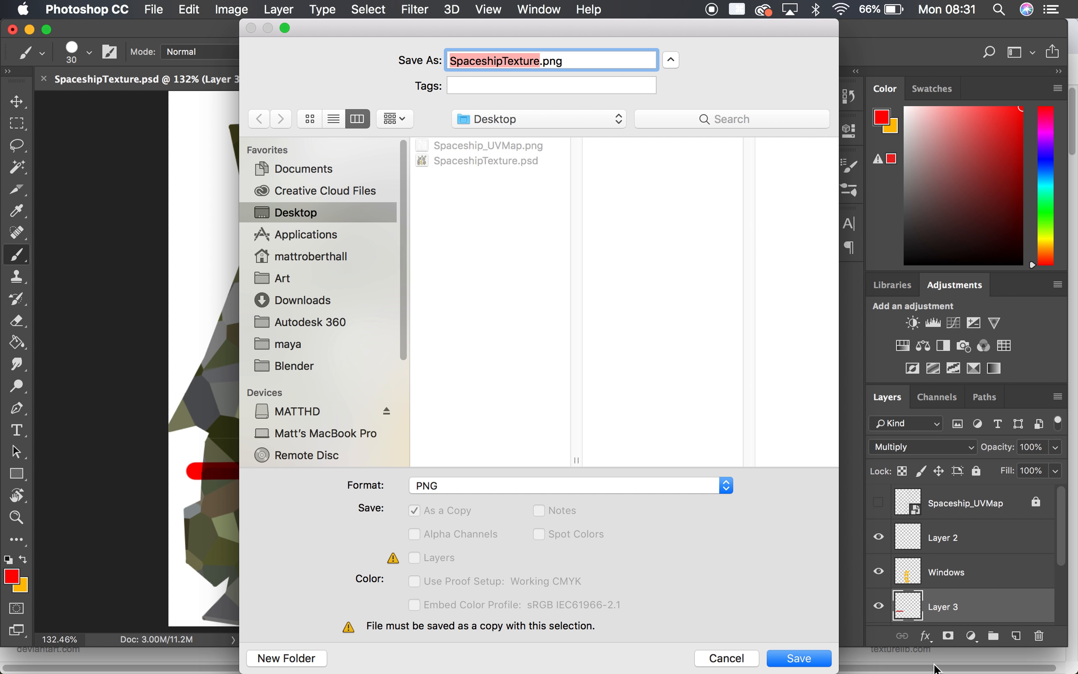
pyautogui.moveTo(499, 162)
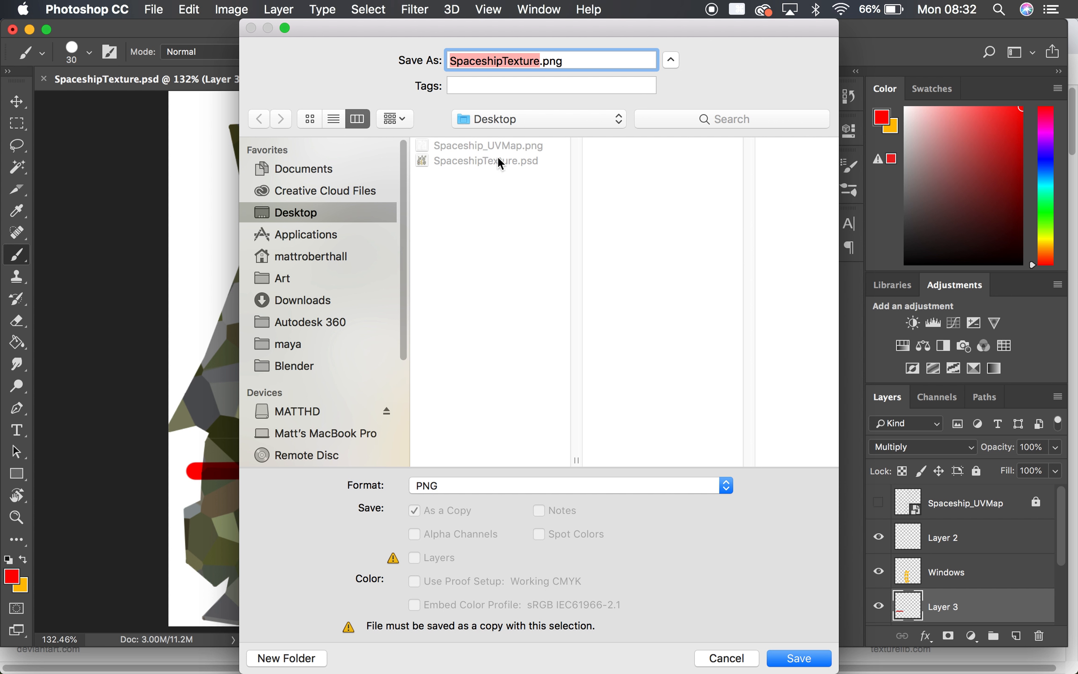
pyautogui.moveTo(580, 61)
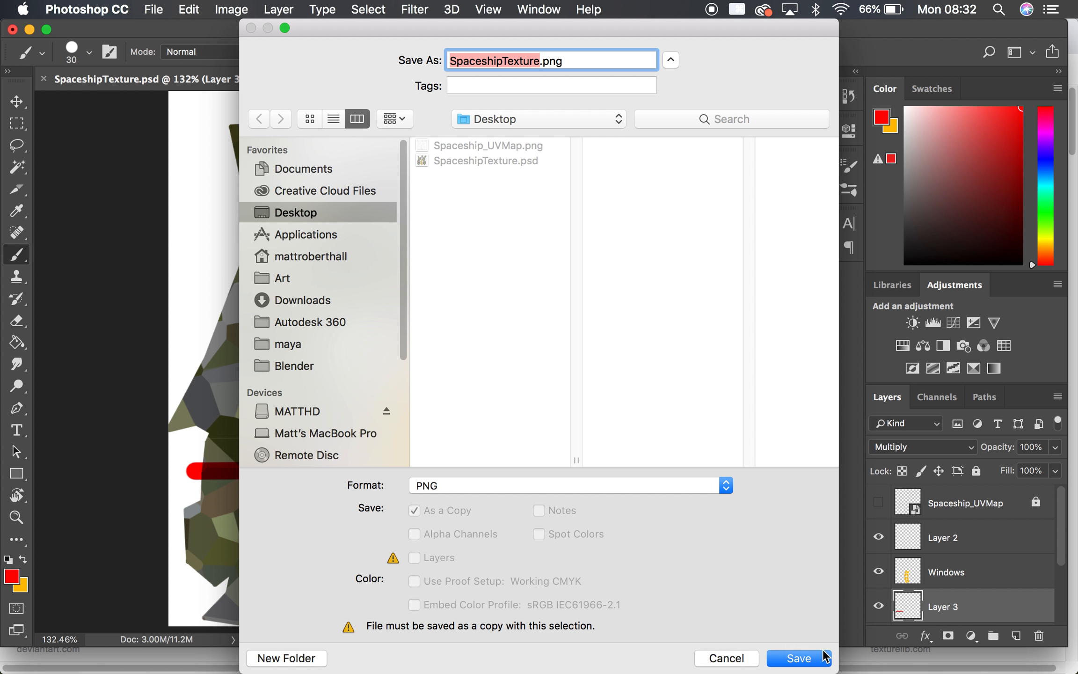
pyautogui.click(797, 658)
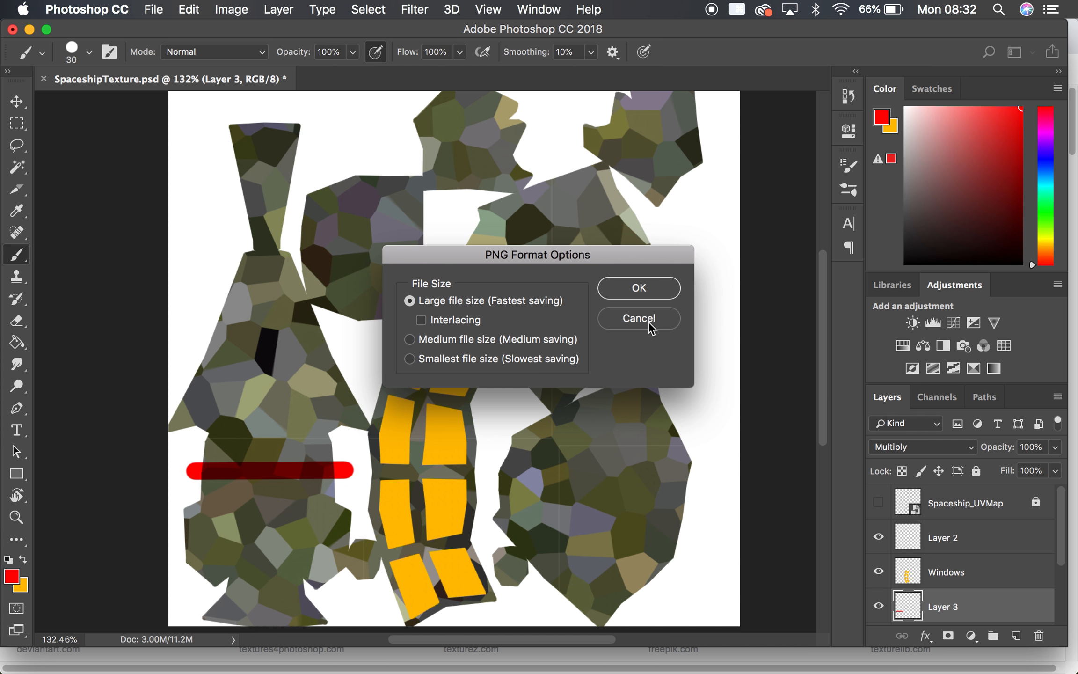